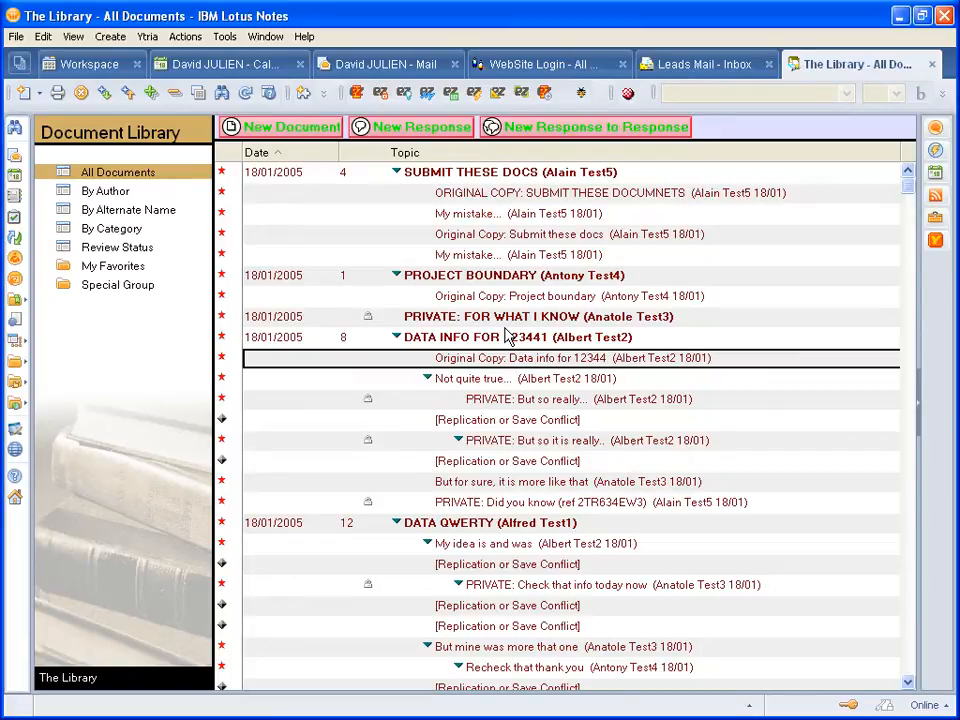
mouse_move(502, 335)
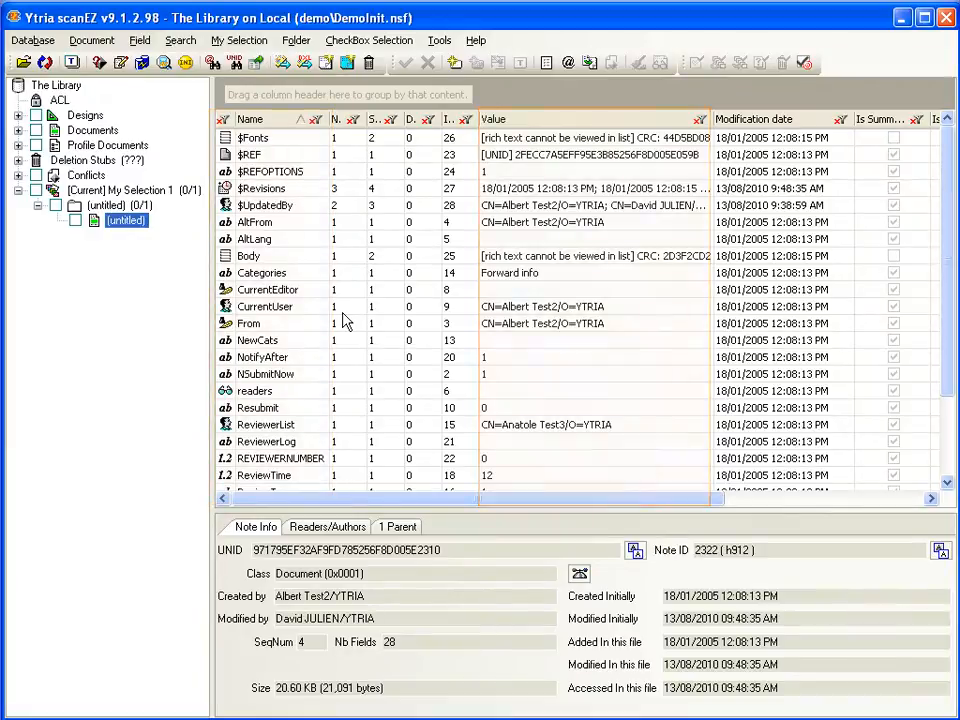
- Edit the Subject field value to end in 12345 and save it with the green checkmark
left_click(254, 188)
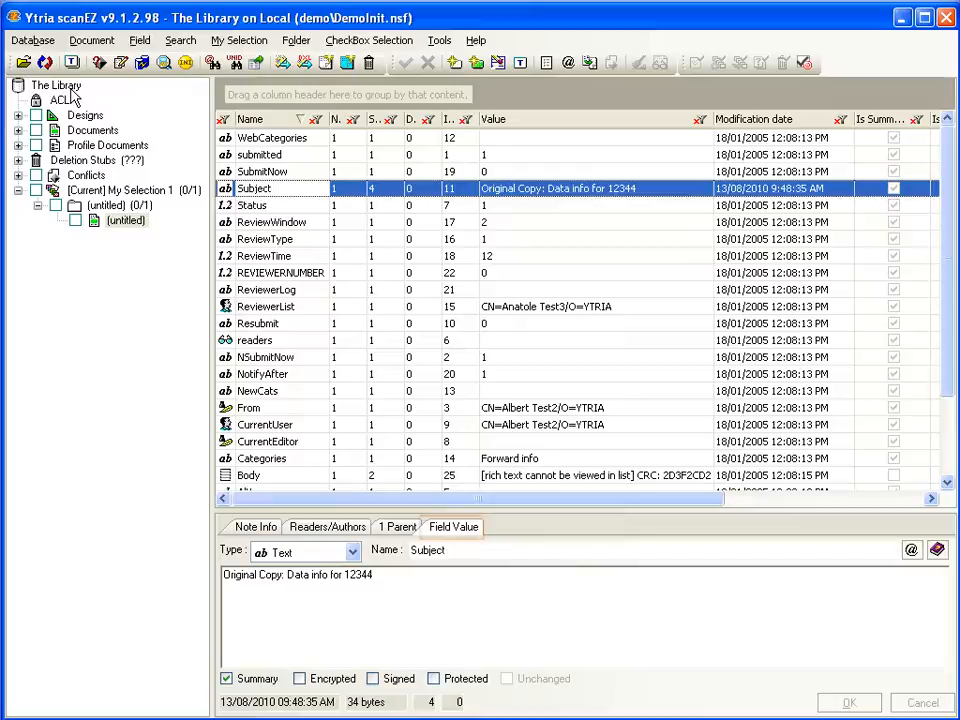
left_click(453, 527)
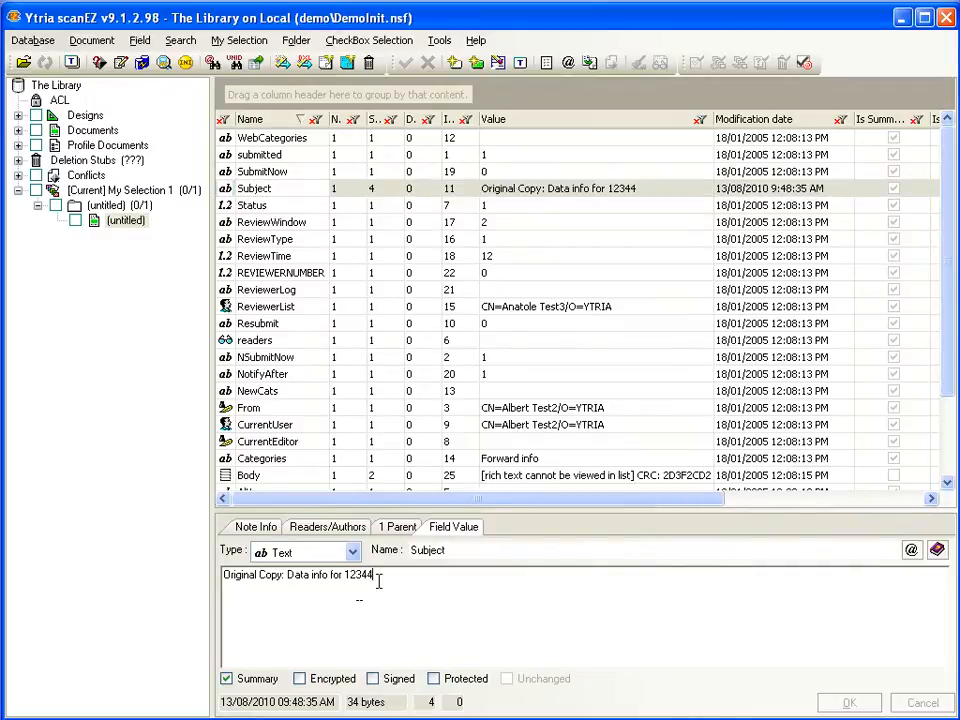
type("5")
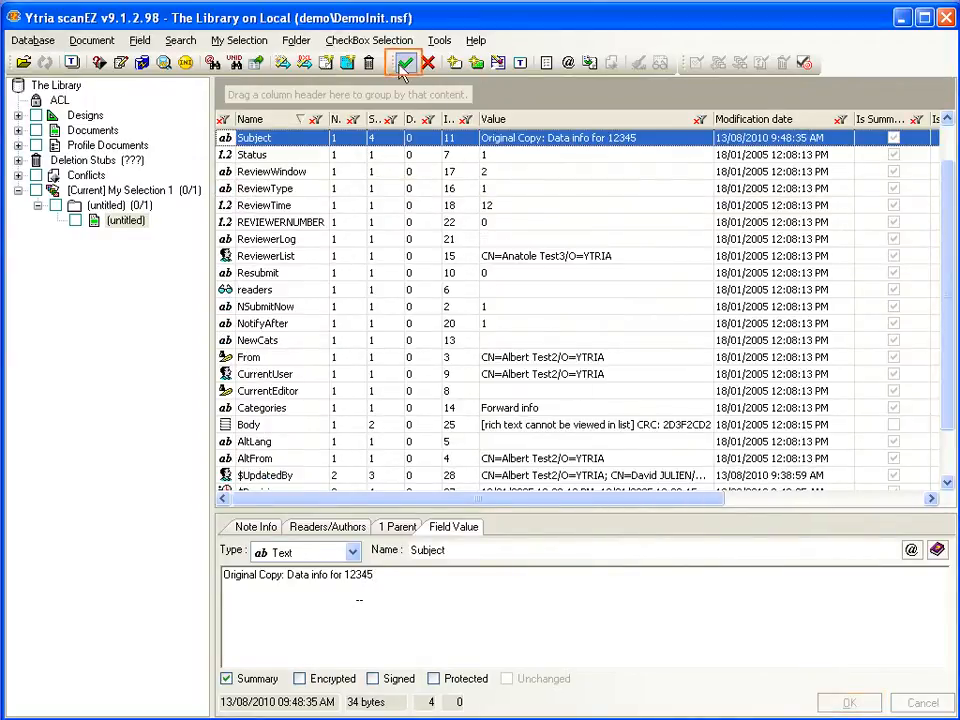
left_click(405, 62)
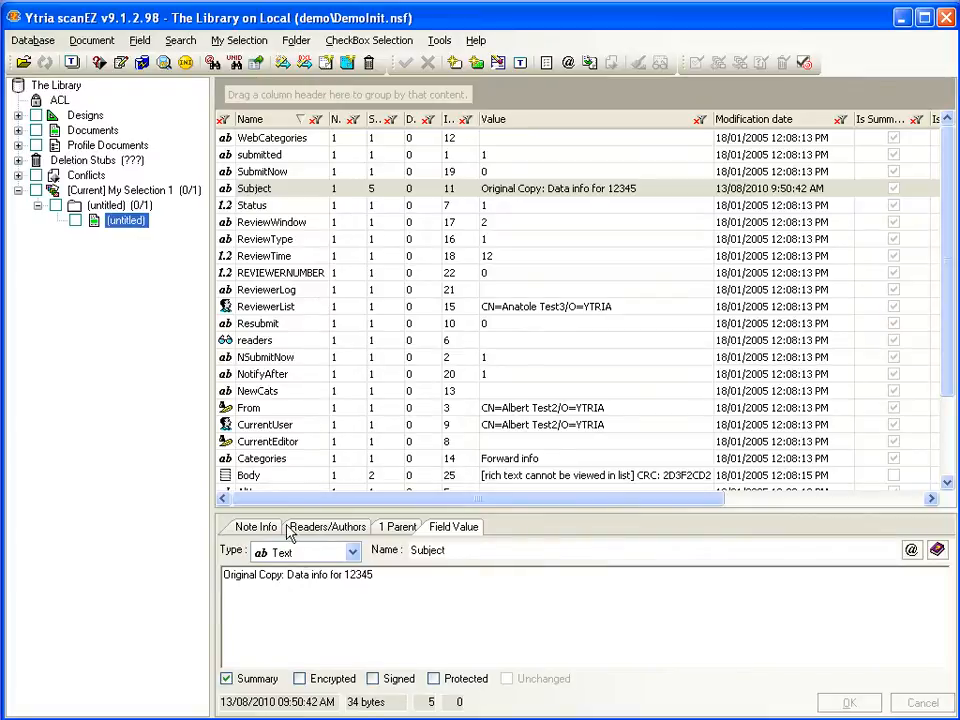
- Review Note Info, Readers/Authors and Parent, go to parent MyDoc, then reselect the response document
left_click(255, 526)
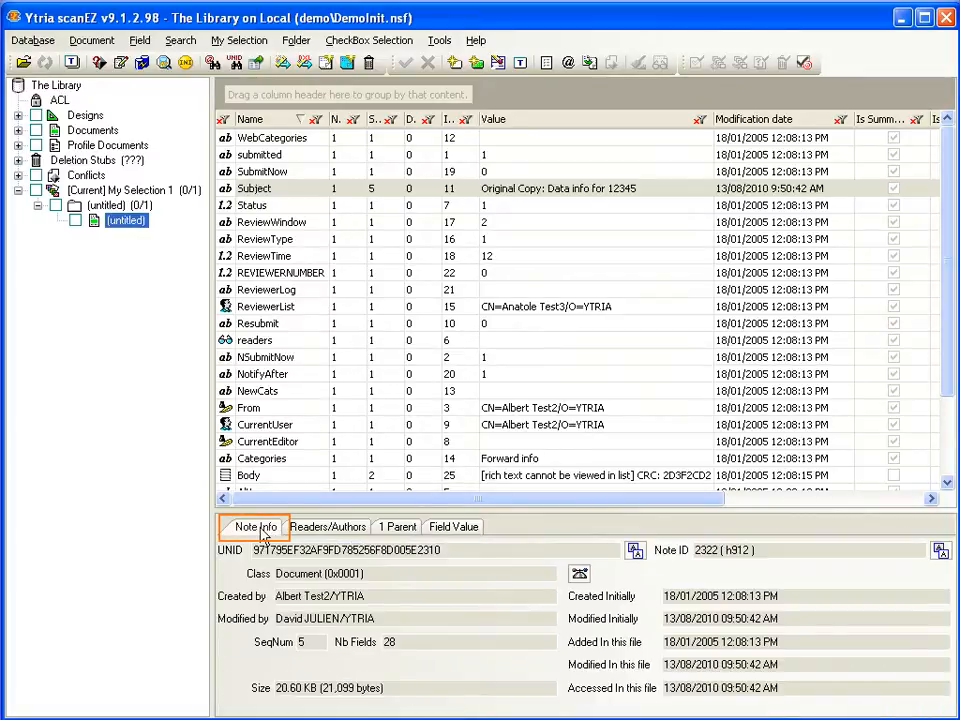
mouse_move(673, 560)
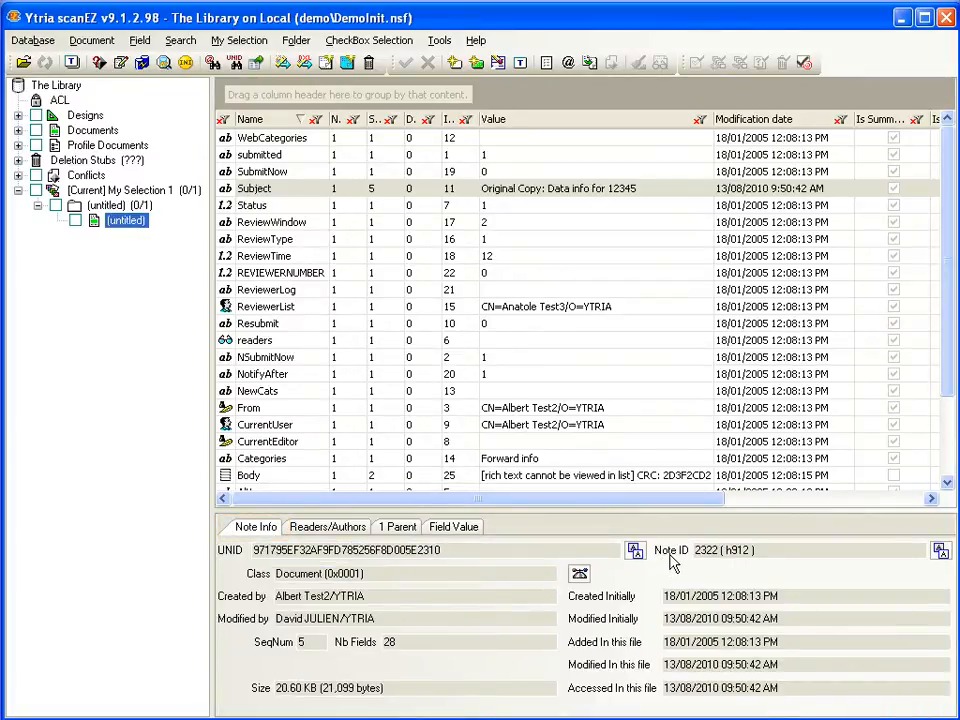
left_click(327, 526)
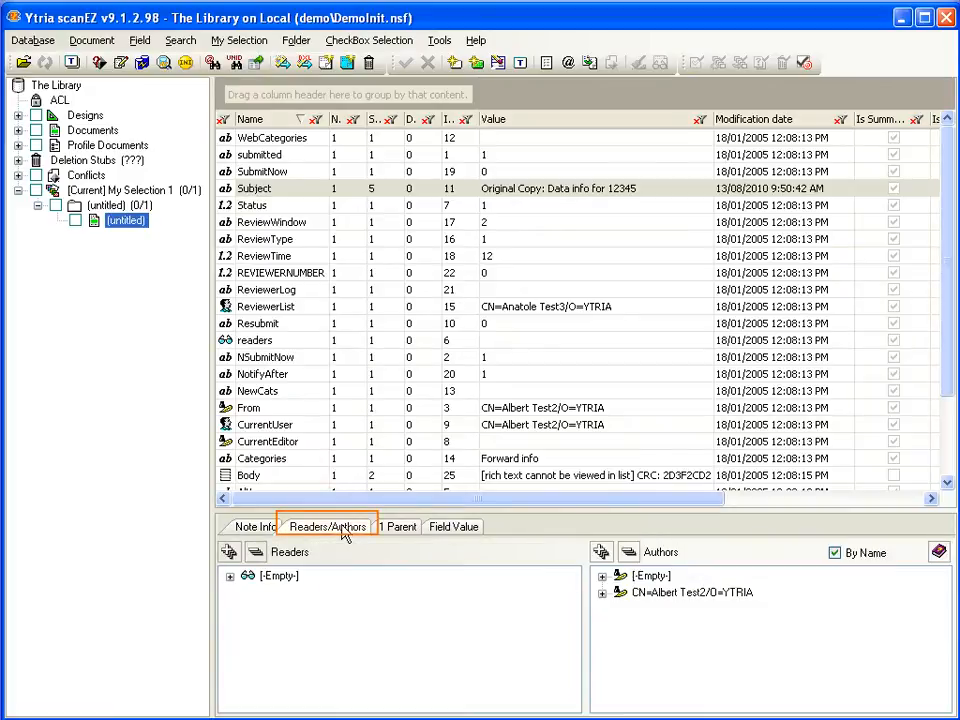
left_click(398, 526)
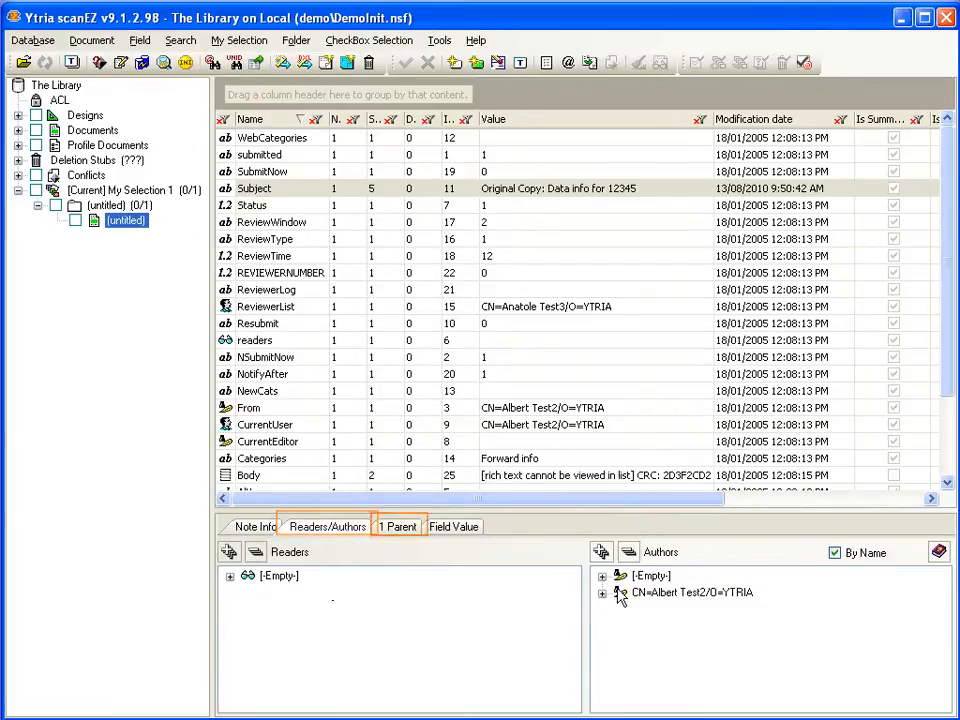
left_click(398, 526)
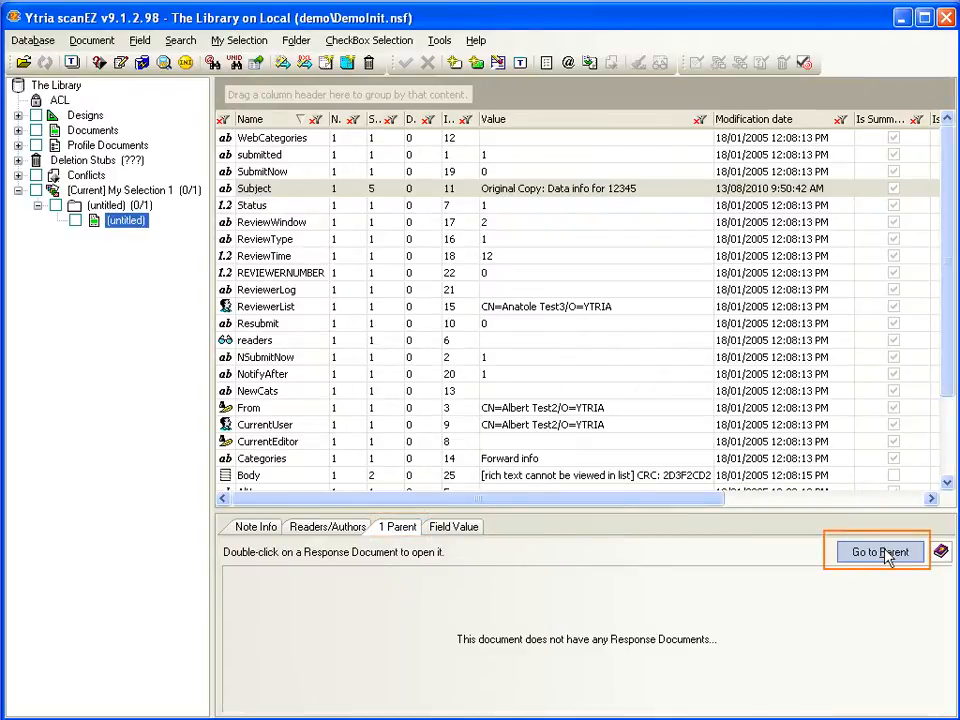
left_click(877, 551)
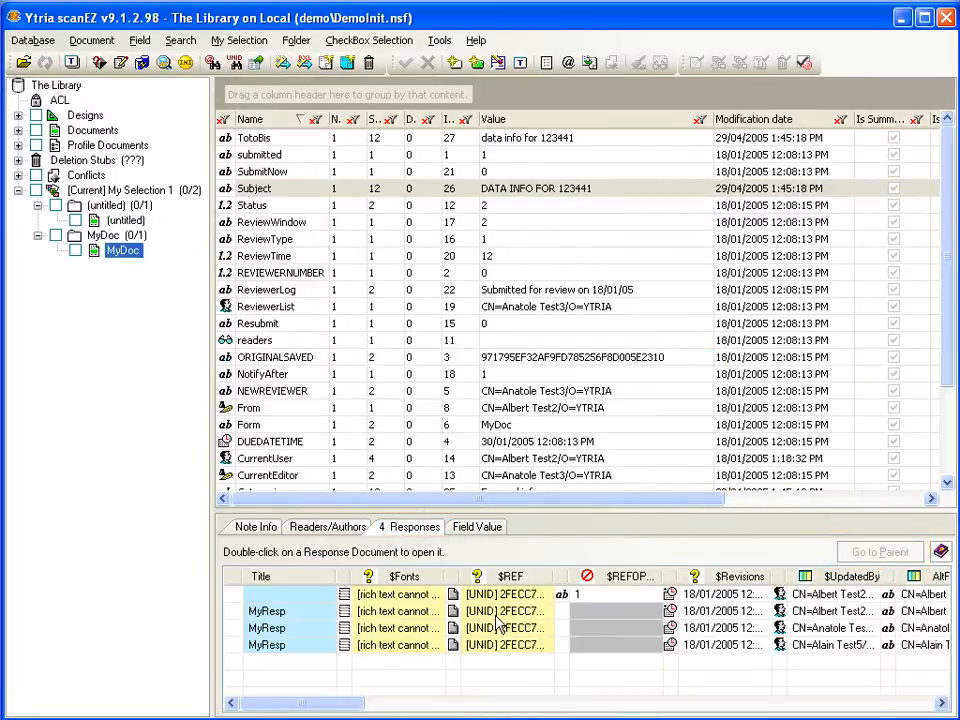
left_click(125, 219)
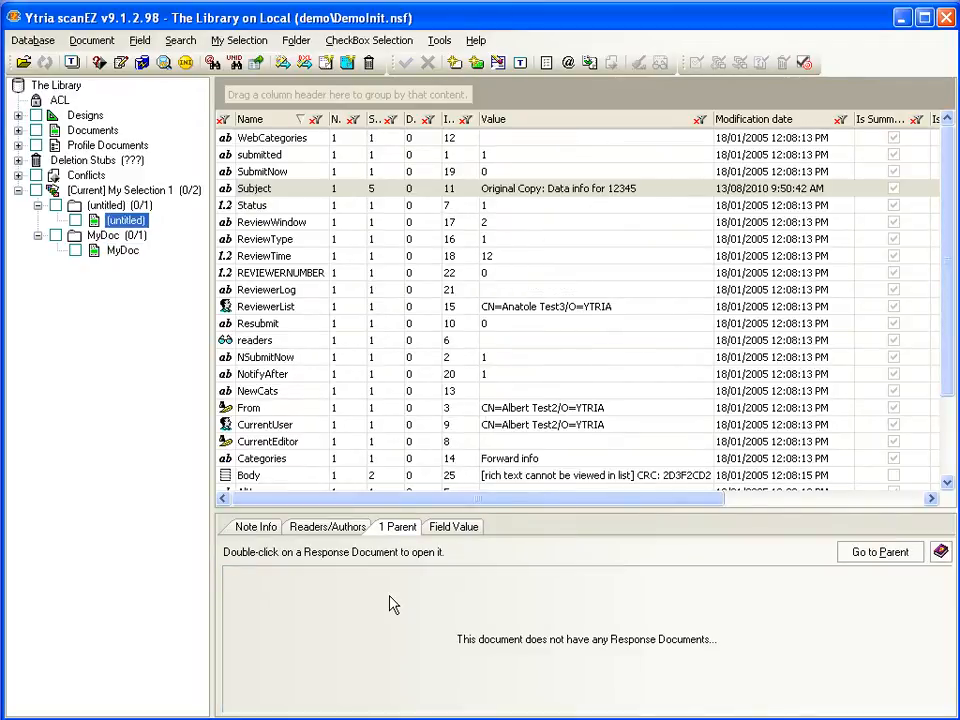
mouse_move(237, 412)
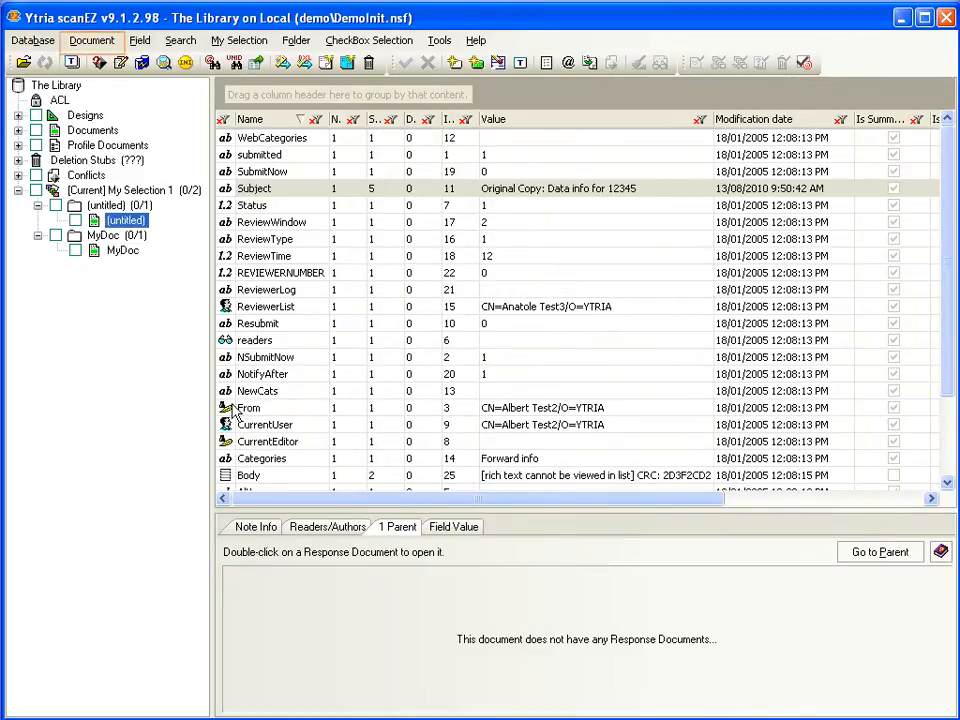
- Browse the Document menu commands and dismiss the Delete Documents dialog without deleting
left_click(91, 40)
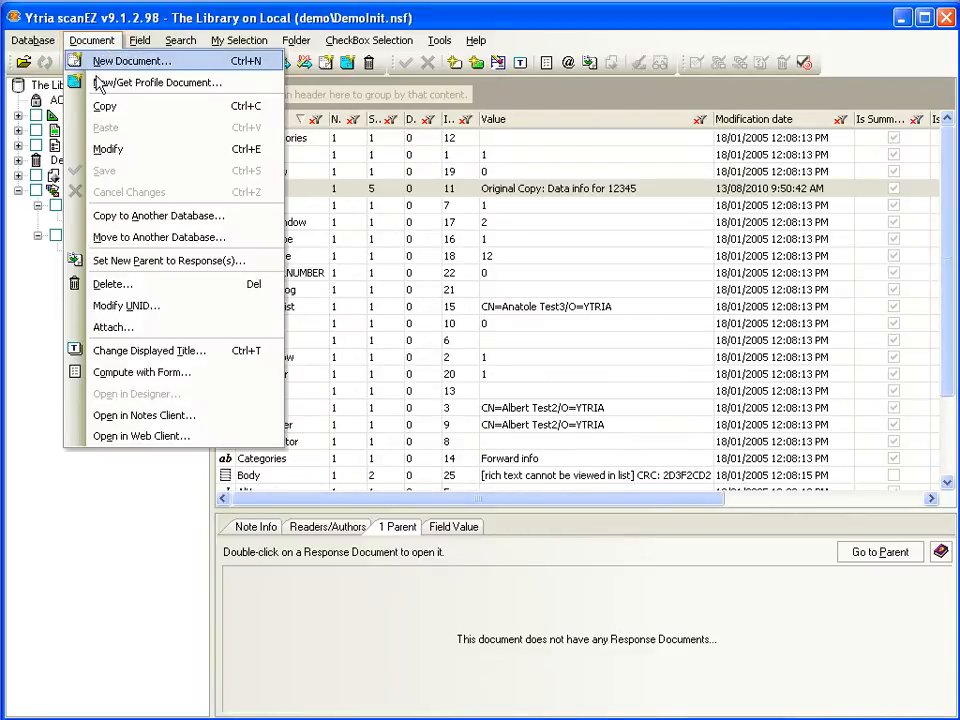
mouse_move(140, 222)
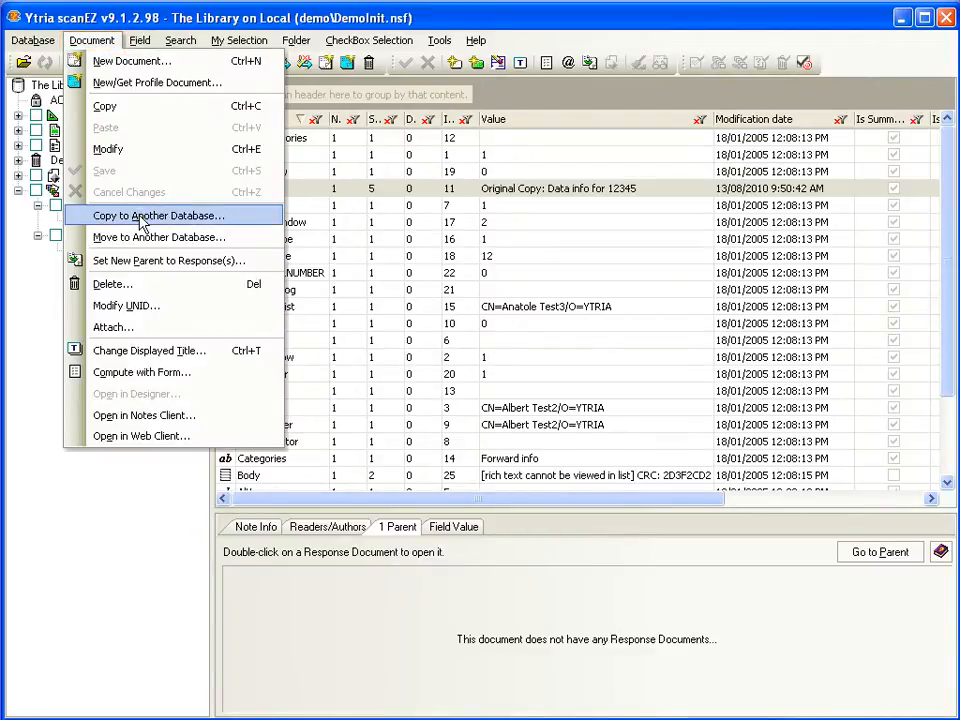
mouse_move(140, 237)
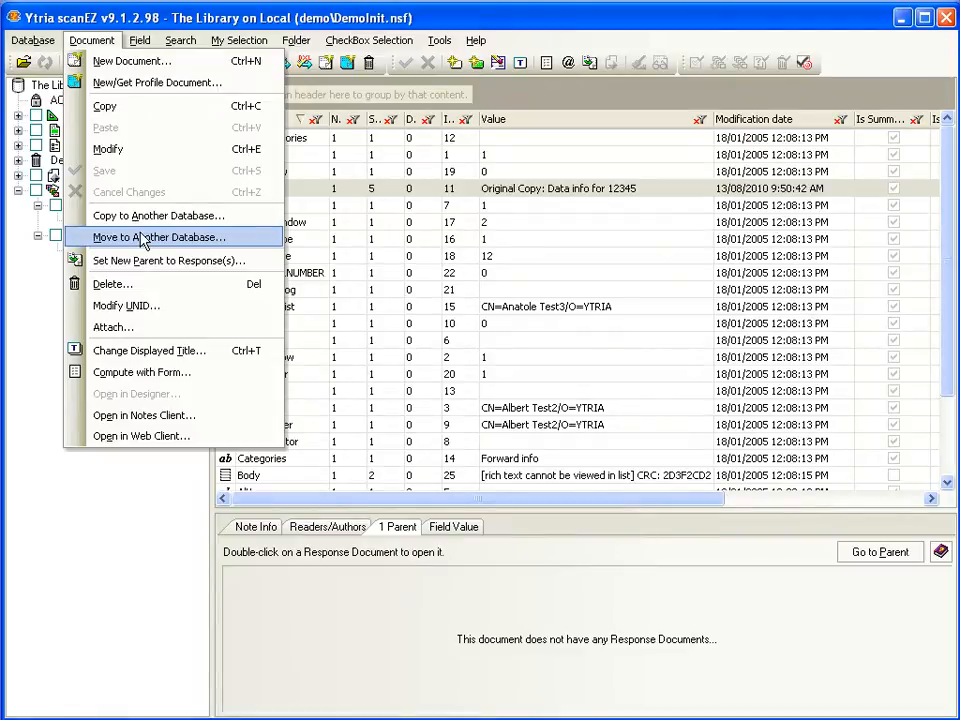
left_click(112, 284)
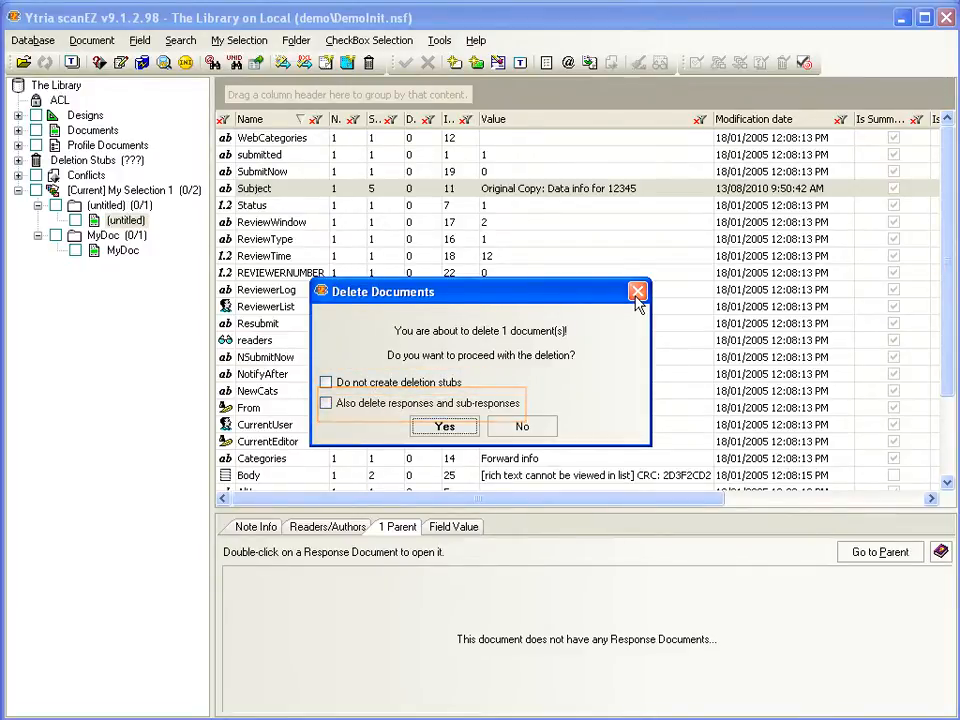
left_click(91, 40)
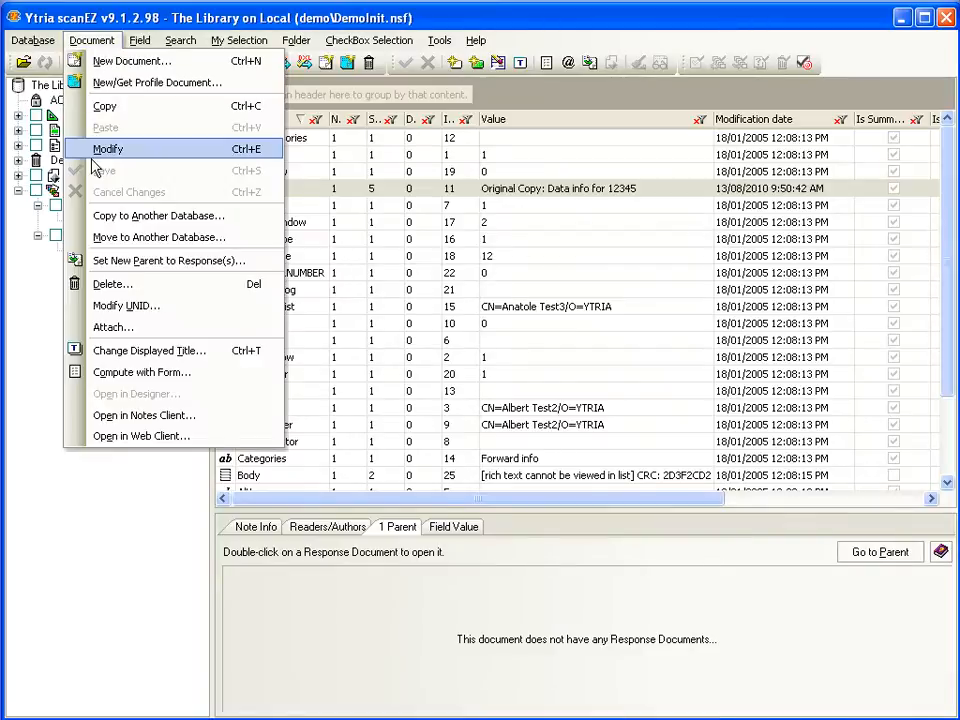
mouse_move(126, 305)
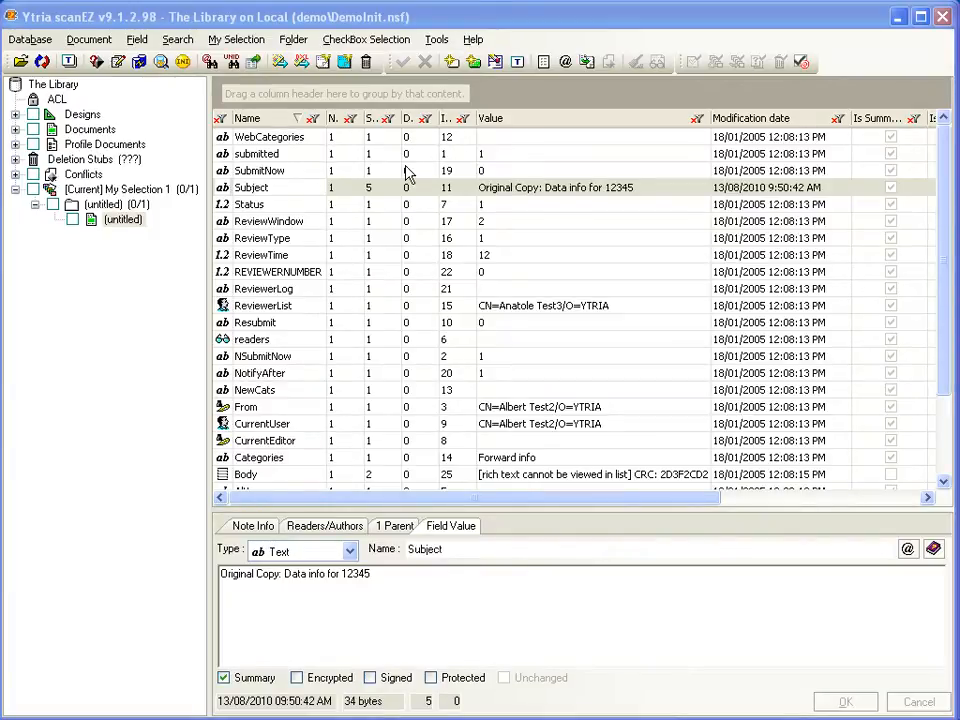
- Run a field Diff across the eight MyDoc documents and select the $UpdatedBy field
left_click(16, 129)
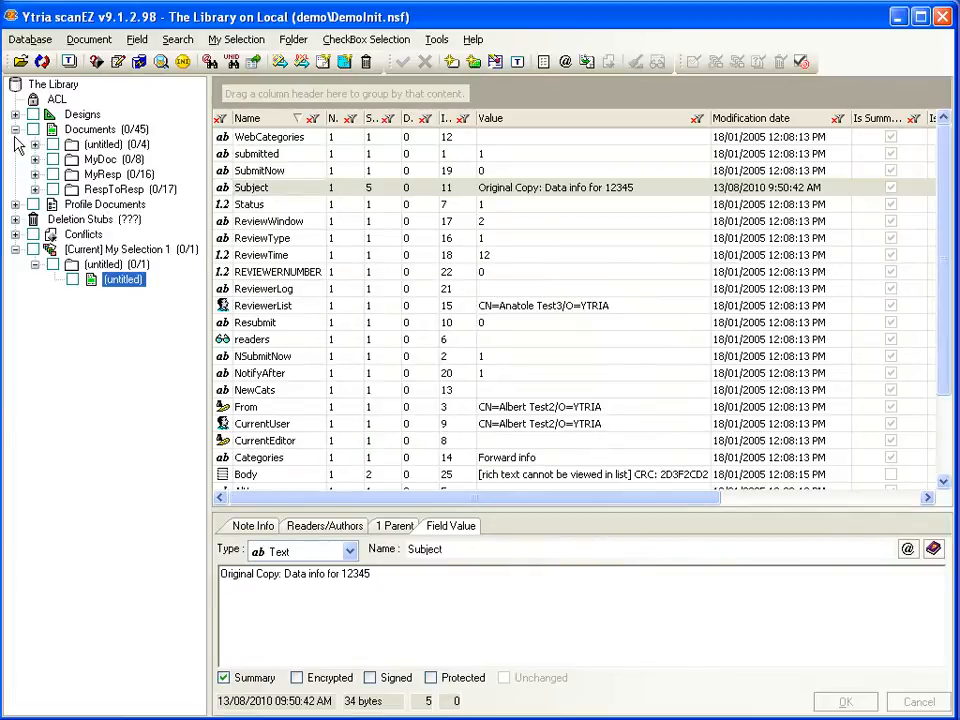
left_click(103, 159)
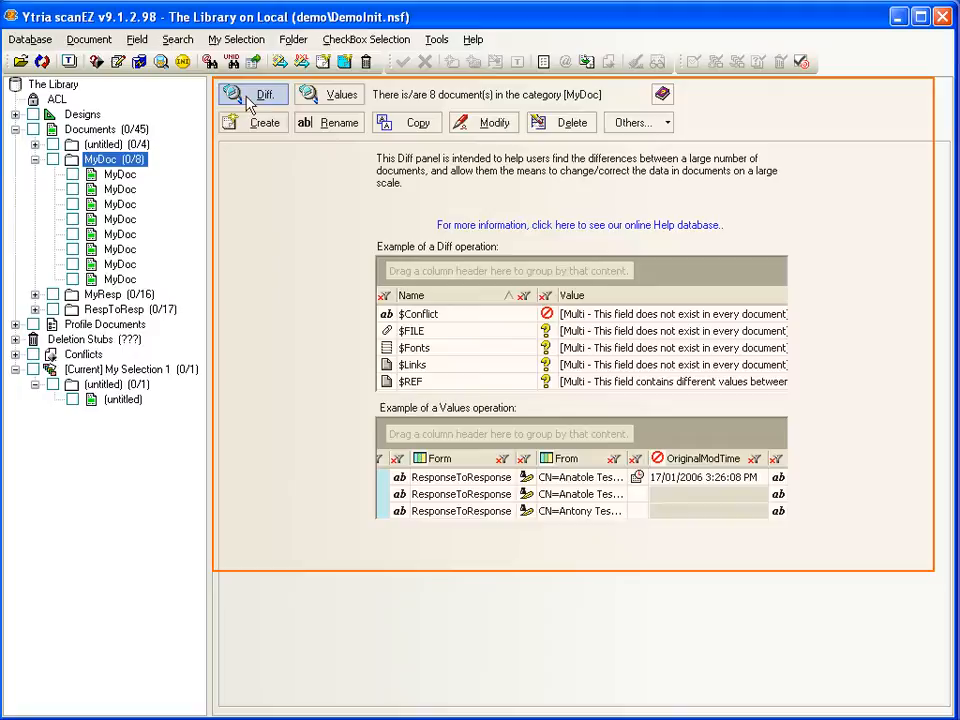
left_click(253, 94)
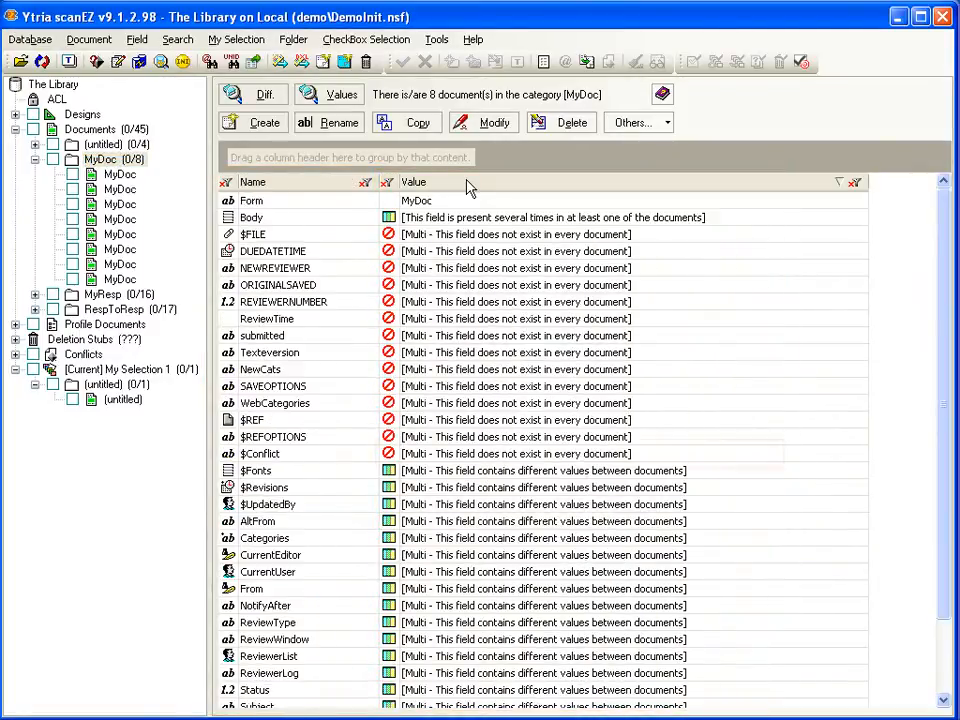
left_click(460, 453)
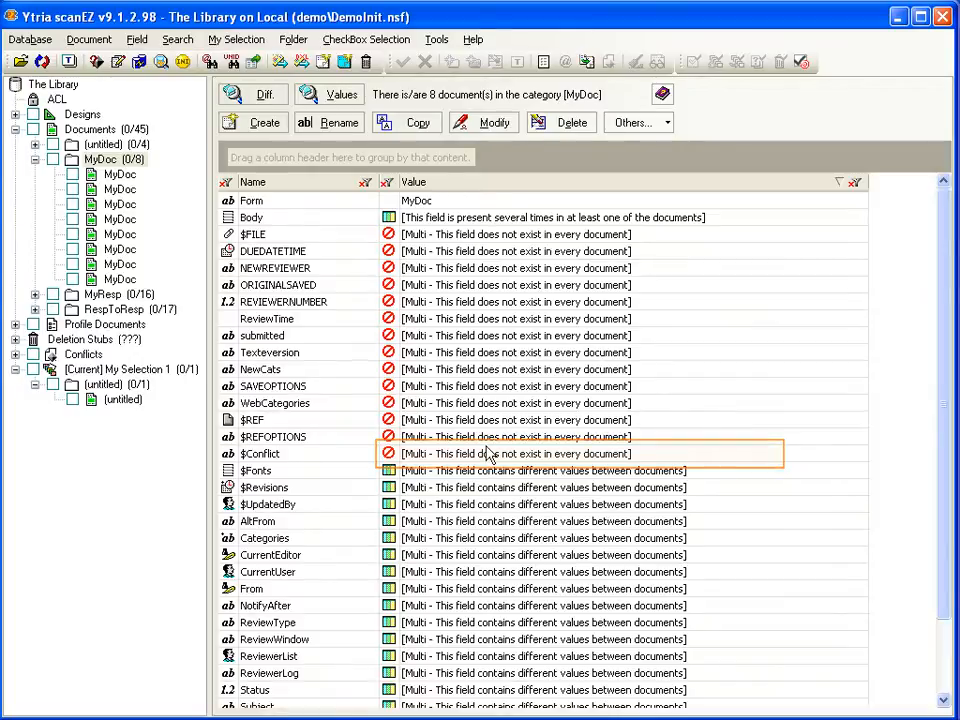
left_click(260, 453)
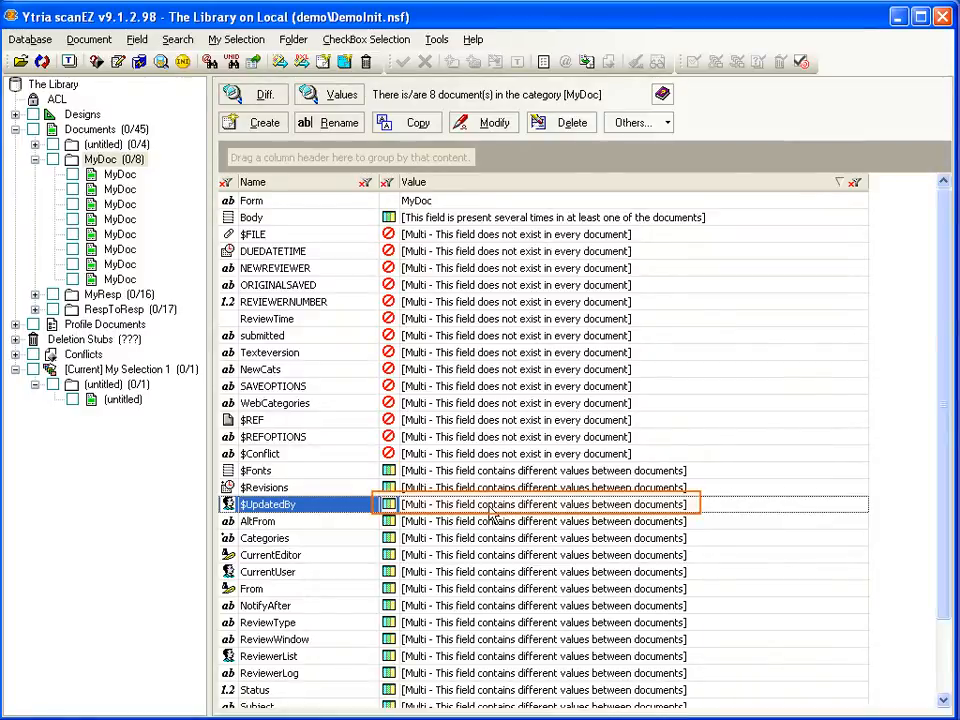
- Review the per-document field Values side by side, then select the Subject field
left_click(342, 93)
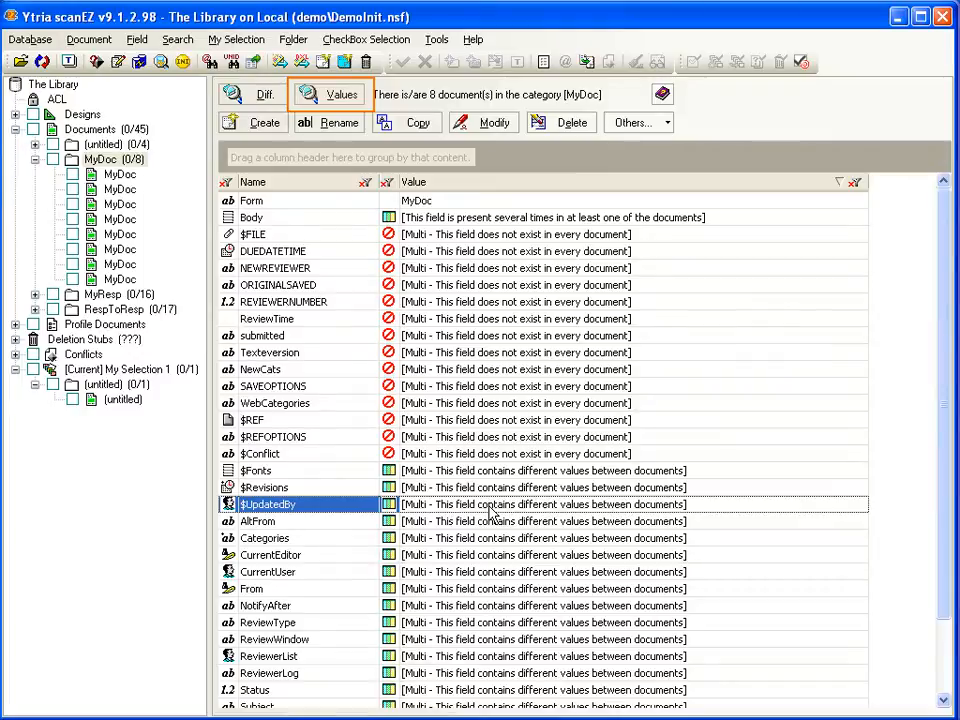
scroll("down", 3)
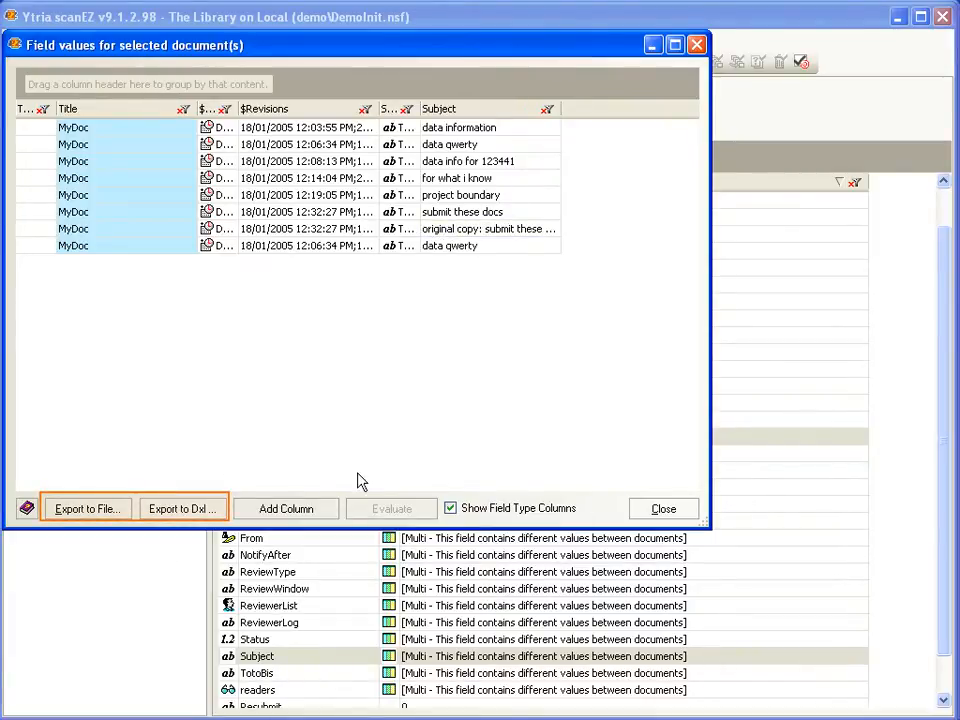
left_click(663, 508)
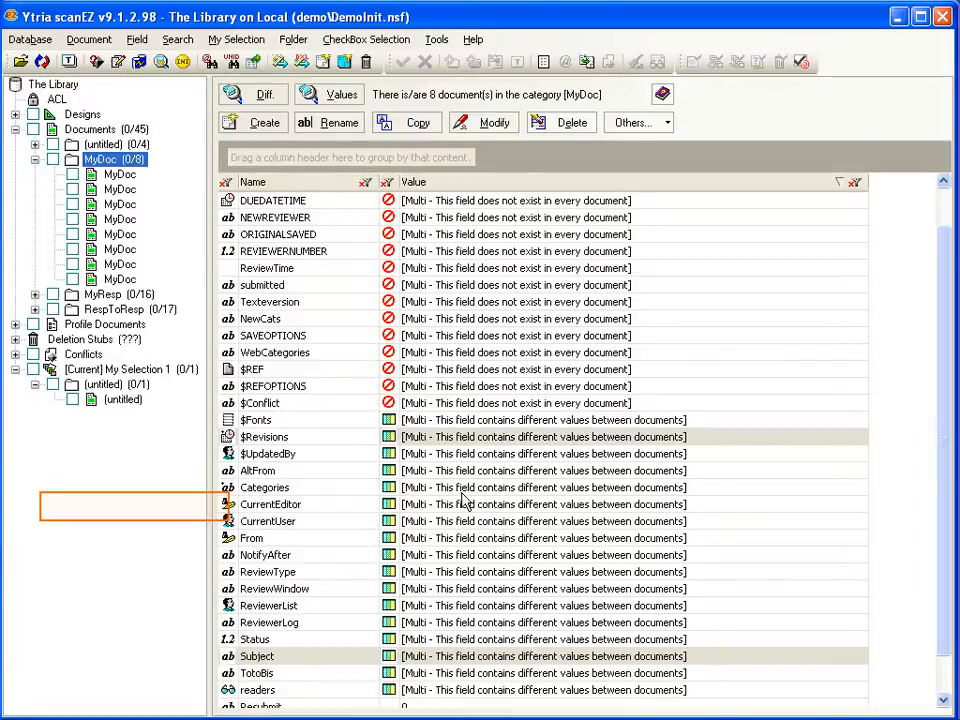
left_click(256, 655)
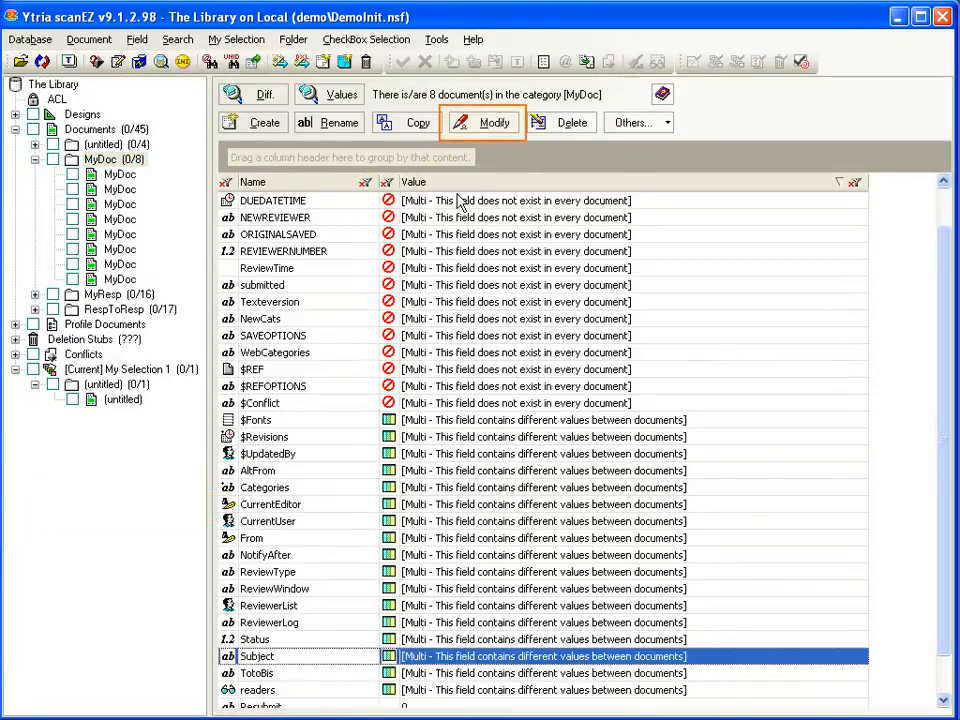
- Modify Subject in all eight documents with the saved UPPERCASE formula and confirm the update
left_click(483, 122)
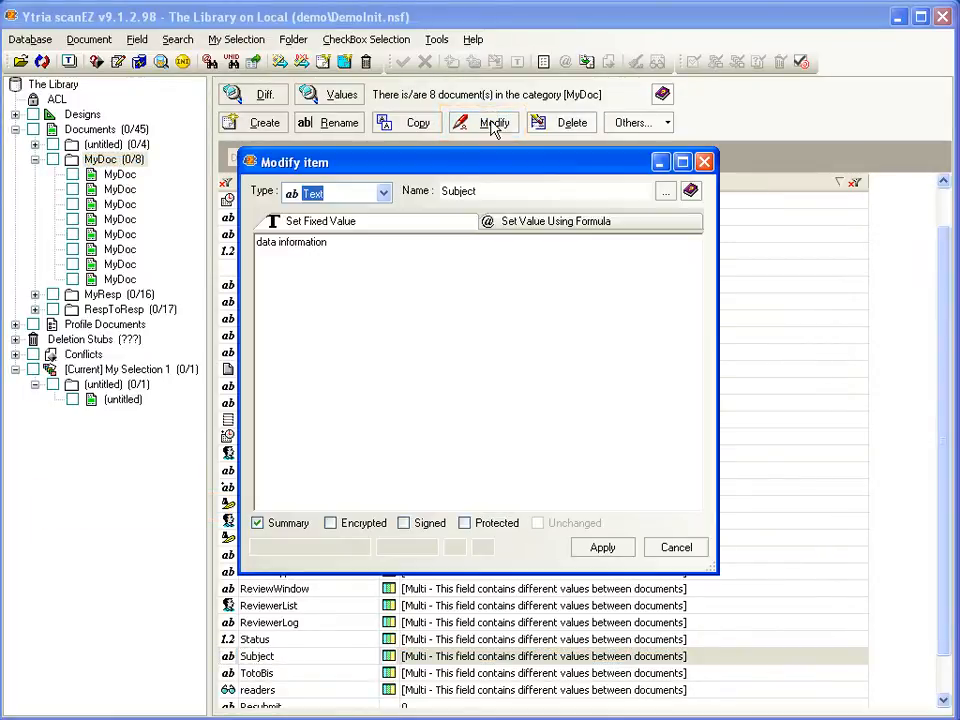
left_click(320, 221)
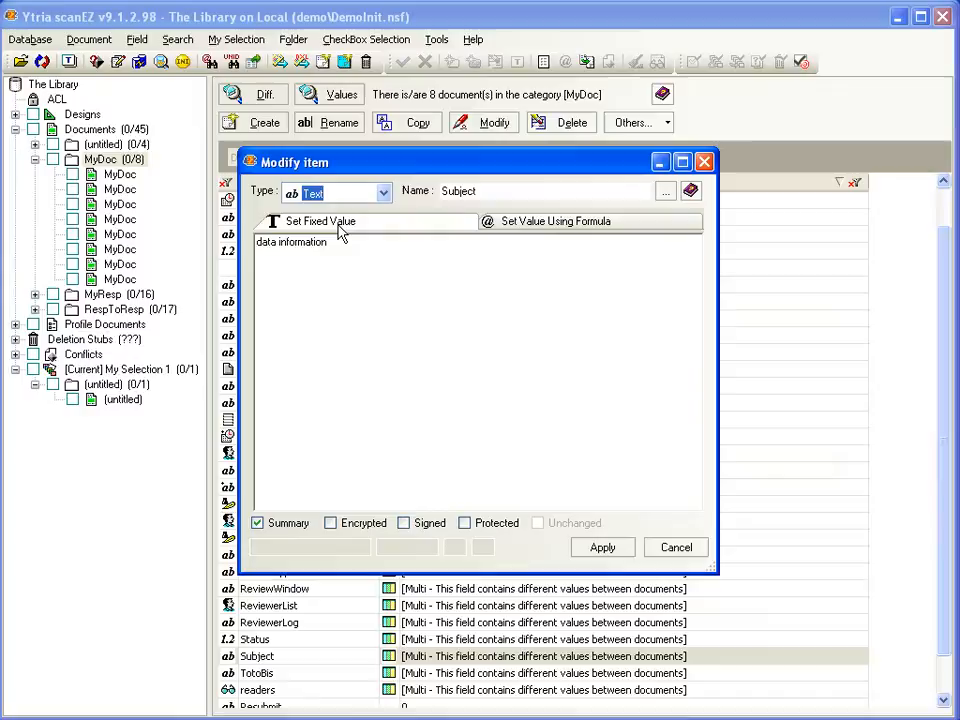
left_click(555, 221)
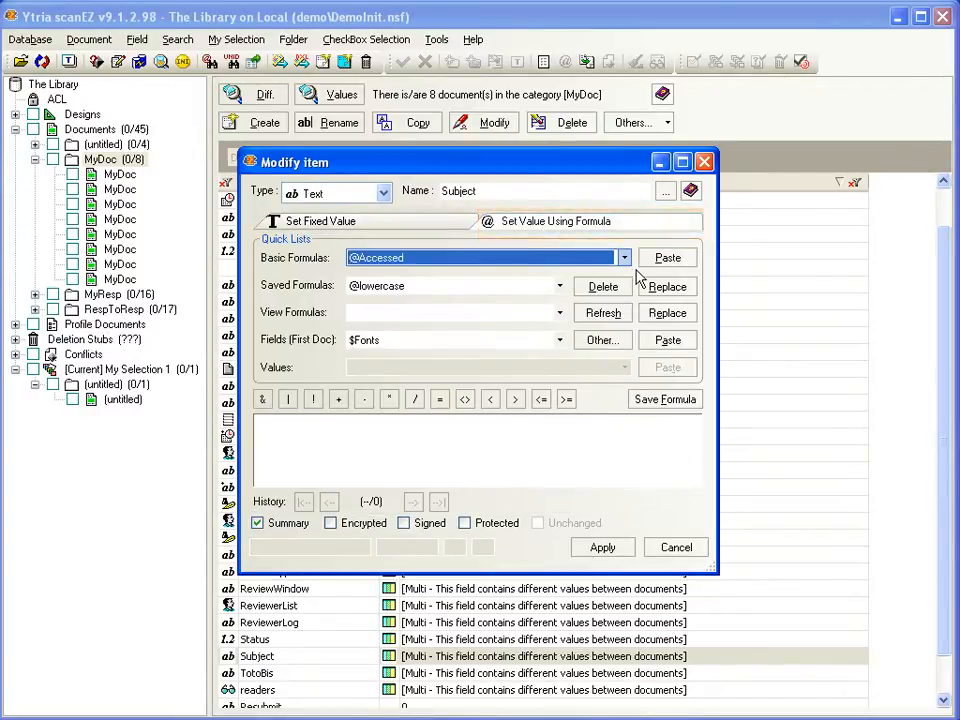
left_click(559, 285)
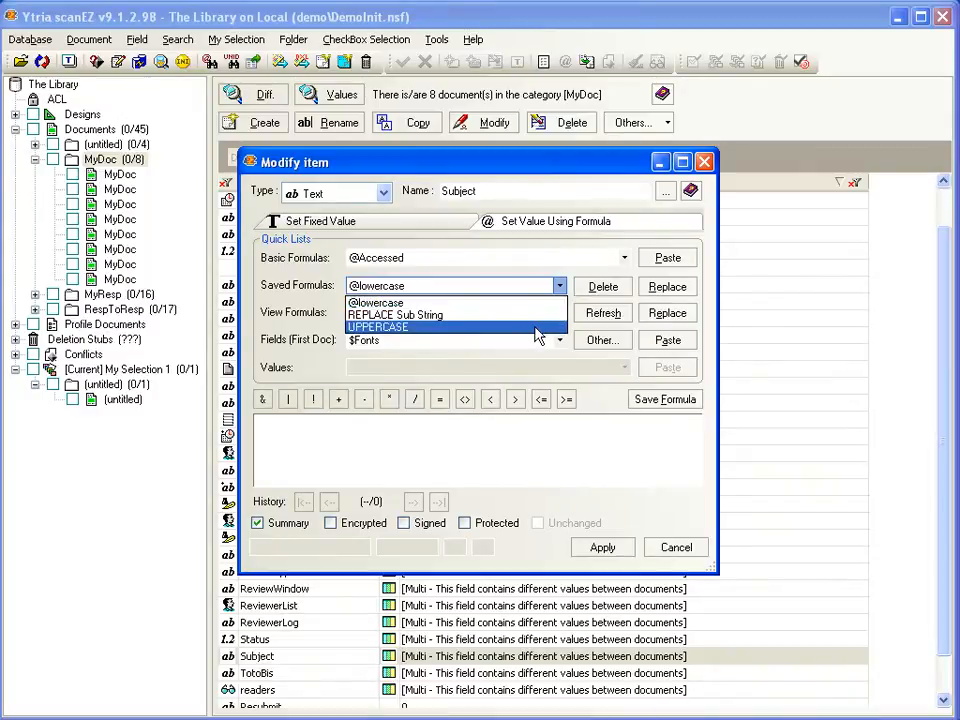
left_click(378, 327)
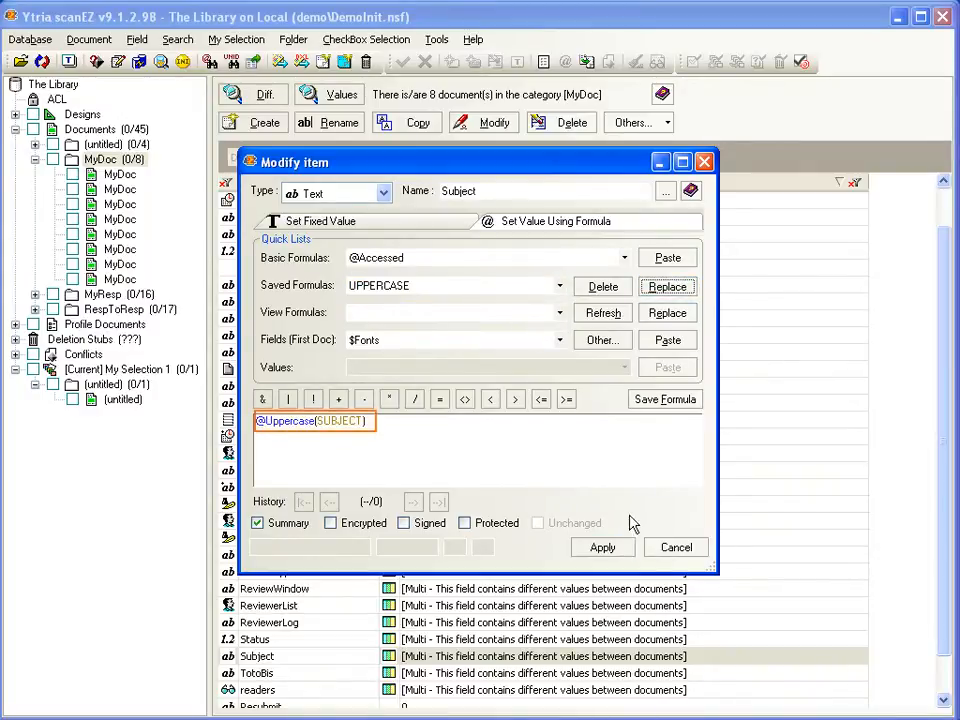
left_click(602, 547)
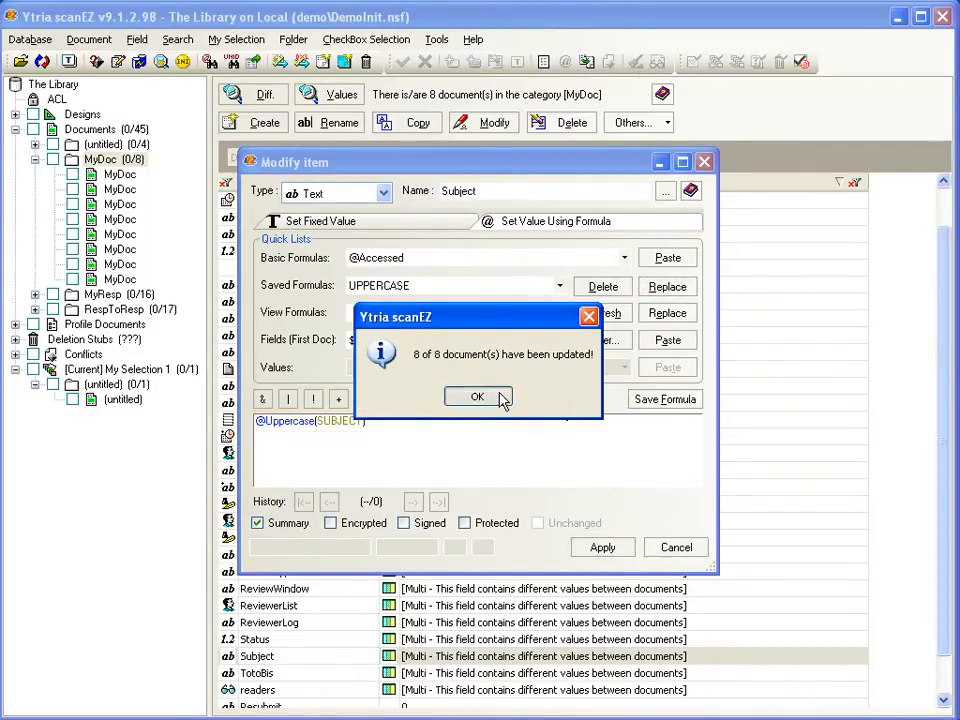
left_click(477, 396)
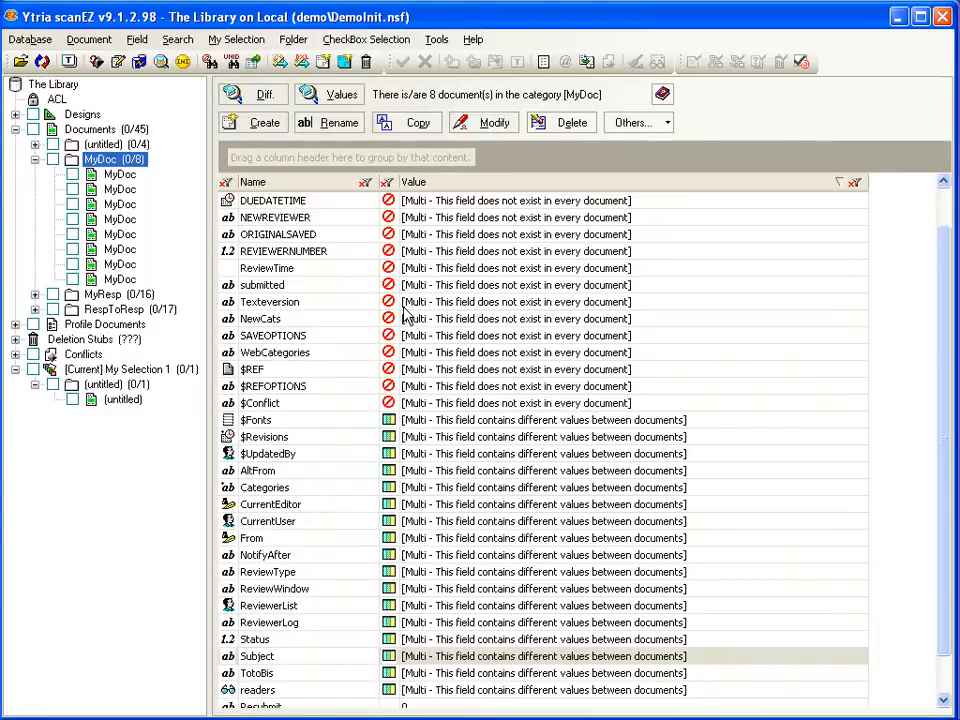
left_click(342, 94)
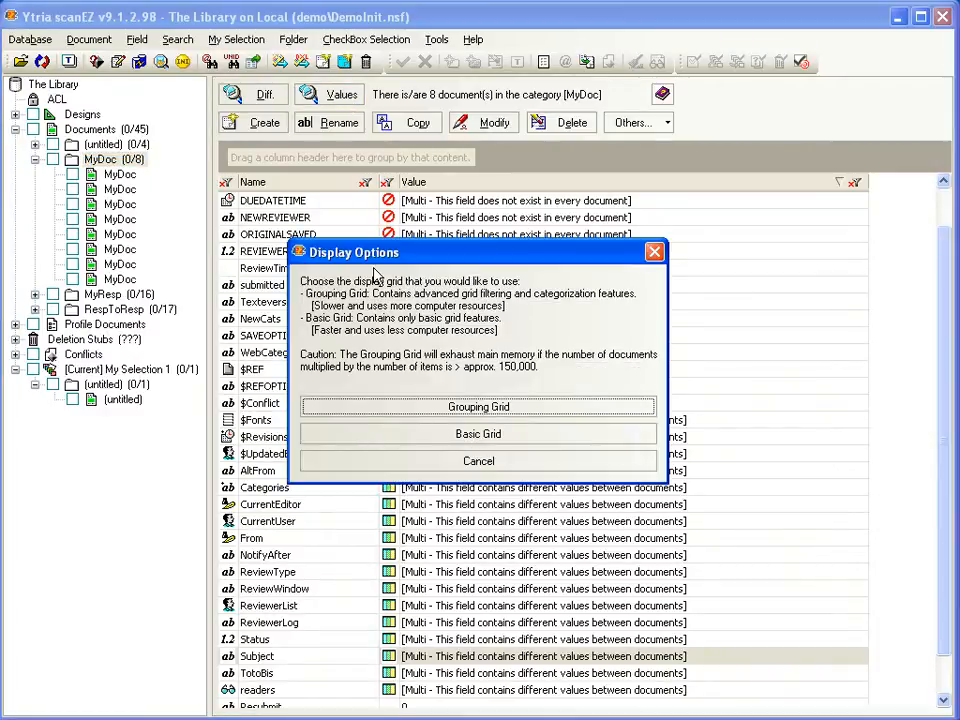
left_click(478, 433)
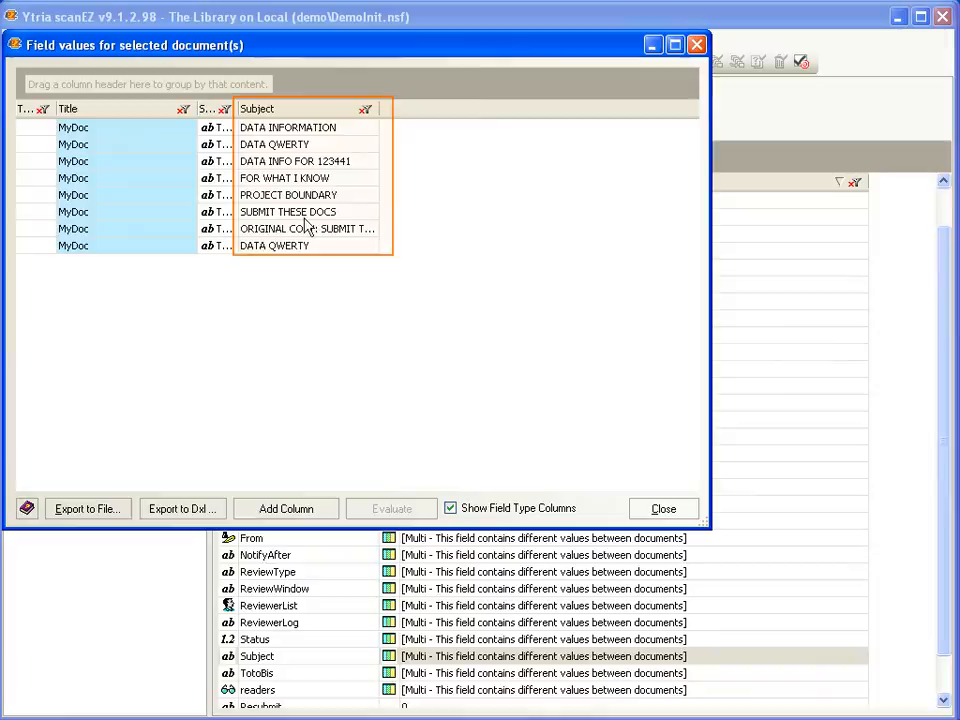
left_click(73, 245)
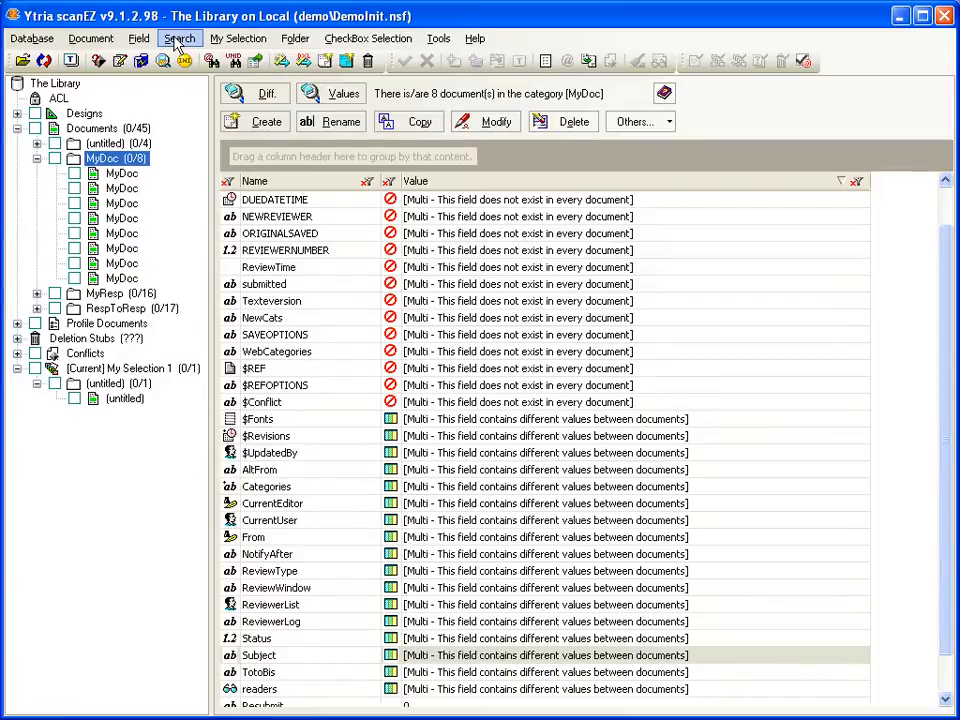
- Open Search by Formula, browse its saved formulas, cancel, and reopen the Search menu
left_click(179, 38)
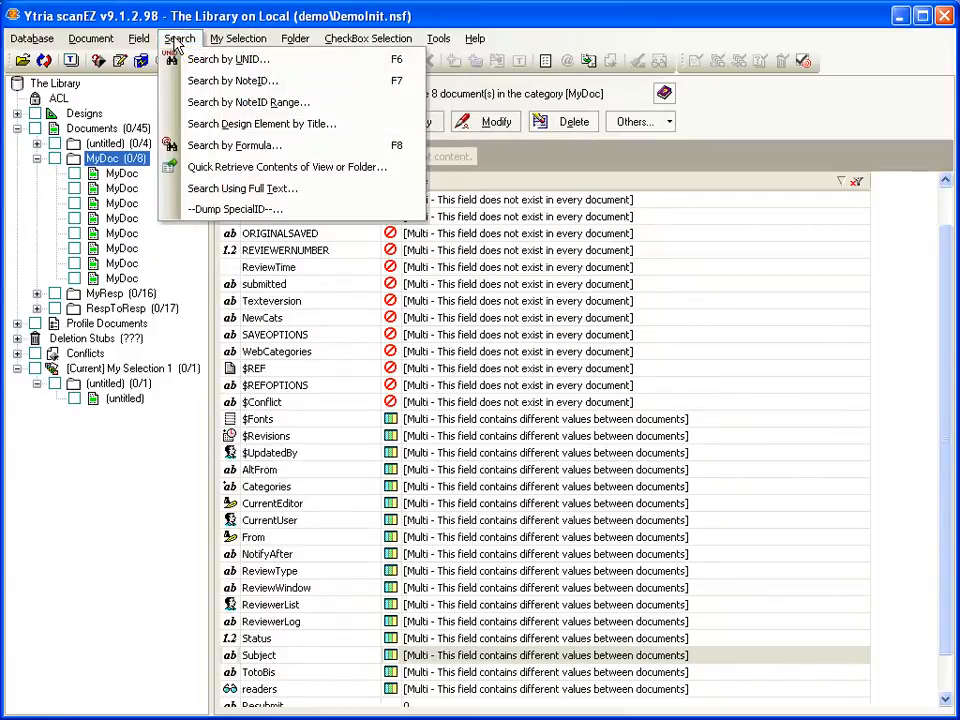
mouse_move(230, 59)
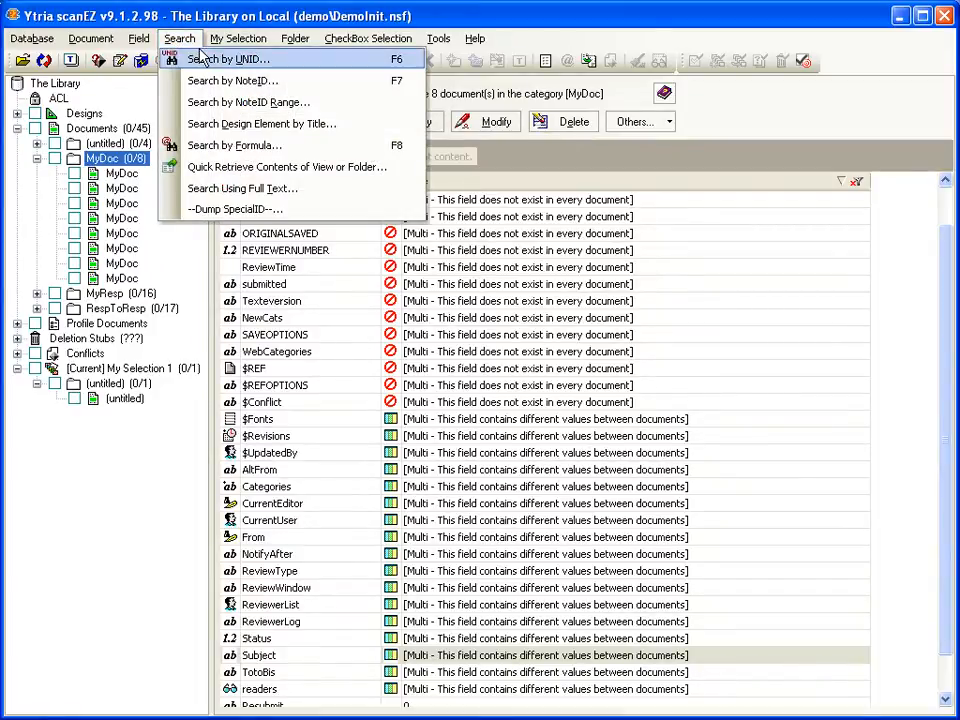
mouse_move(232, 80)
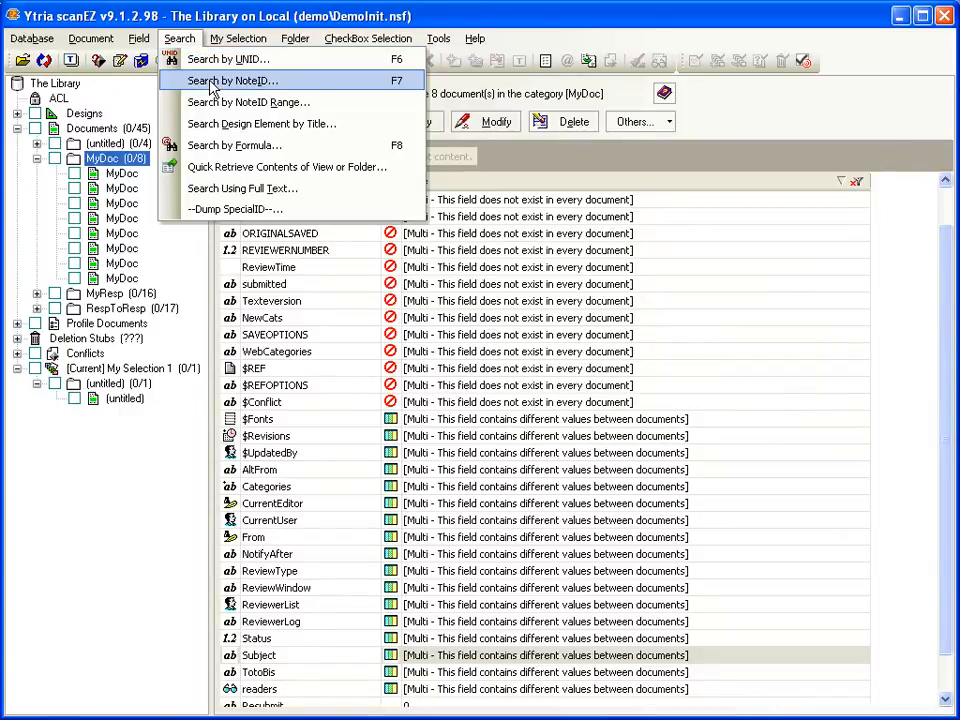
mouse_move(253, 145)
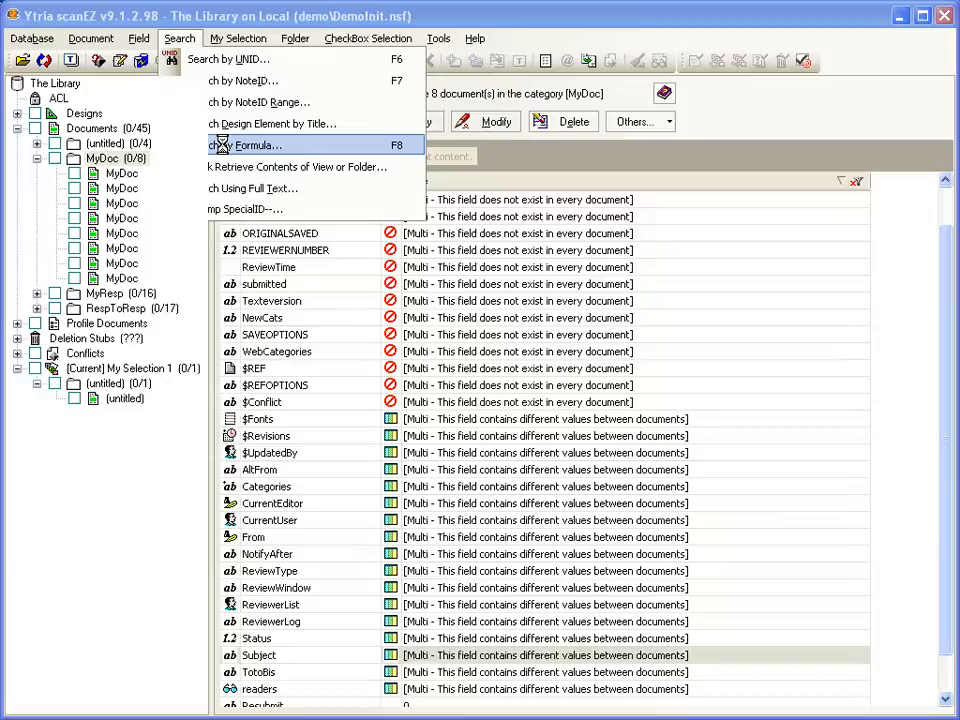
left_click(246, 145)
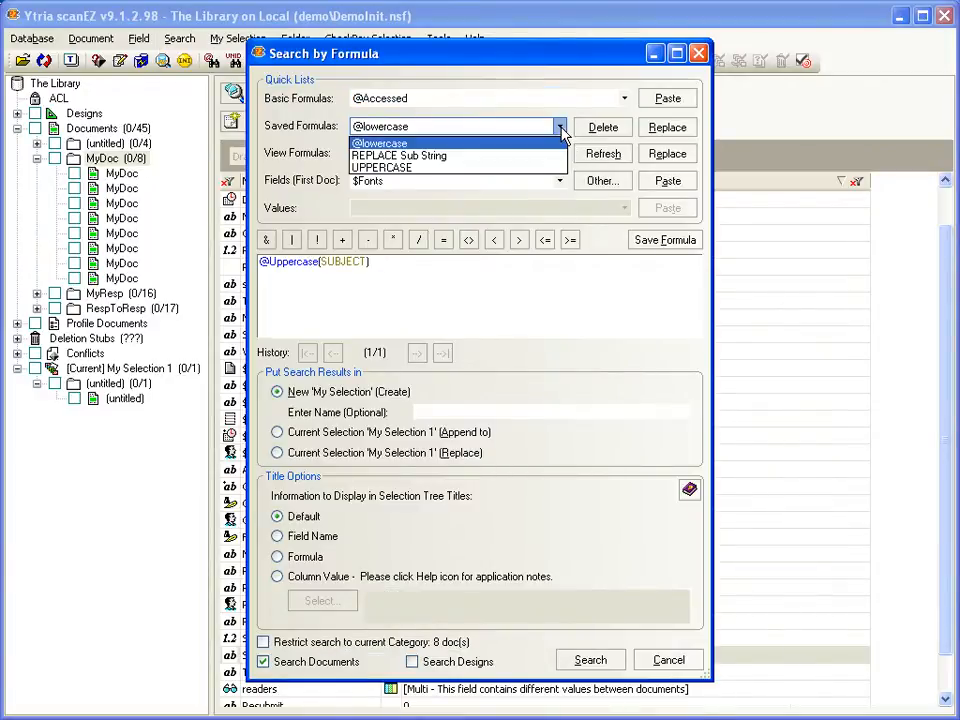
mouse_move(553, 128)
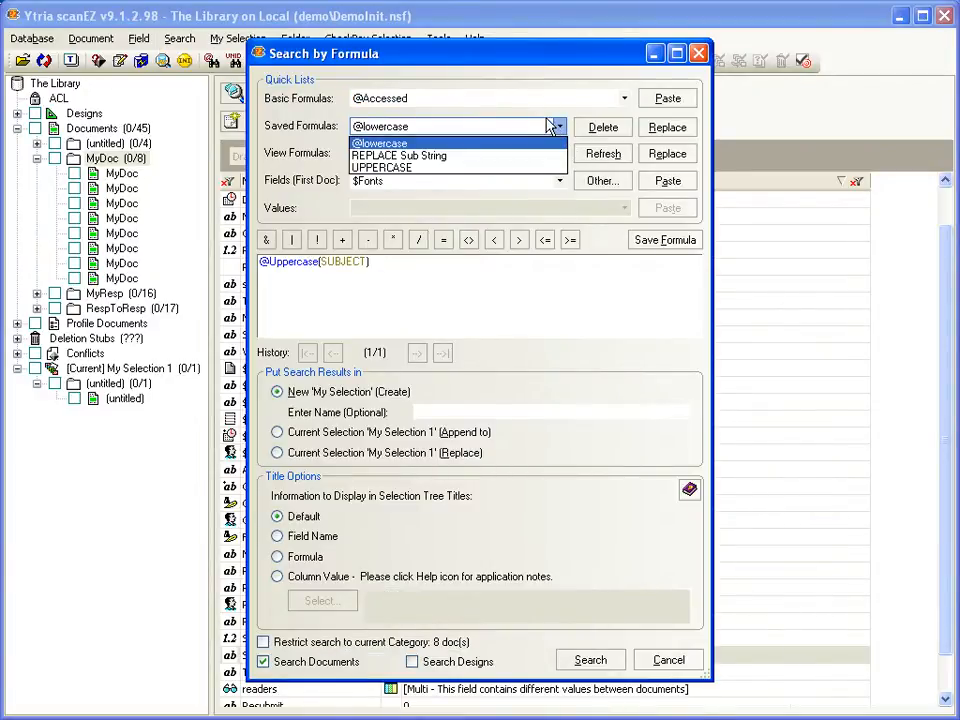
left_click(400, 142)
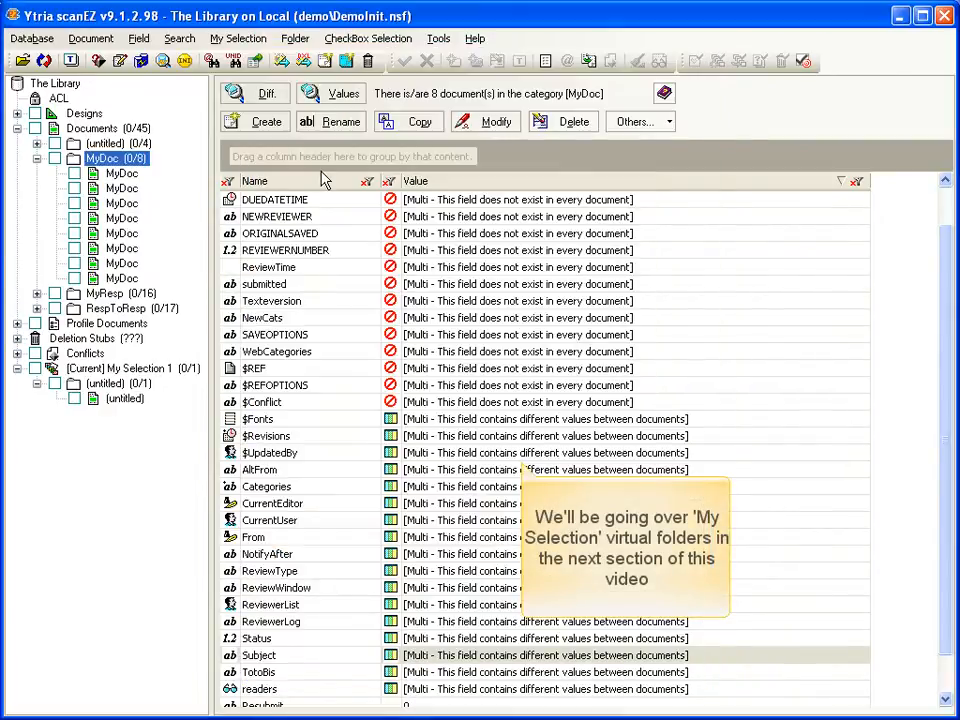
left_click(179, 38)
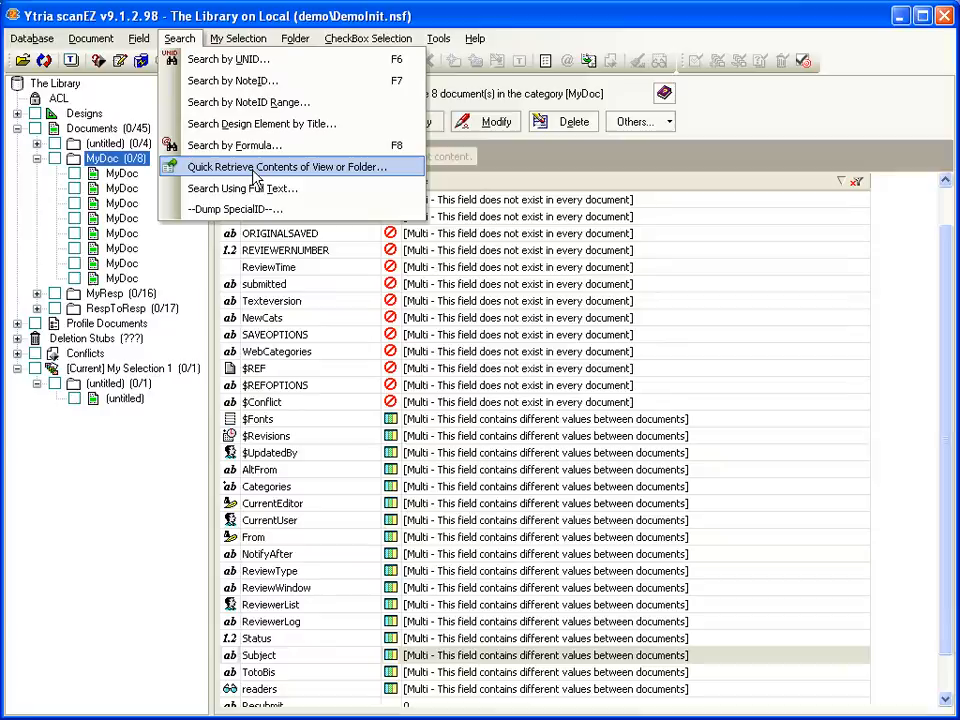
mouse_move(243, 188)
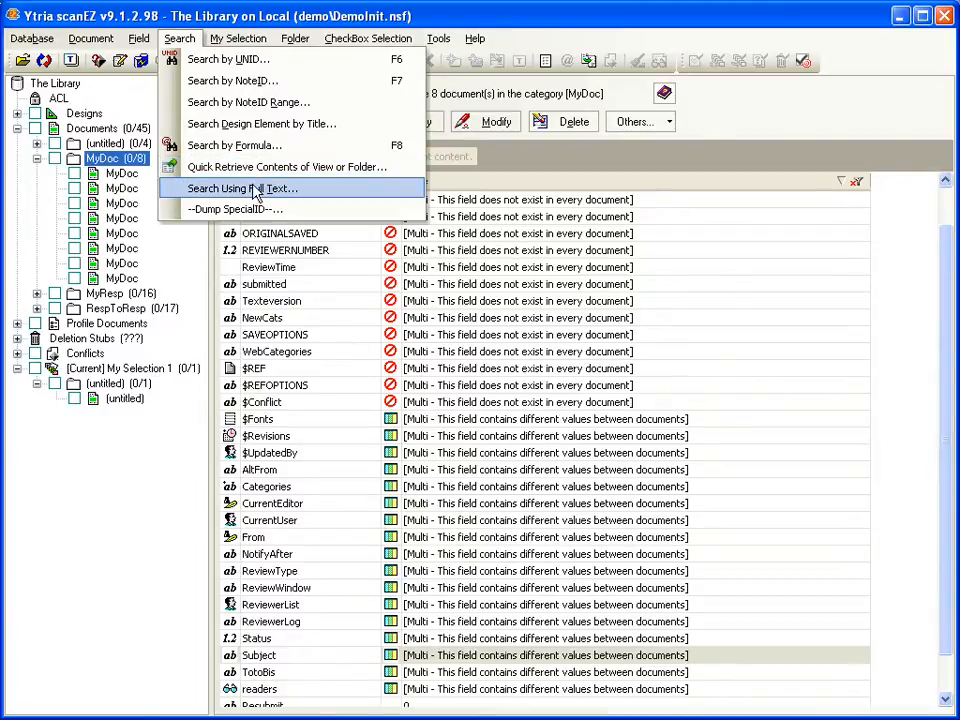
mouse_move(408, 207)
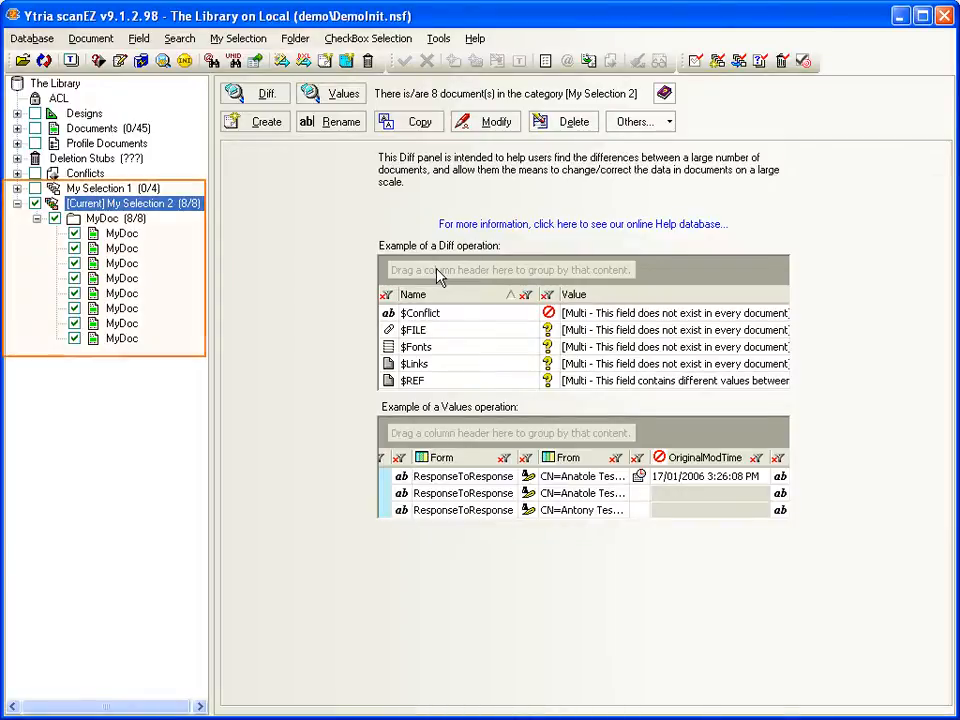
mouse_move(115, 270)
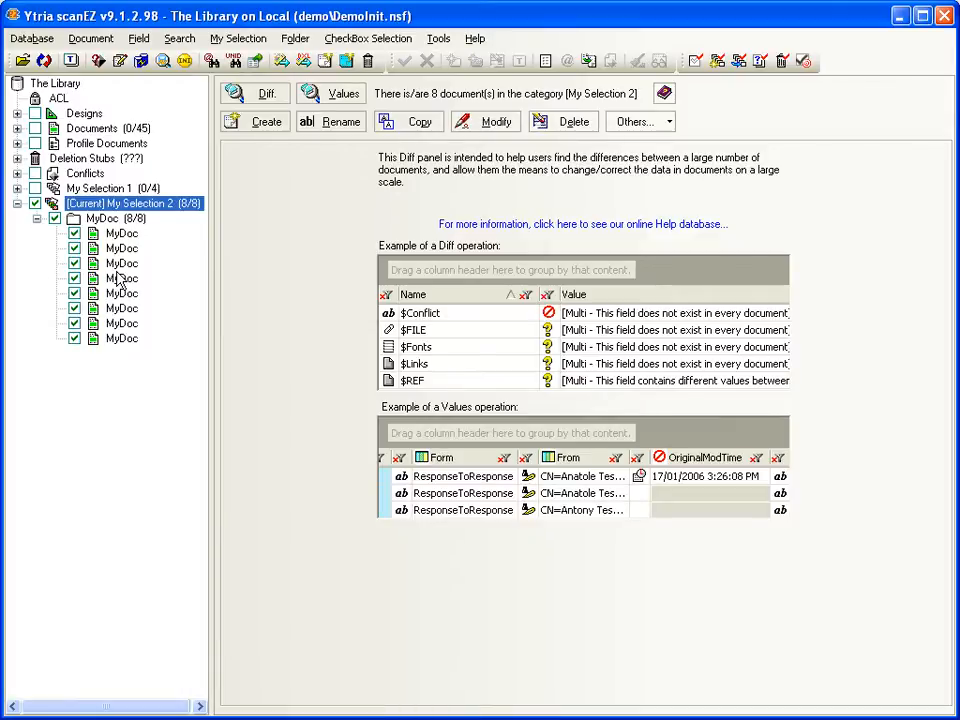
left_click(238, 38)
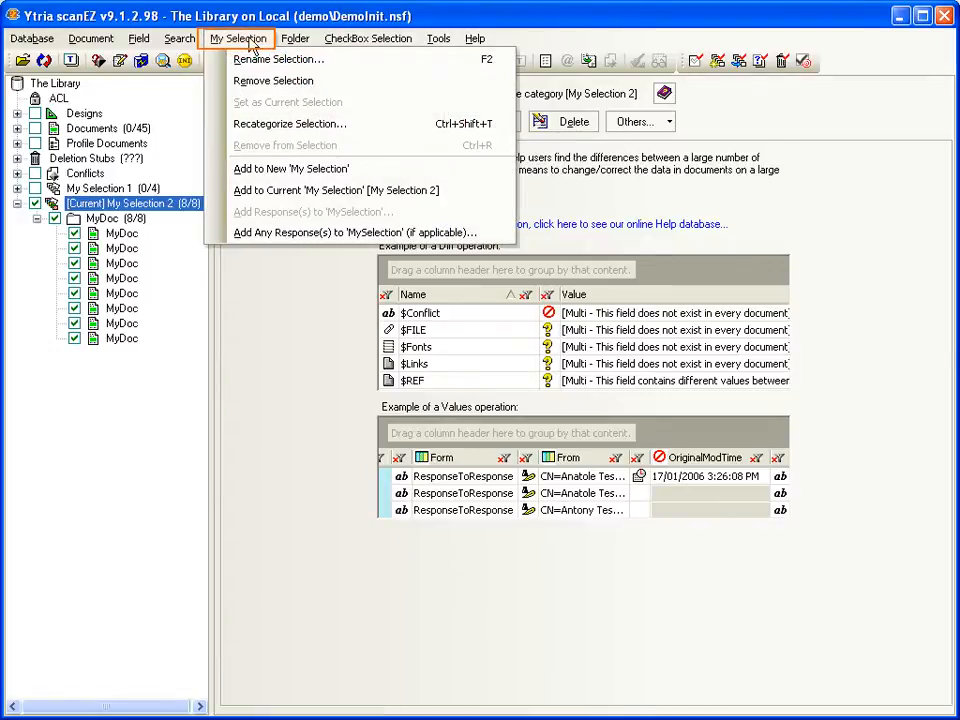
mouse_move(278, 59)
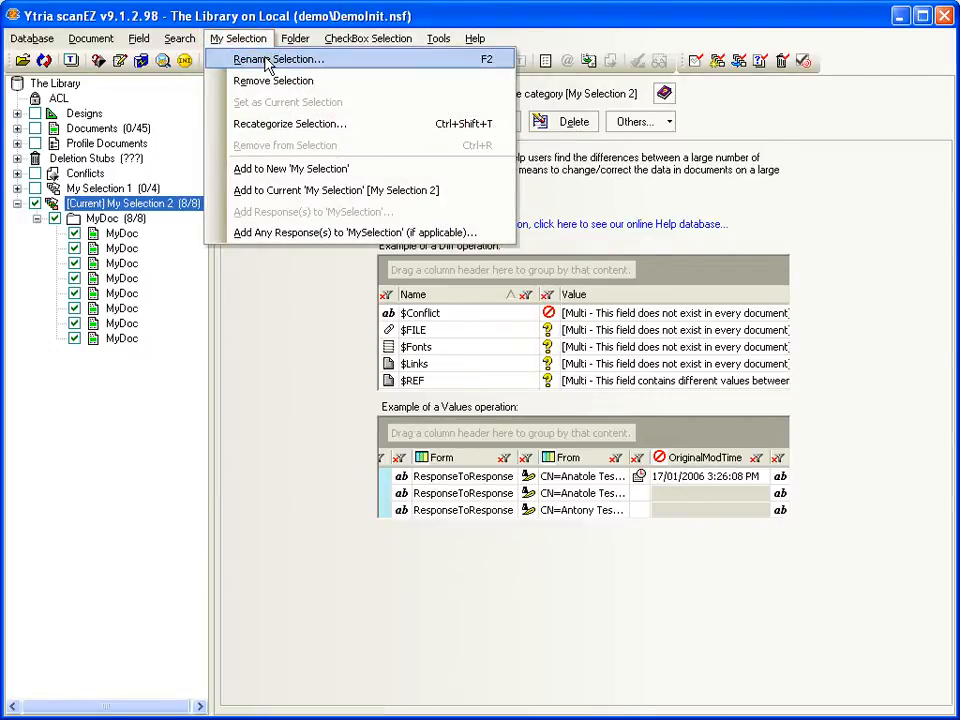
mouse_move(290, 123)
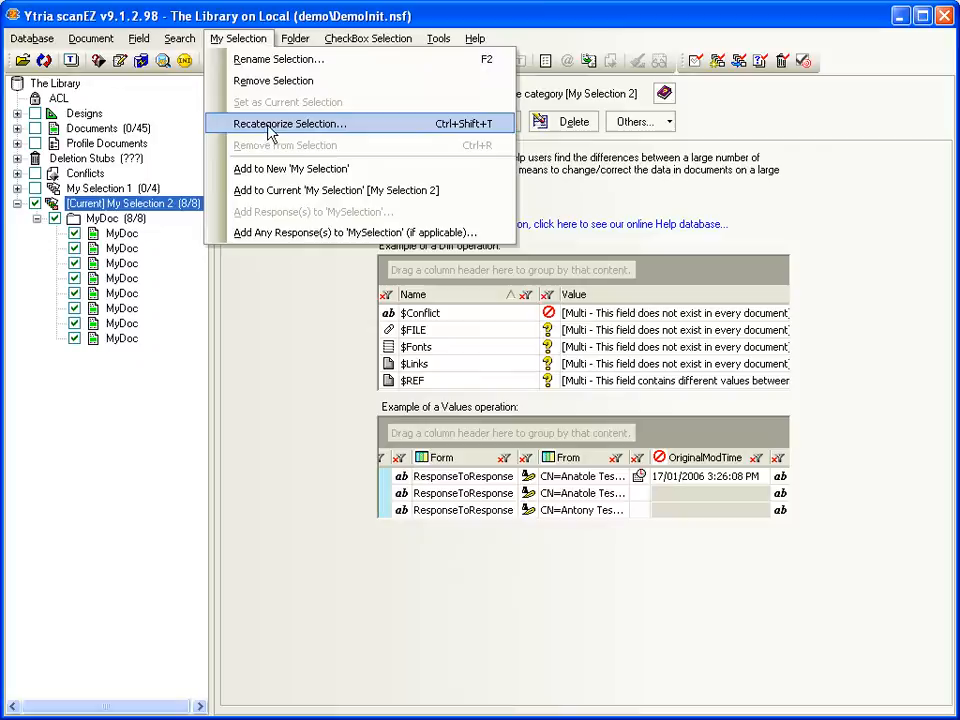
mouse_move(380, 110)
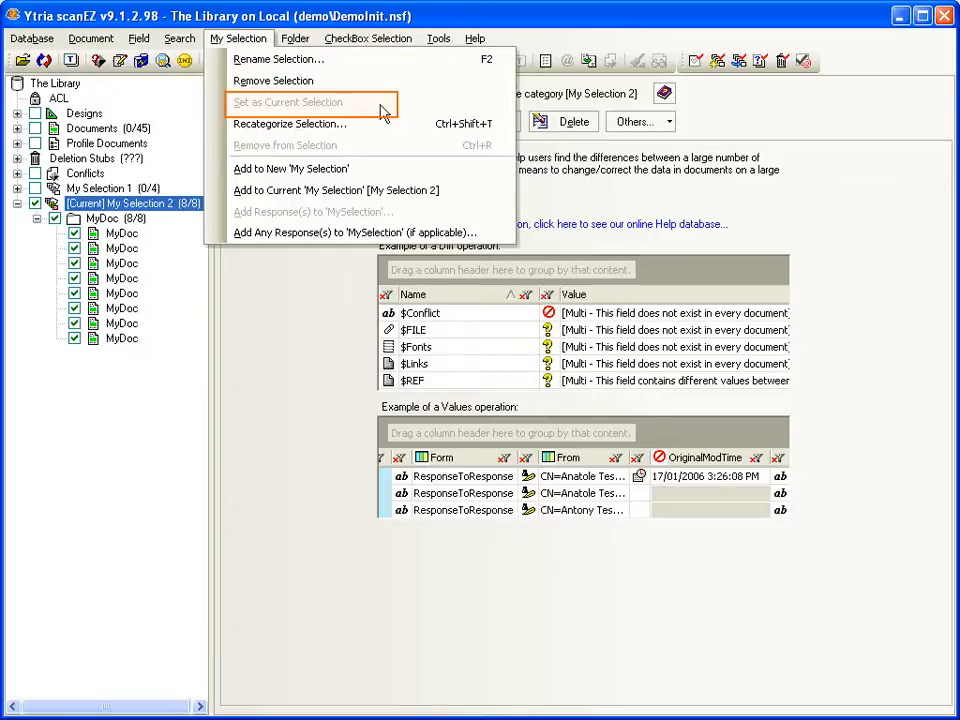
mouse_move(380, 113)
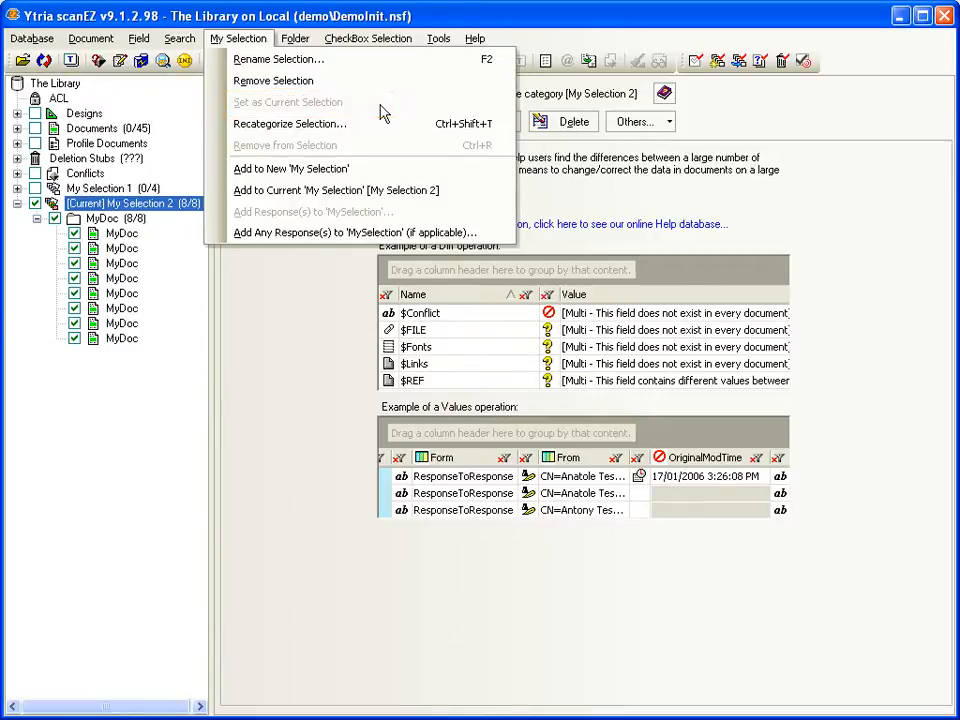
left_click(99, 188)
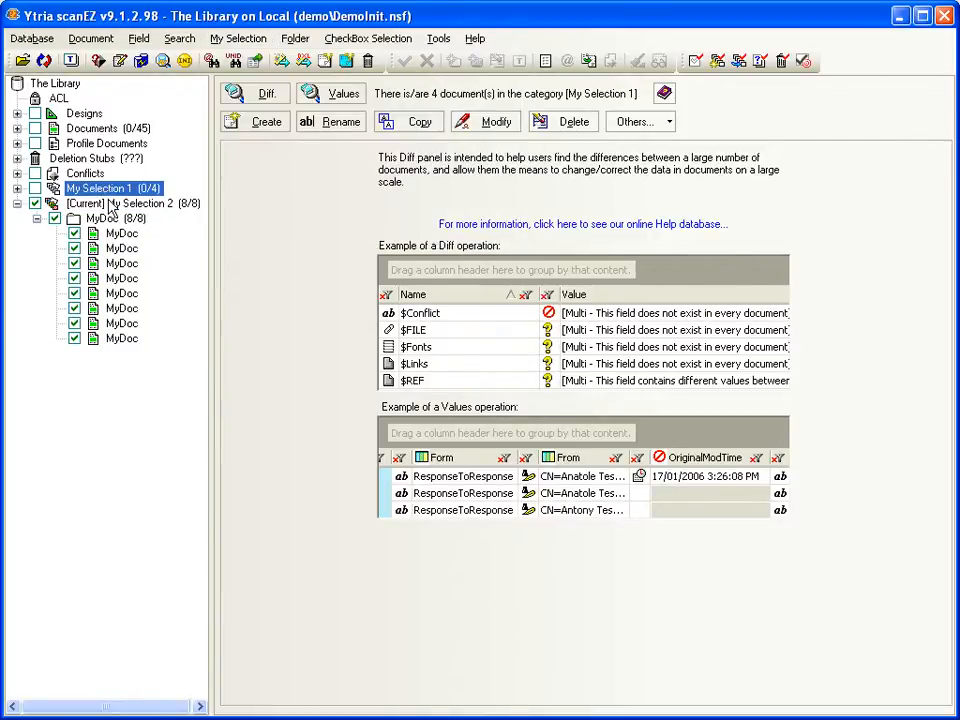
left_click(120, 203)
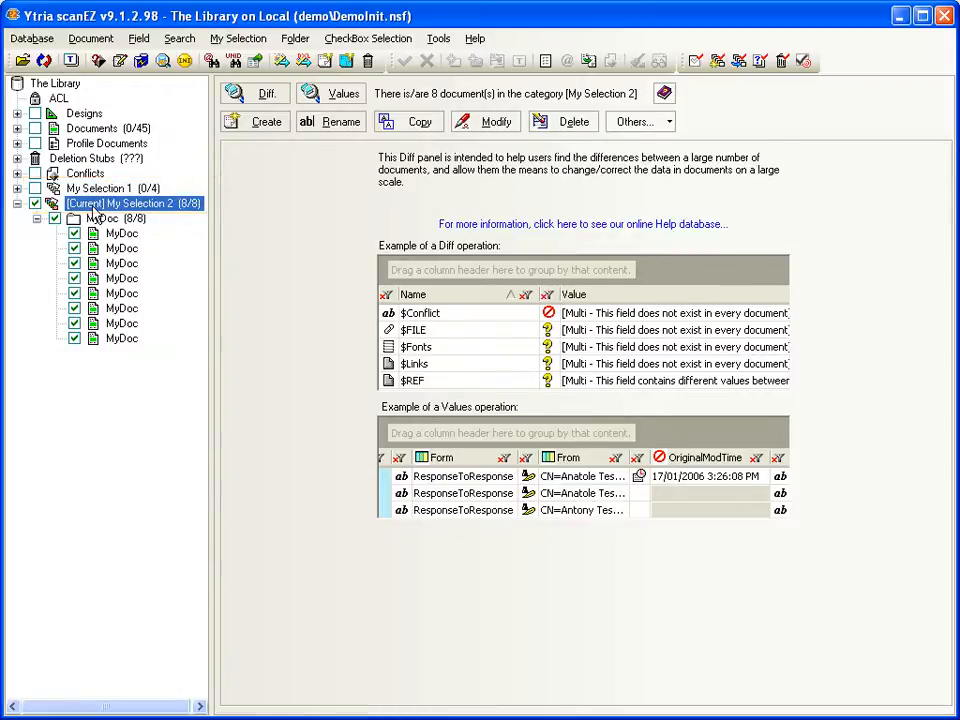
left_click(367, 38)
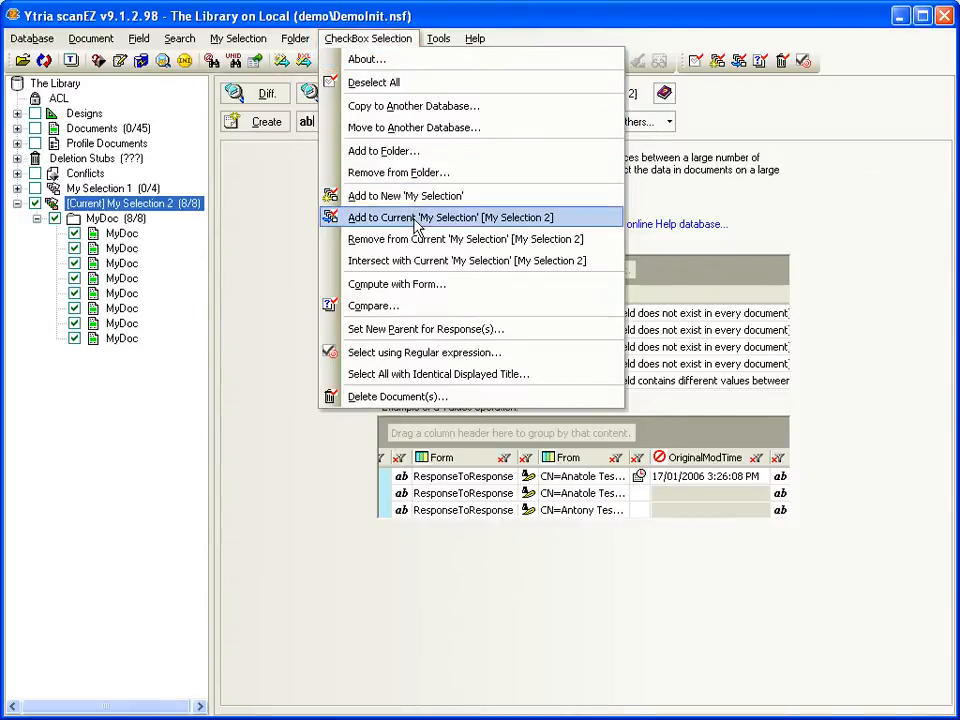
mouse_move(527, 222)
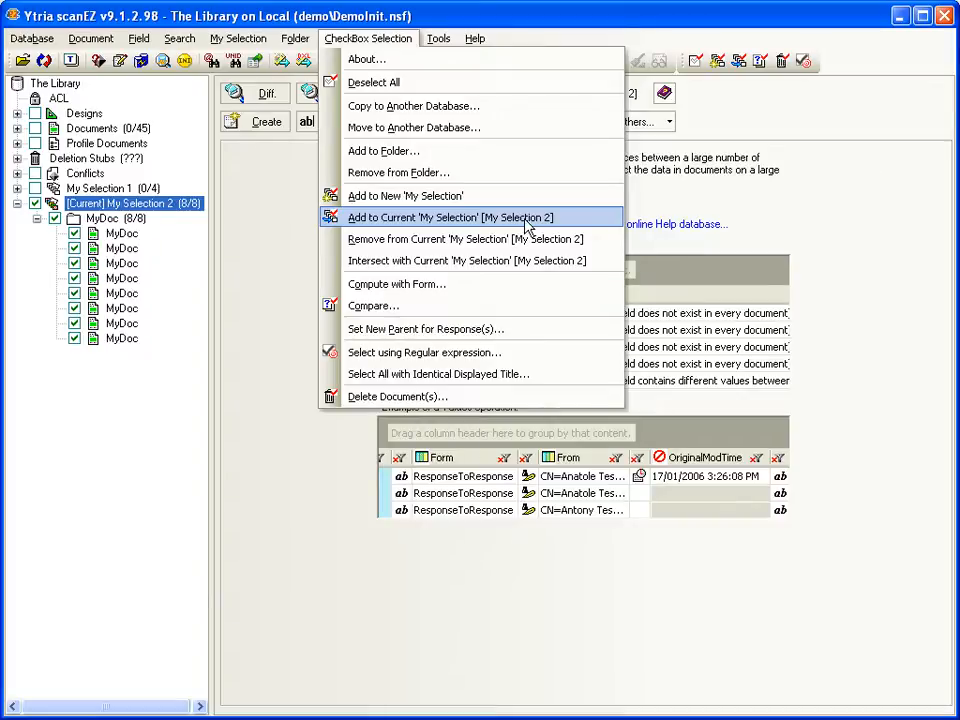
mouse_move(447, 238)
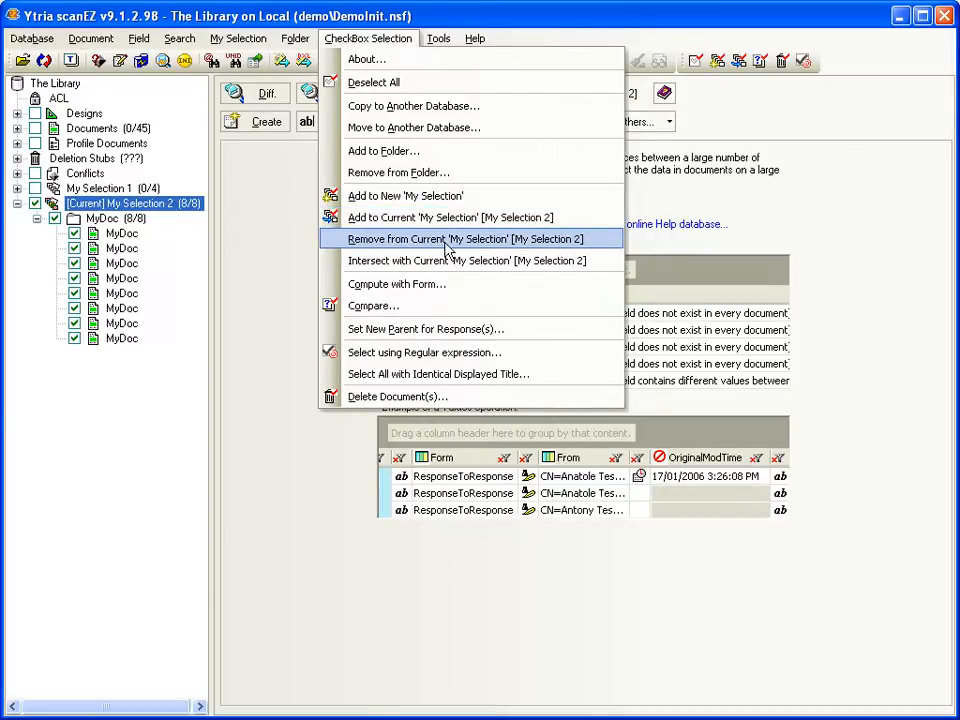
mouse_move(435, 260)
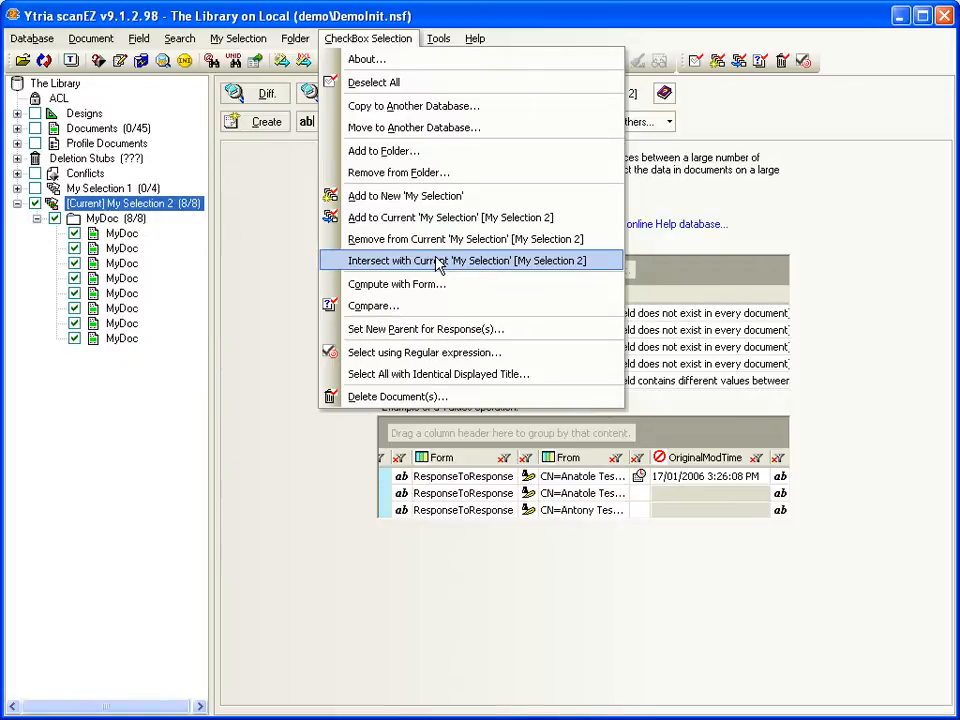
mouse_move(438, 267)
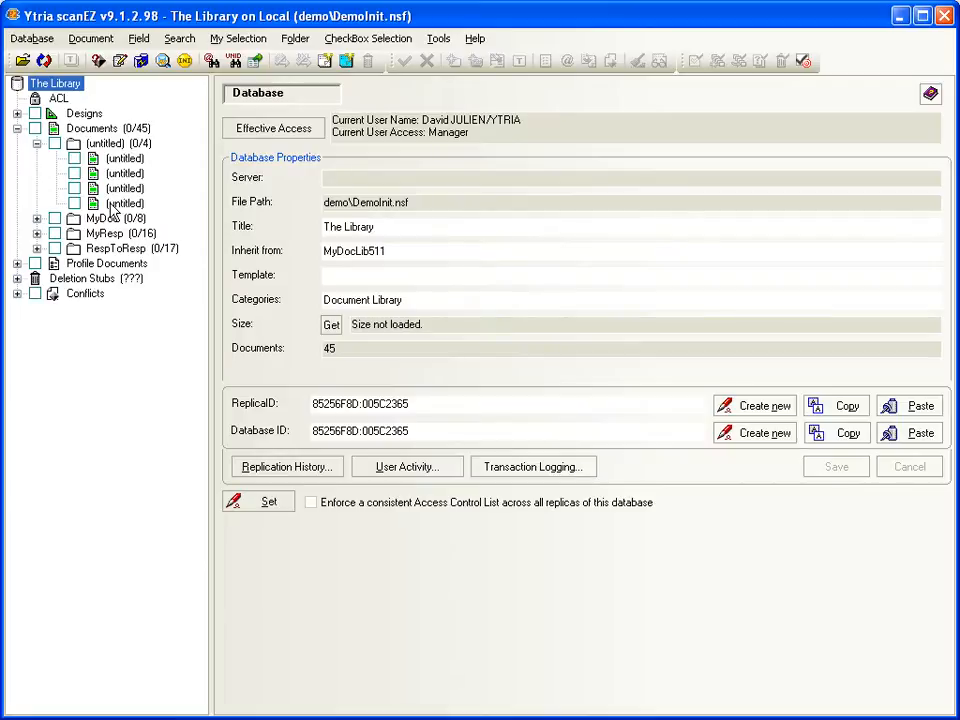
mouse_move(110, 173)
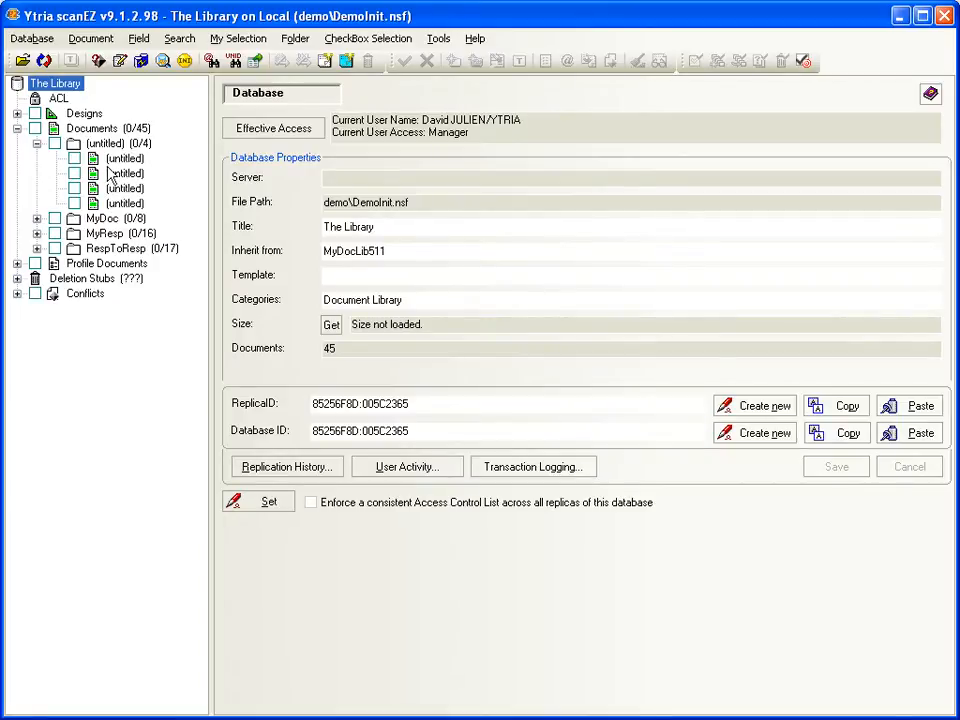
- Title the untitled documents in the tree by their $Revisions field value
left_click(119, 143)
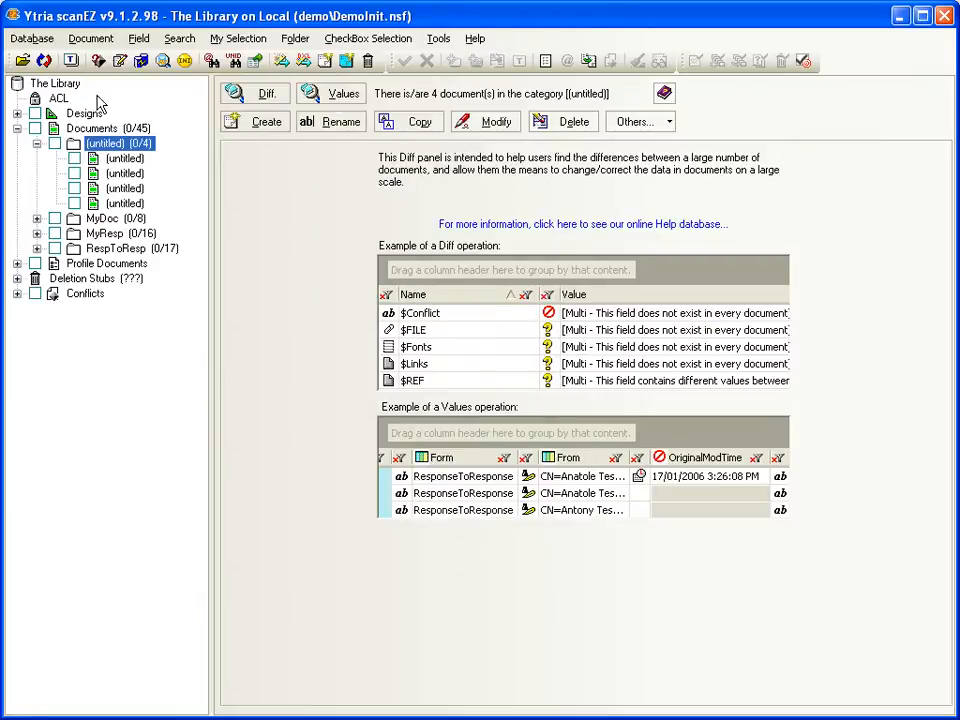
left_click(70, 61)
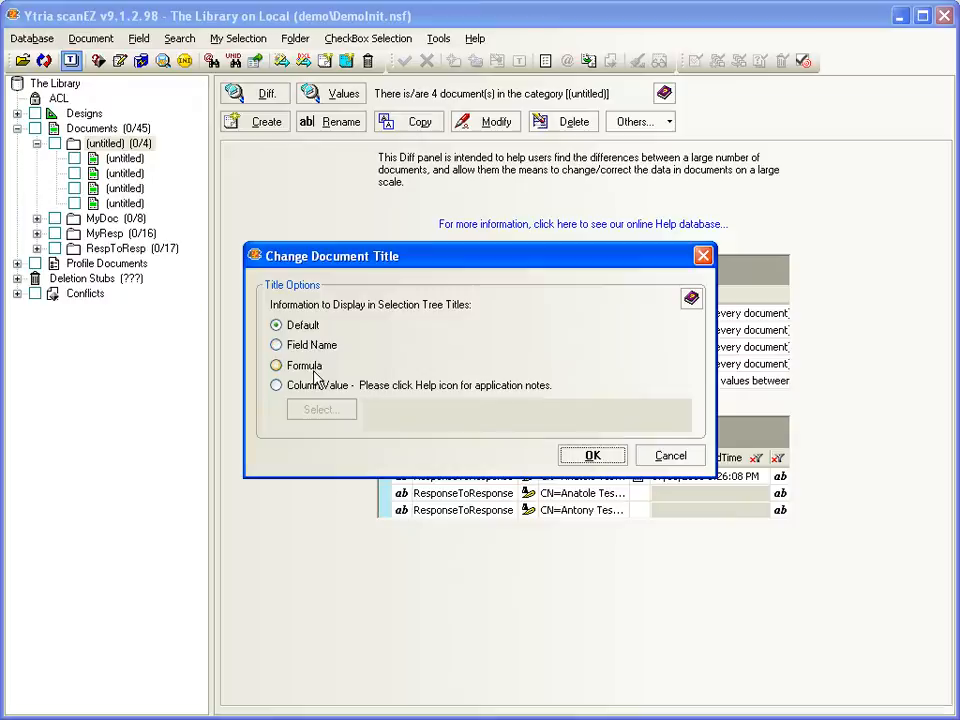
left_click(277, 345)
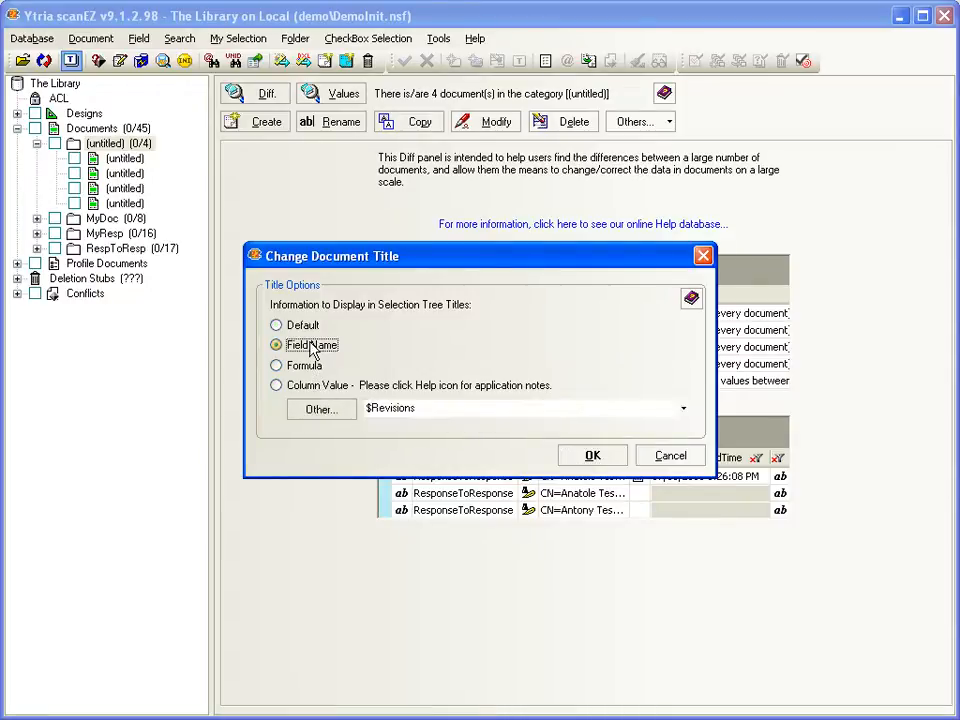
left_click(592, 455)
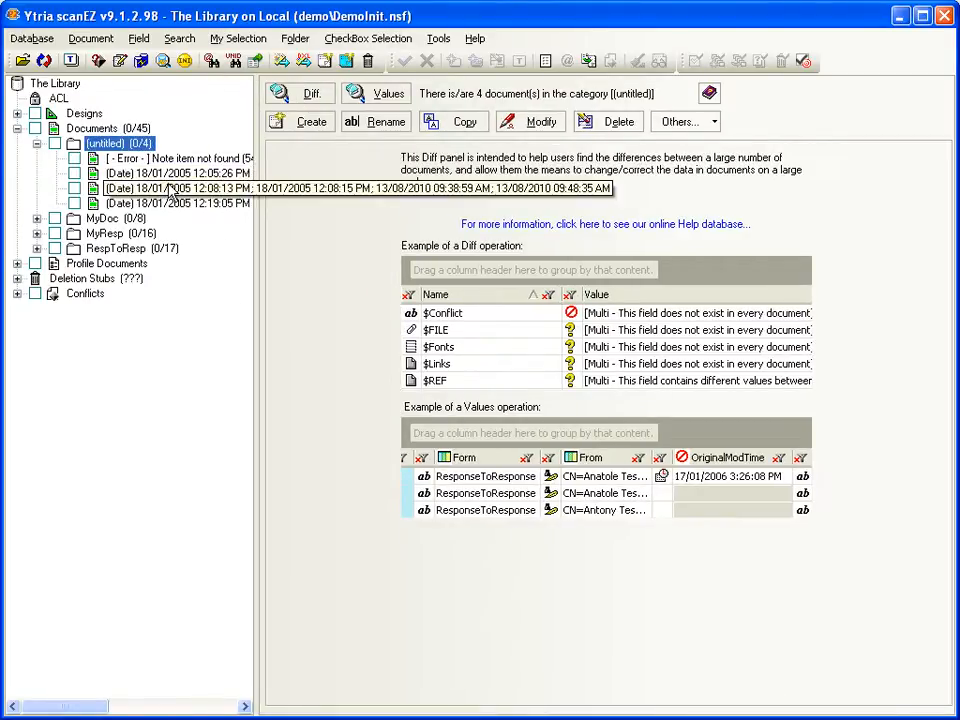
- Expand the MyDoc category and inspect a document's Subject field
left_click(36, 218)
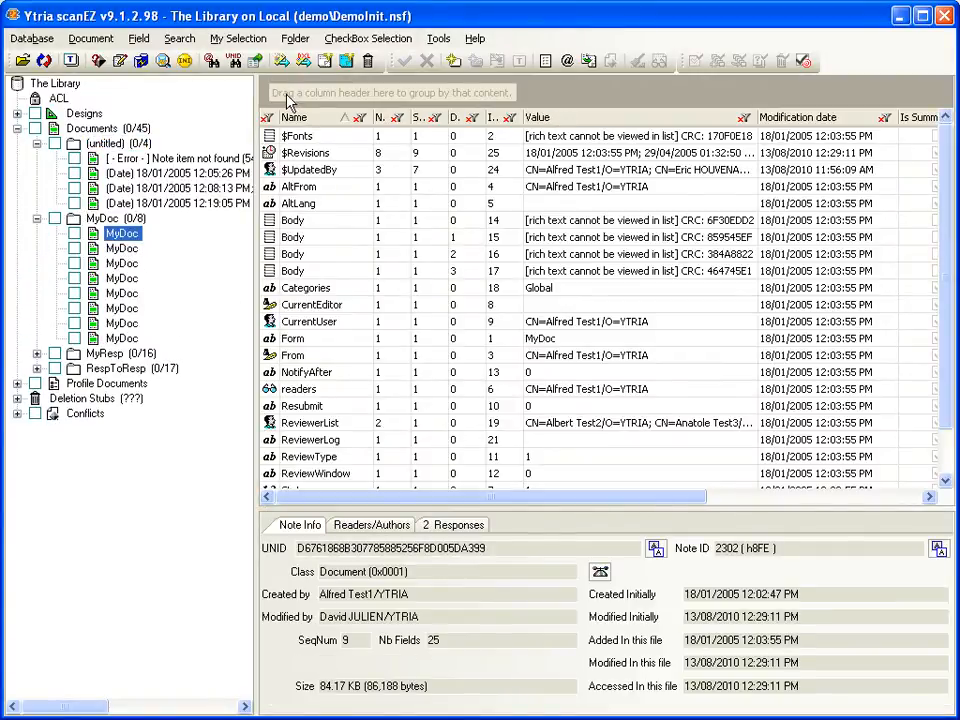
left_click(298, 169)
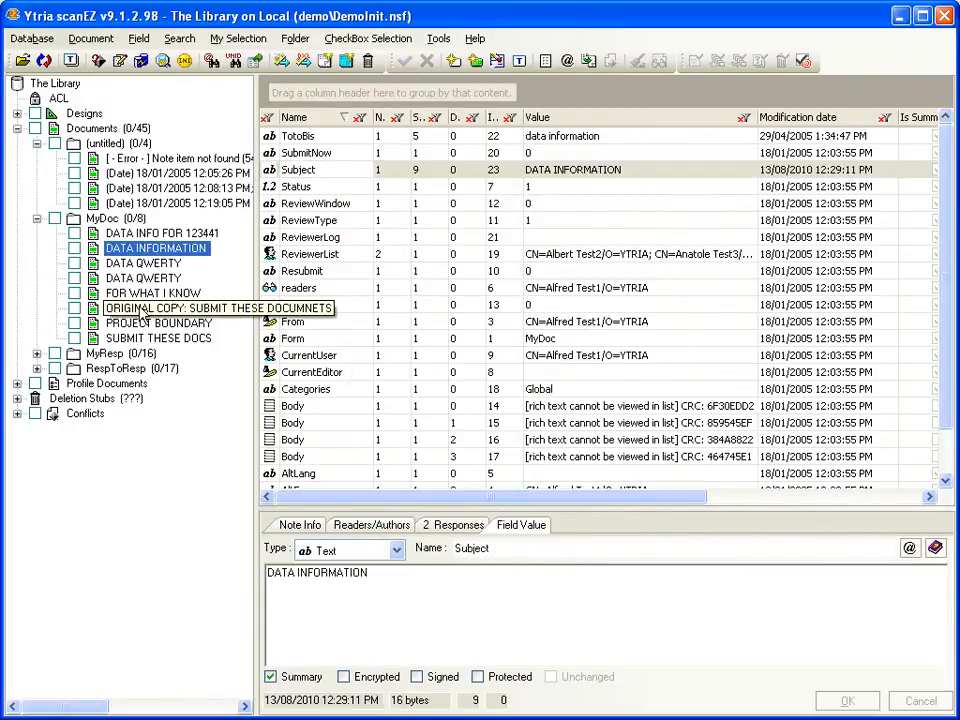
- Select MyDoc documents whose titles match the regular expression 'data'
right_click(140, 278)
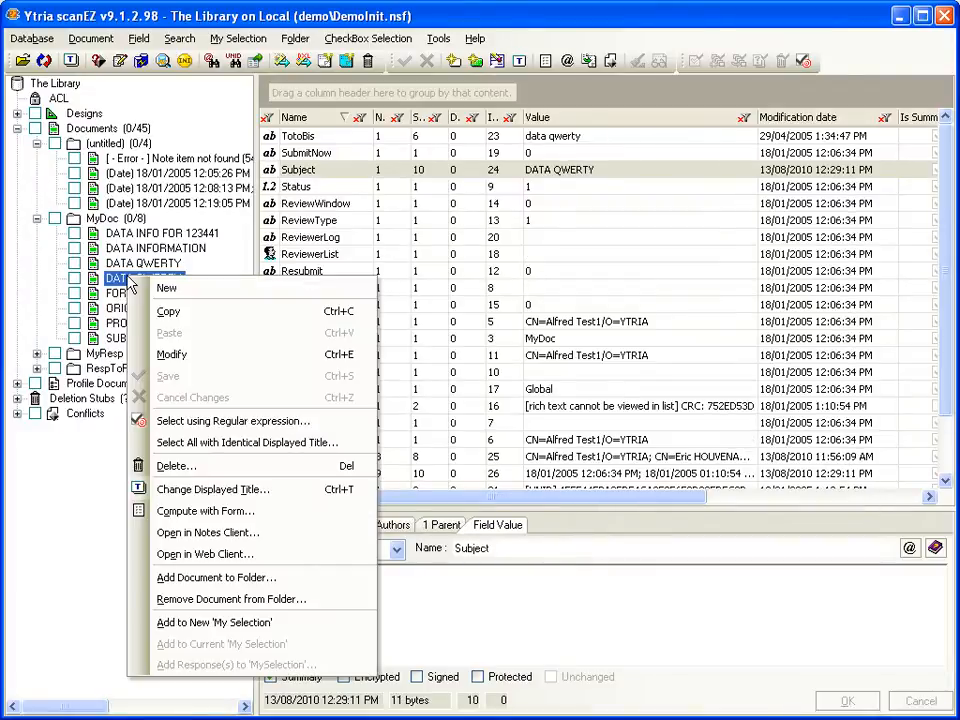
left_click(233, 420)
type("data")
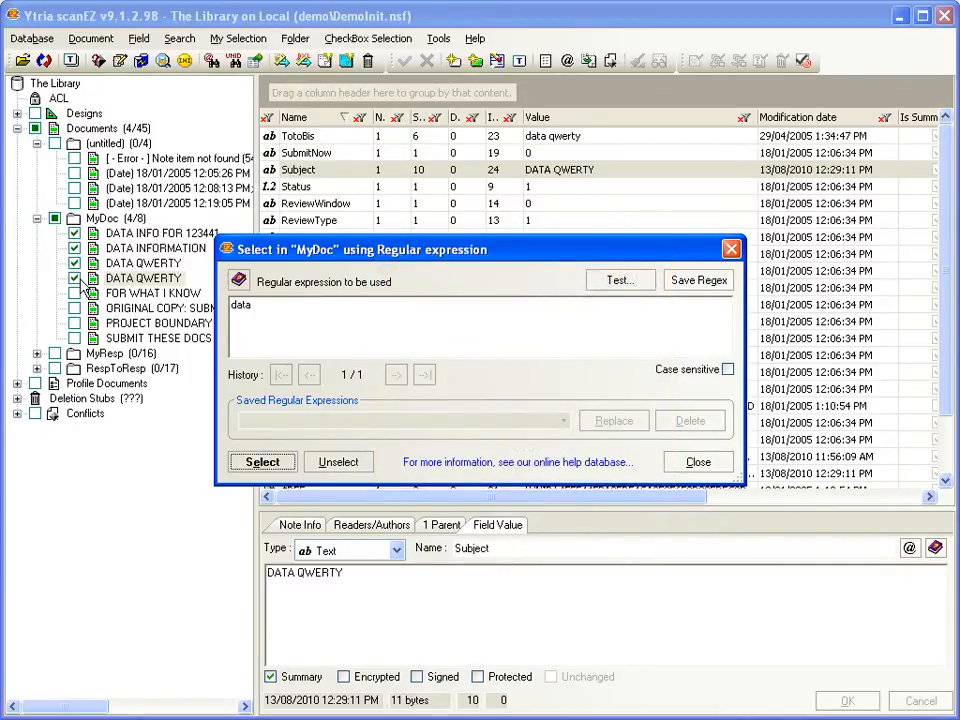
left_click(262, 461)
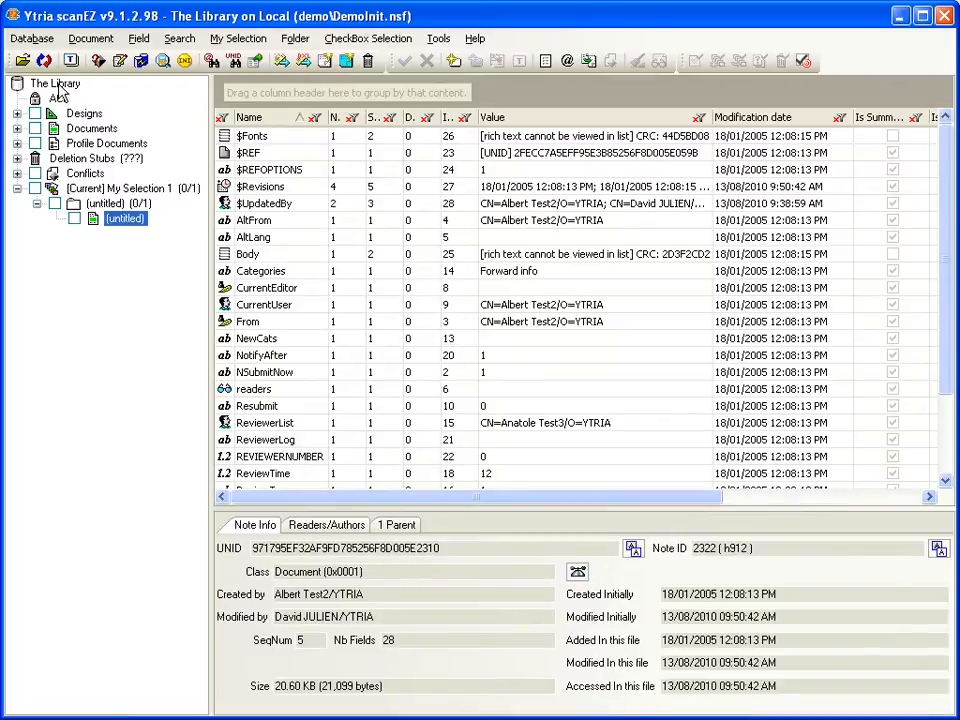
- View The Library database properties, its ACL entries, and expand the Designs node
left_click(58, 83)
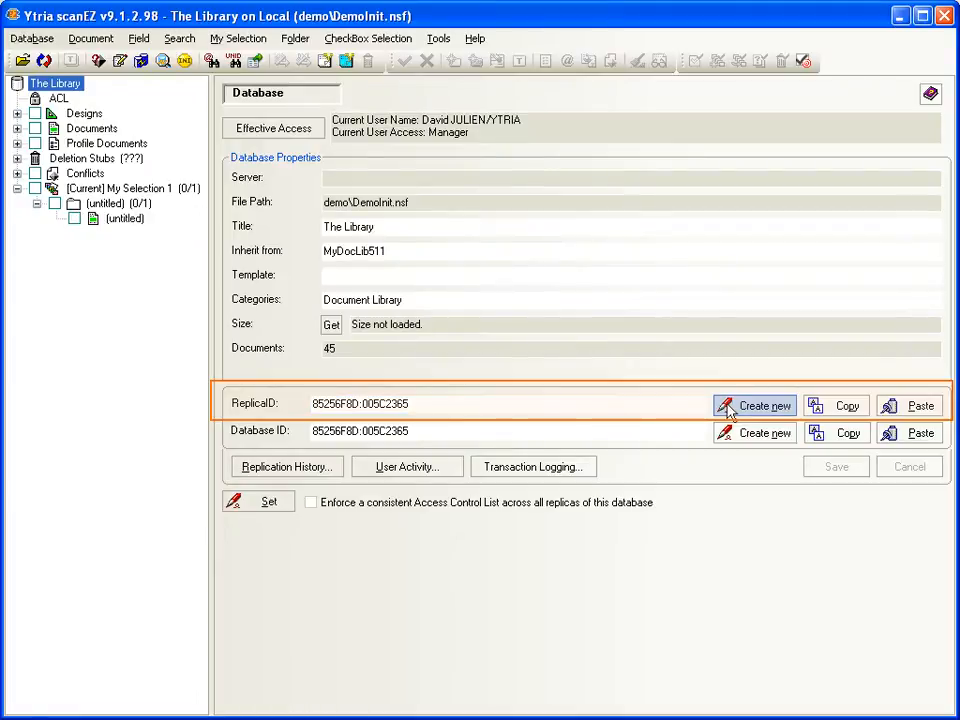
left_click(490, 403)
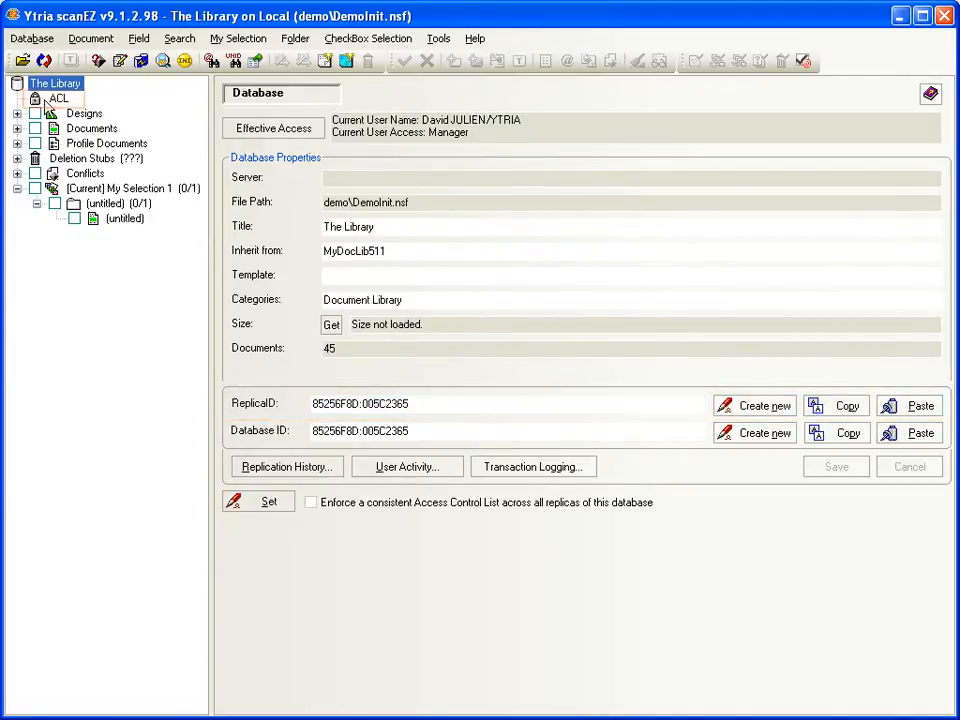
left_click(58, 98)
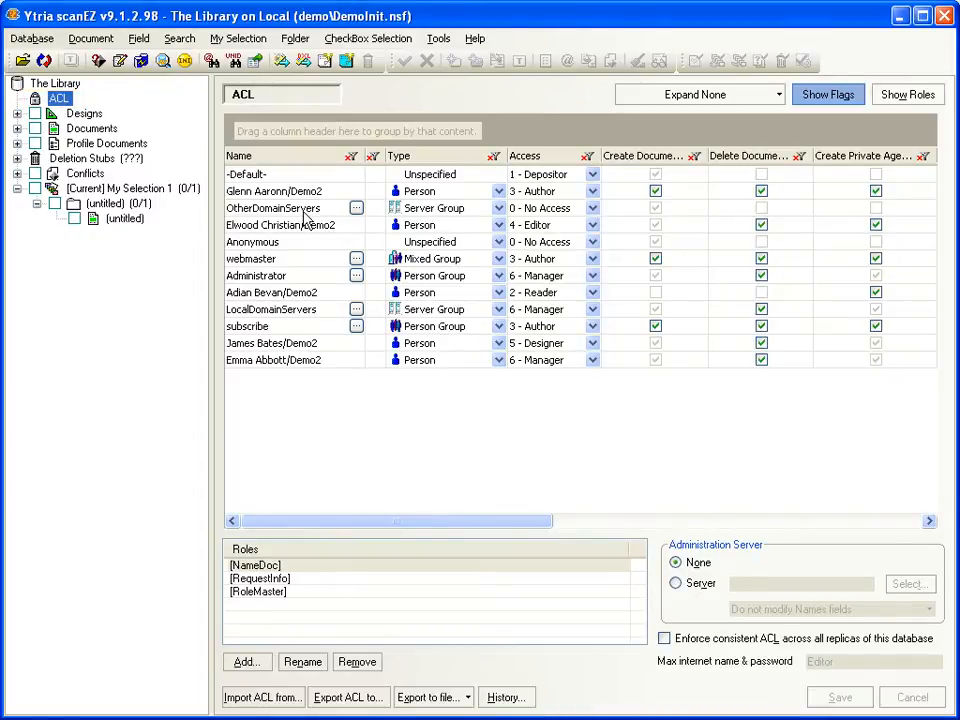
mouse_move(565, 245)
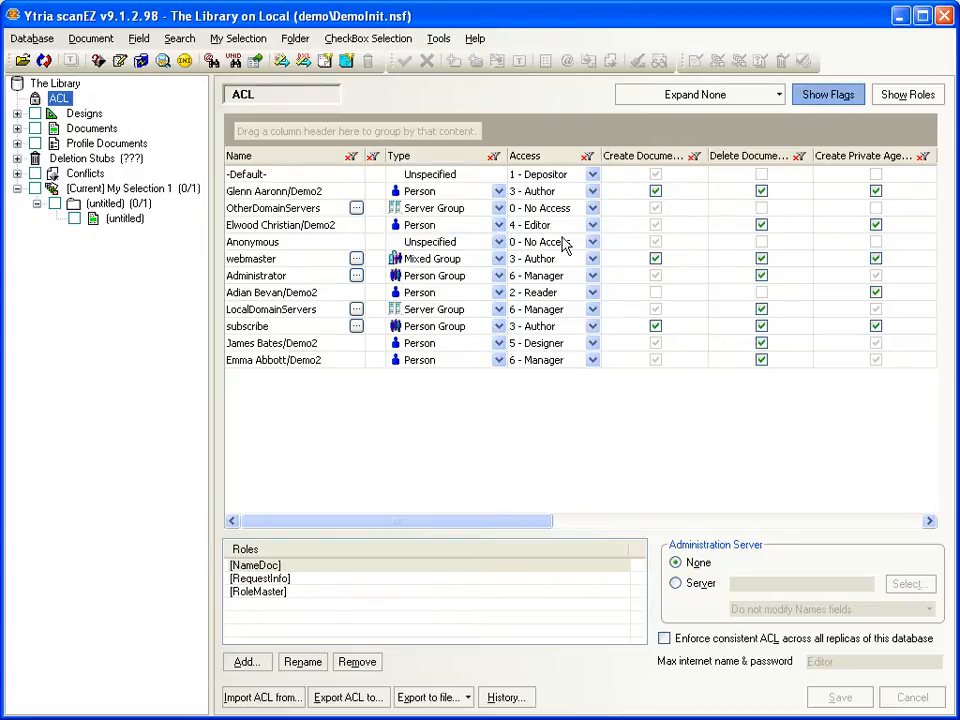
left_click(17, 113)
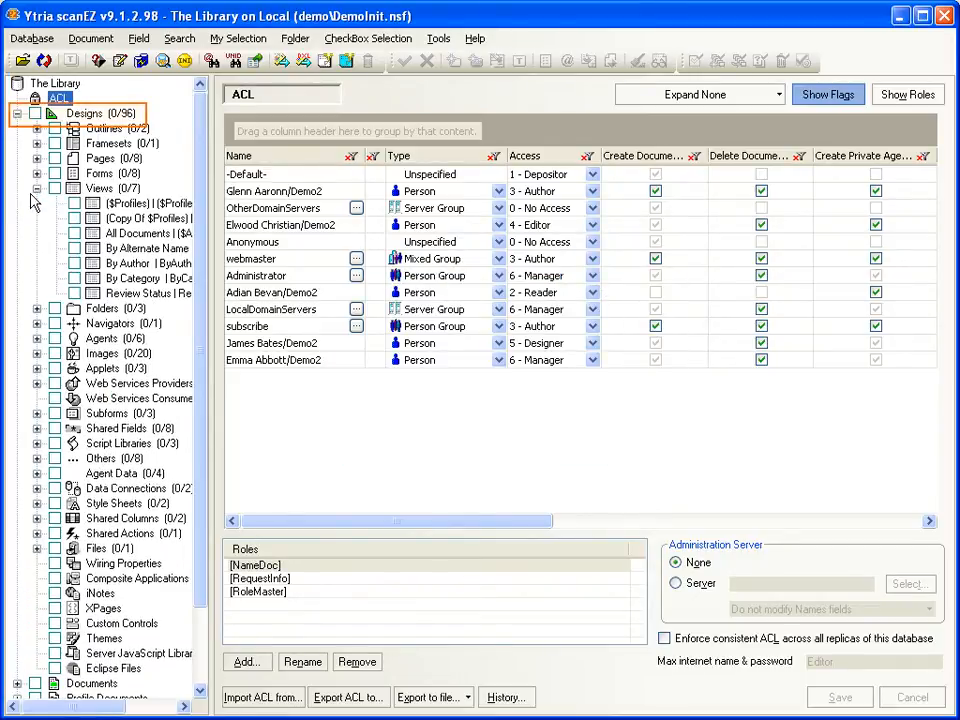
- Inspect the All Documents view design, show the Designs overview, and expand Profile Documents
left_click(147, 233)
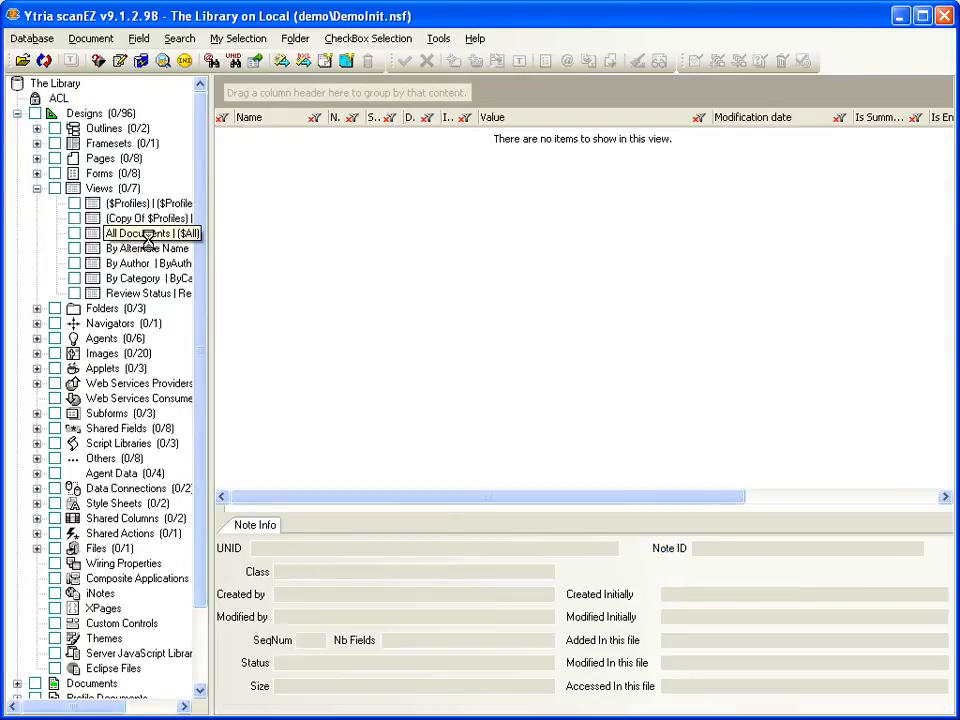
left_click(145, 233)
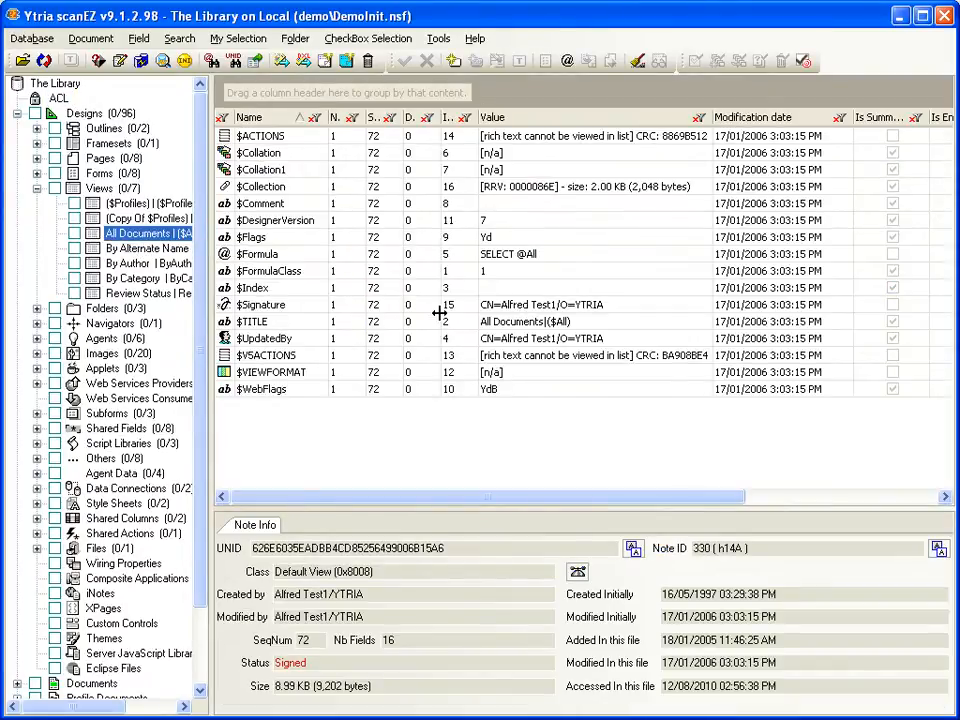
mouse_move(203, 320)
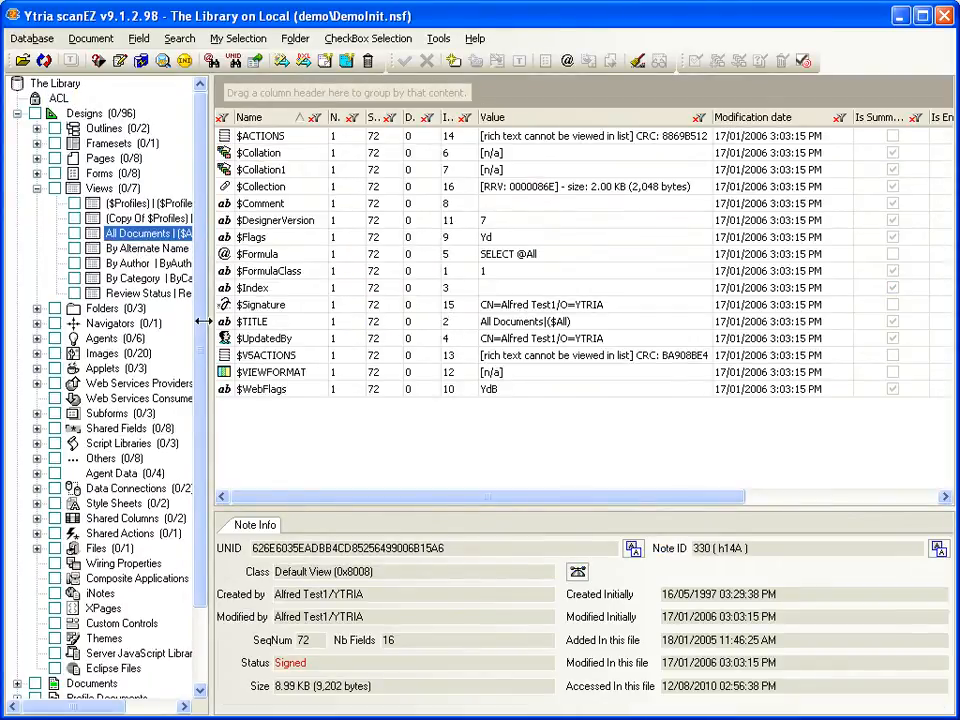
left_click(84, 113)
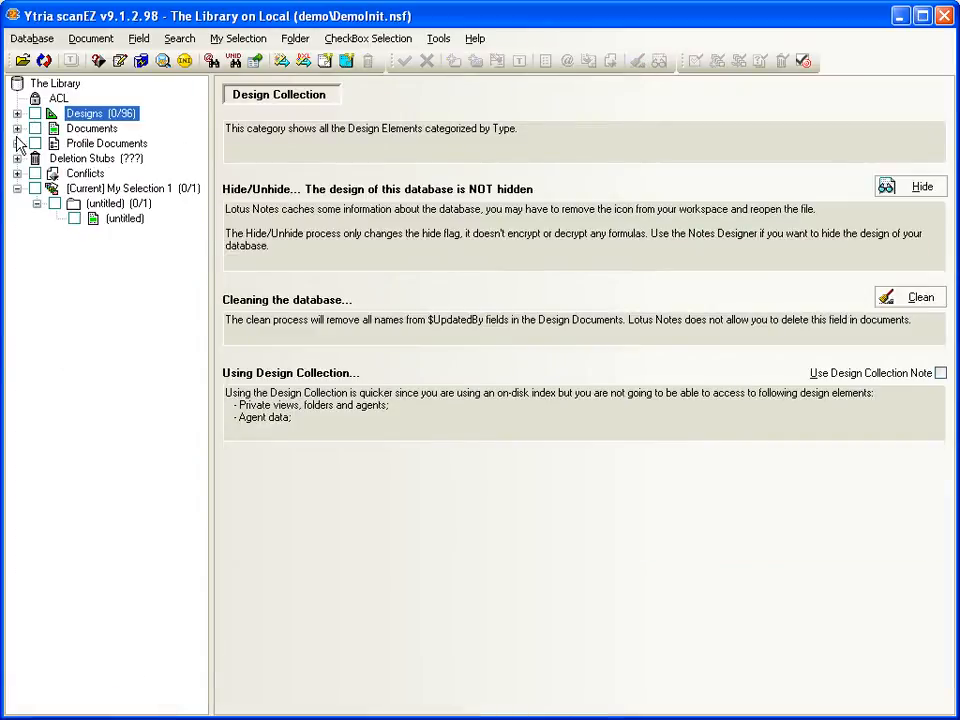
left_click(18, 143)
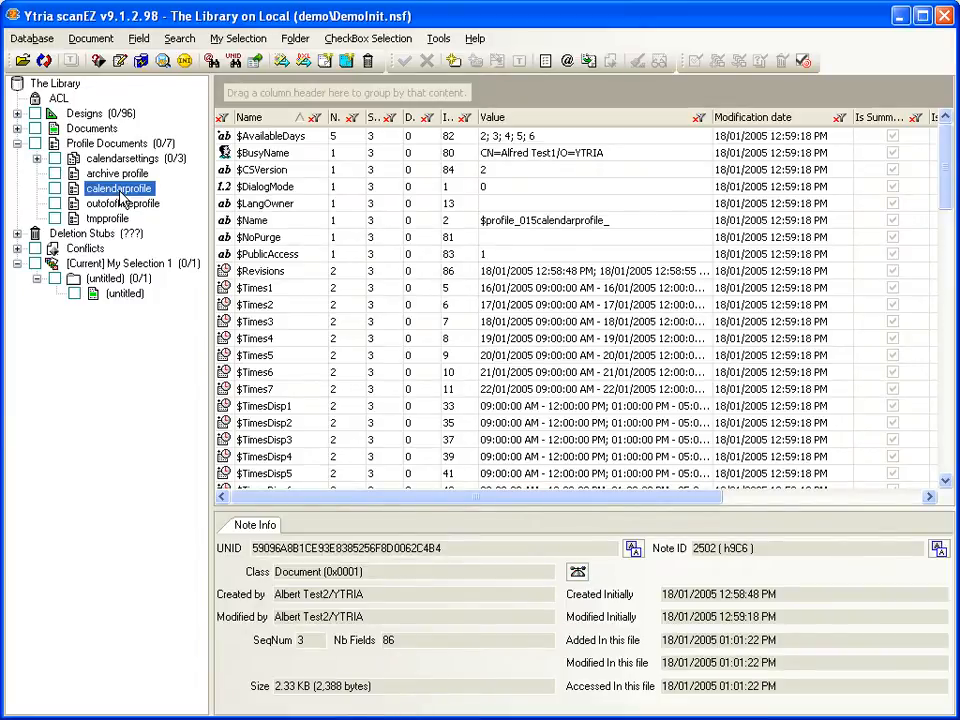
- Review the calendar profile's fields and a deletion stub, then show the Conflicts overview with MyDoc, MyResp and RespToResp folders
left_click(255, 220)
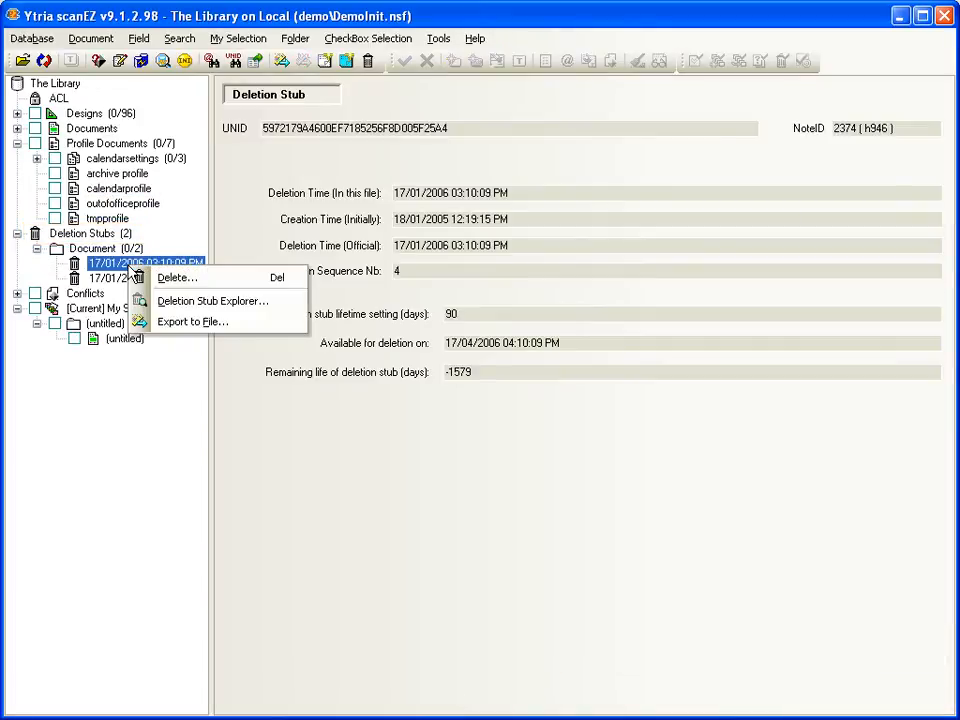
mouse_move(178, 277)
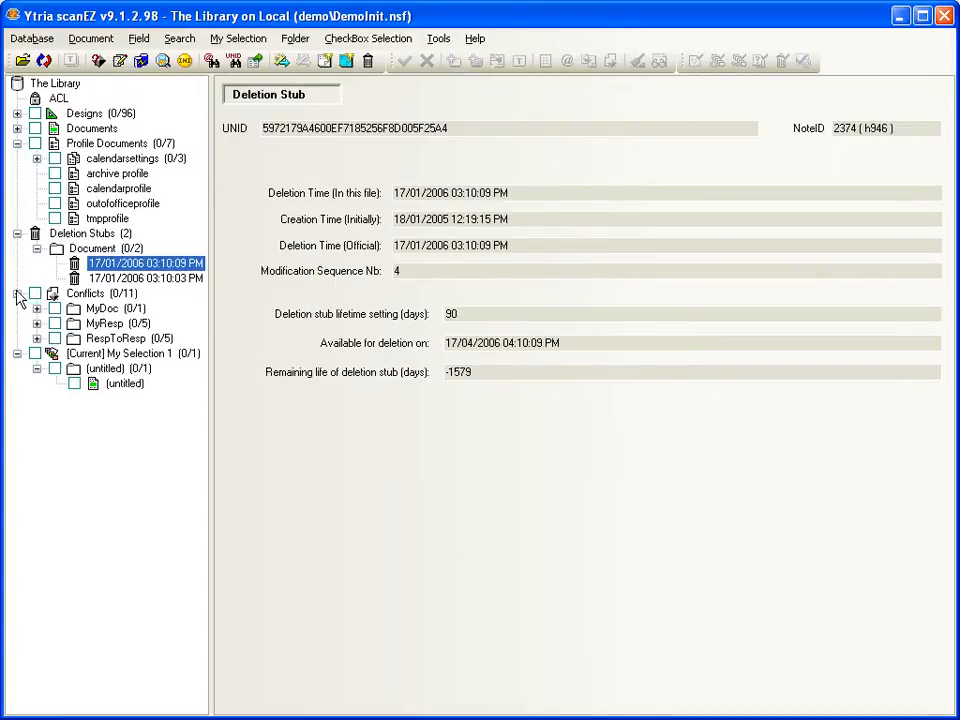
left_click(37, 308)
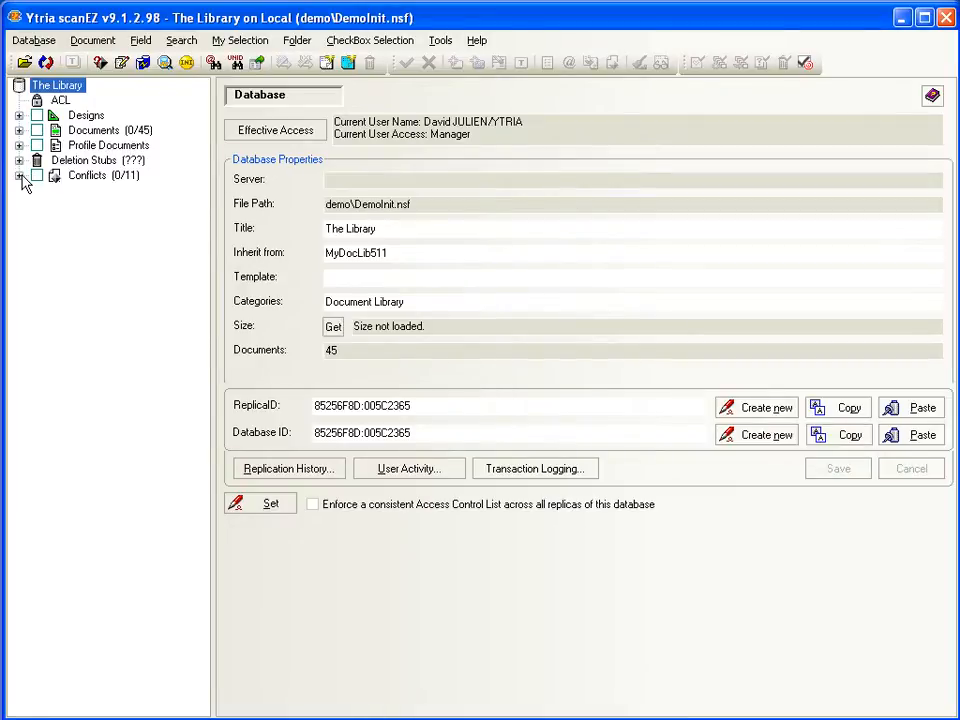
left_click(19, 175)
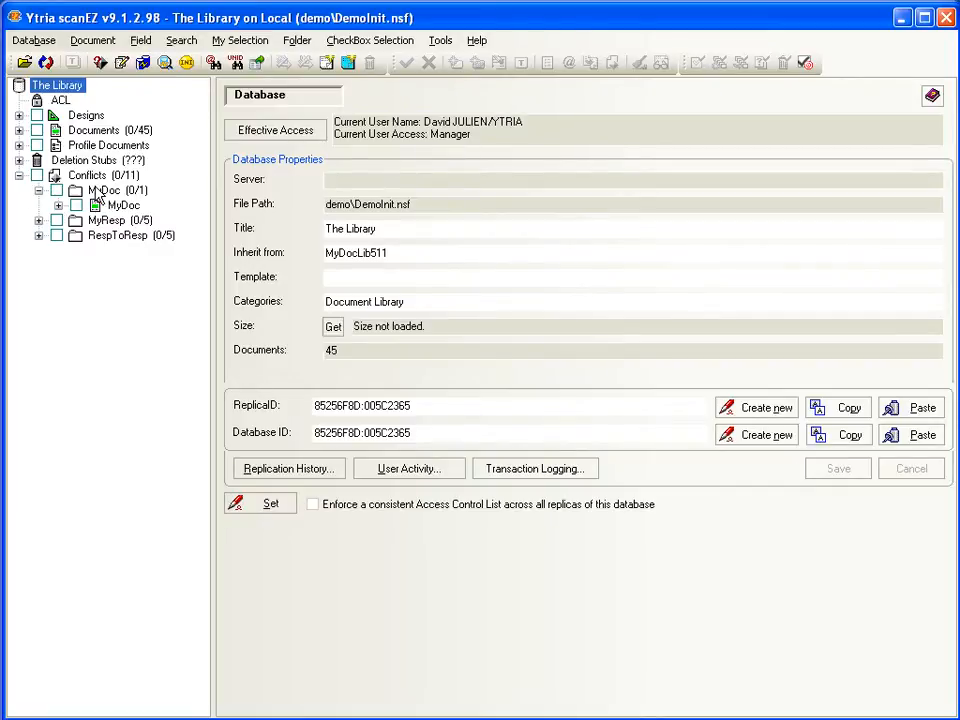
left_click(88, 175)
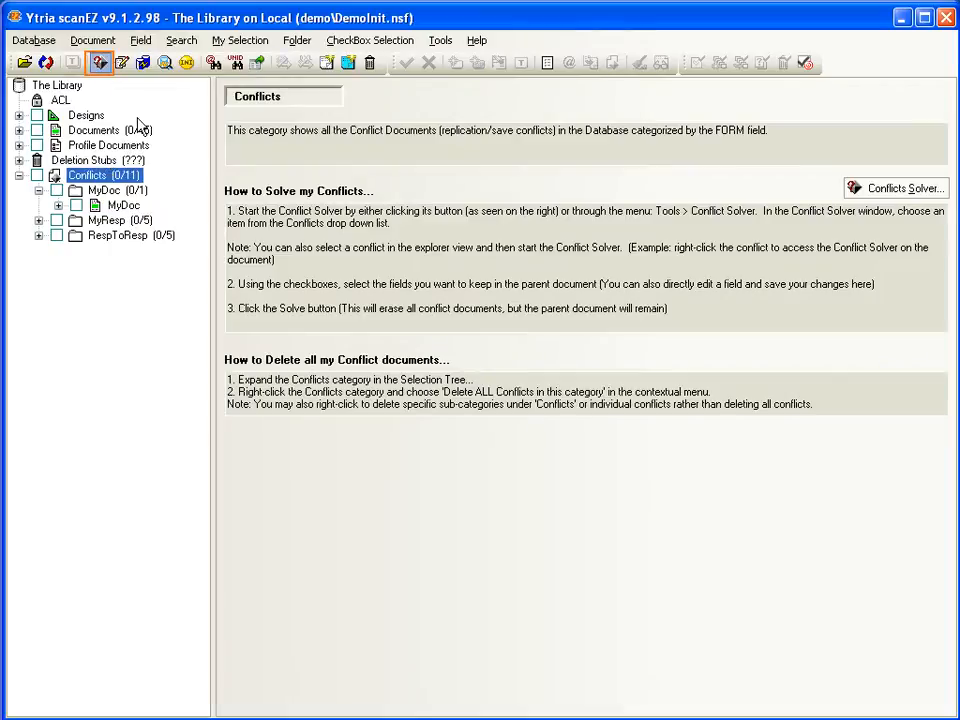
- In the Conflicts Solver, solve conflict 2. MyResp showing only differing fields, keeping the conflict's Subject and deleting the conflict document
left_click(895, 188)
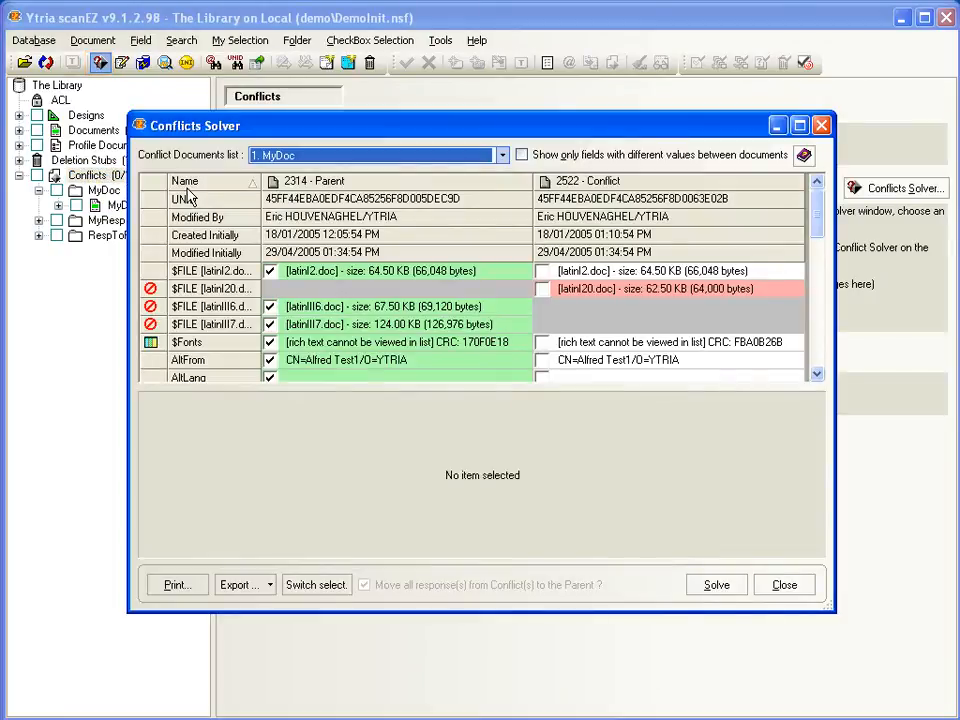
mouse_move(298, 133)
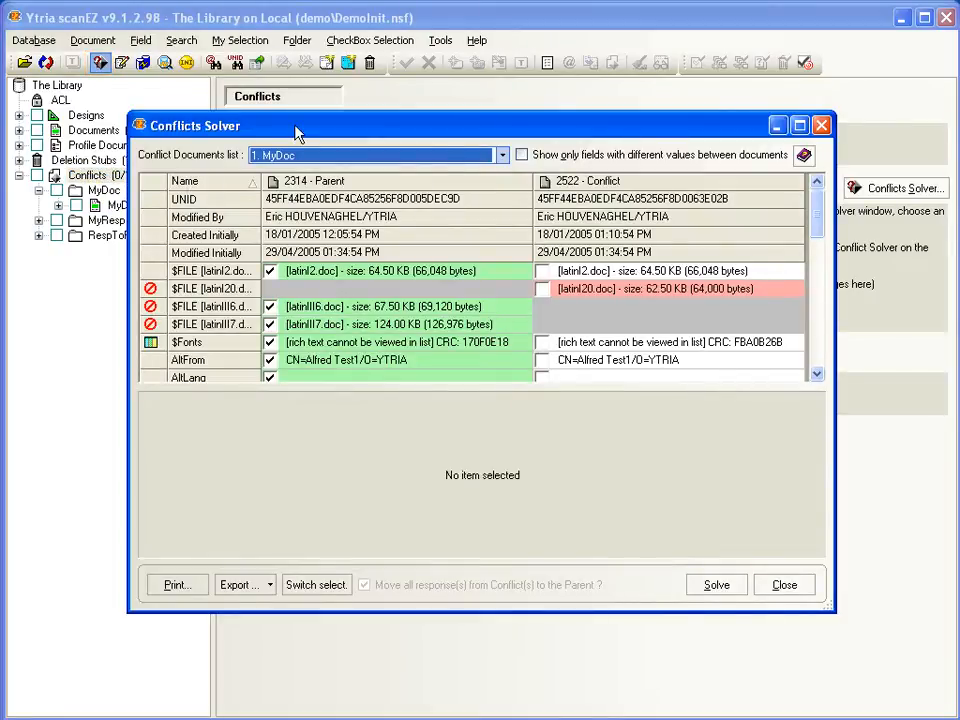
left_click(501, 155)
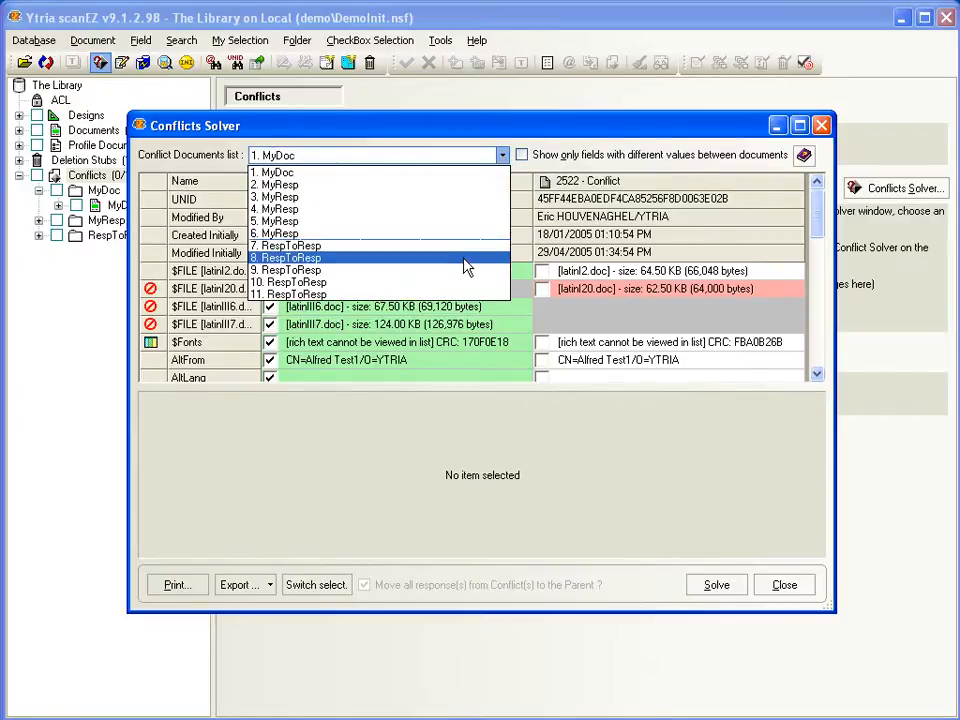
left_click(280, 184)
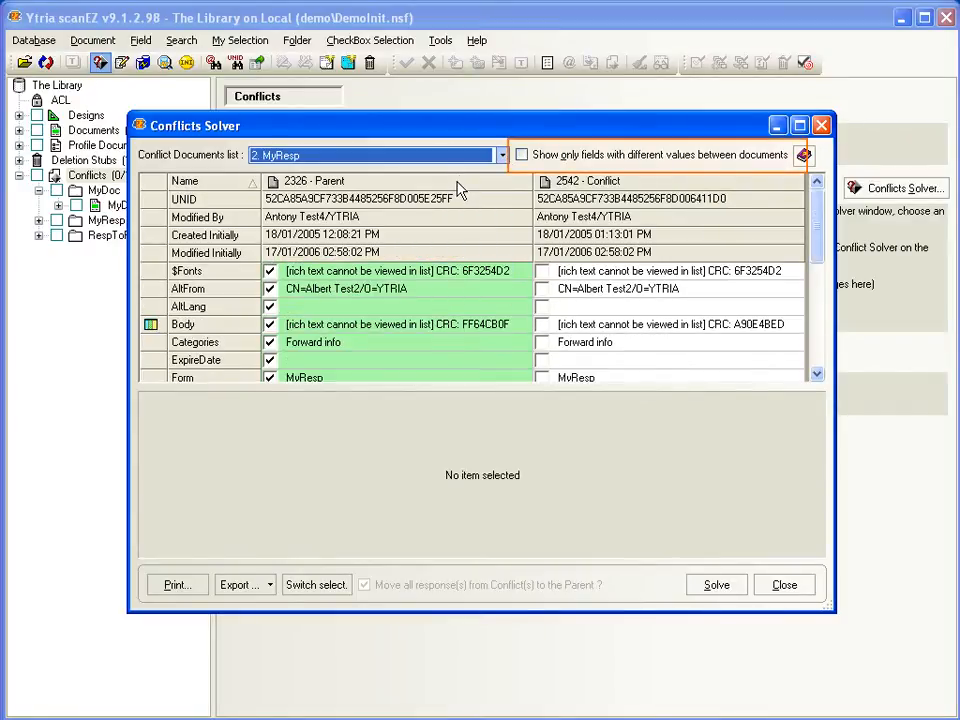
left_click(521, 154)
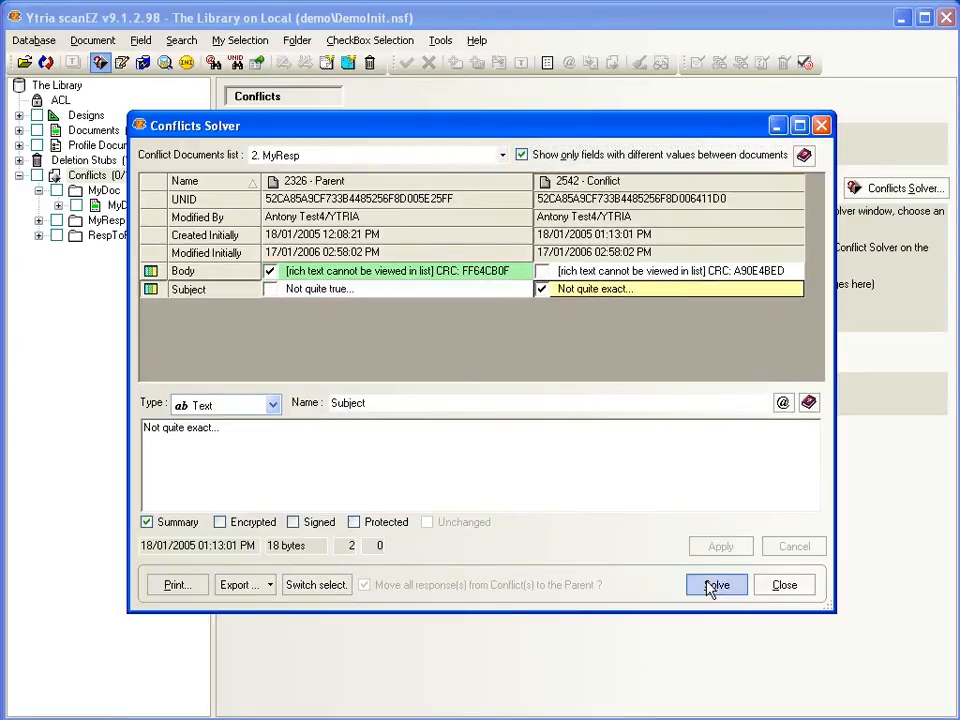
left_click(716, 585)
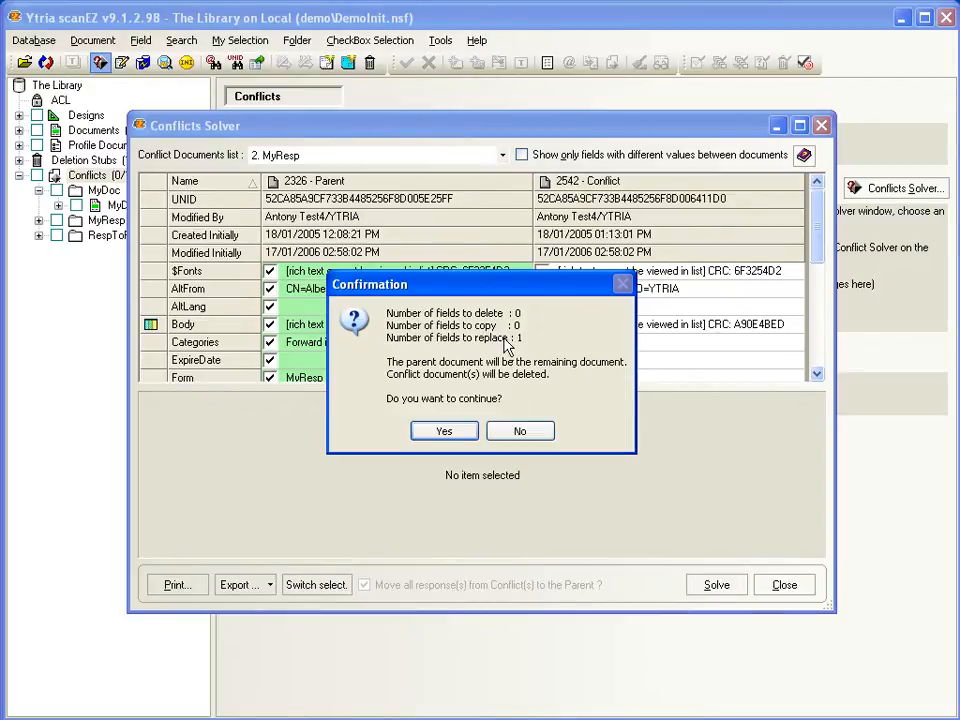
mouse_move(497, 394)
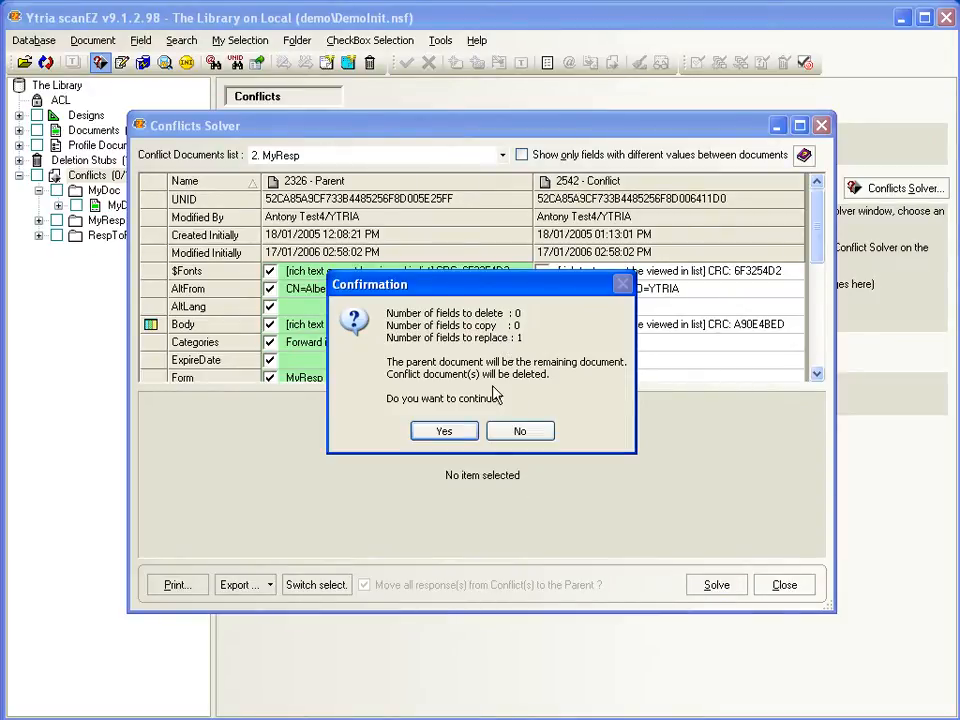
left_click(443, 430)
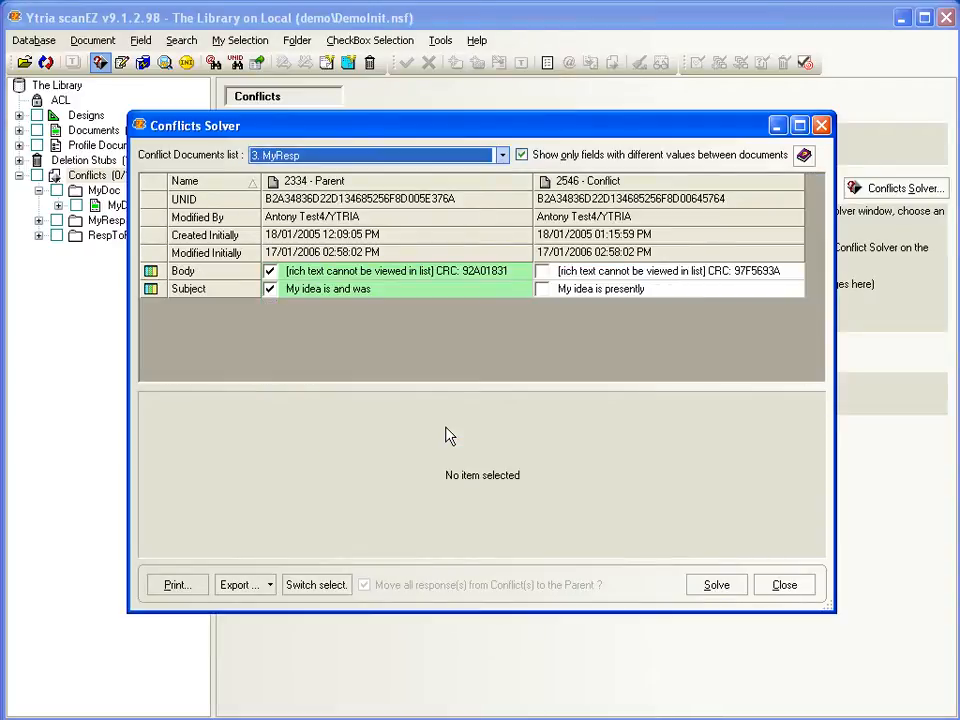
left_click(784, 584)
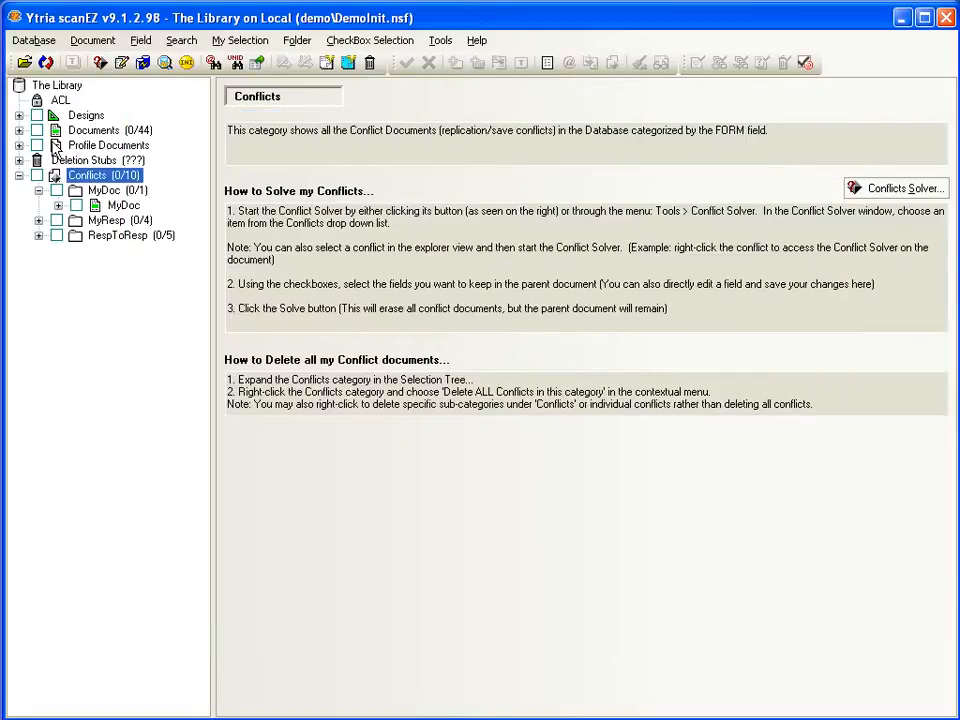
- Compare a MyDoc document's fields with its conflict in the Conflicts Solver, noting differing attachments, and close it
left_click(19, 130)
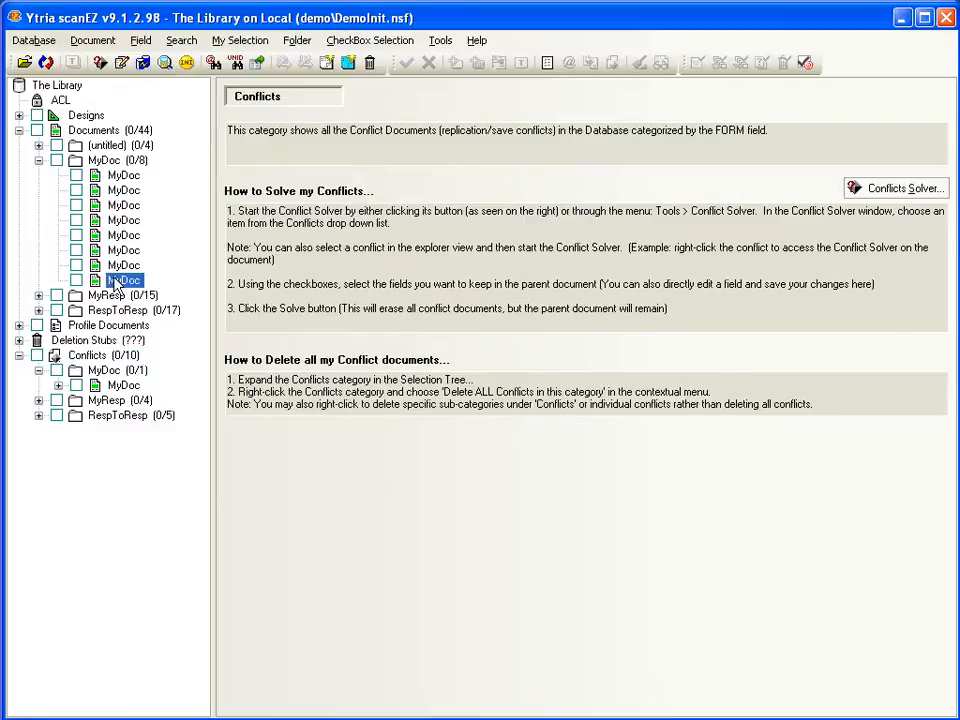
left_click(124, 280)
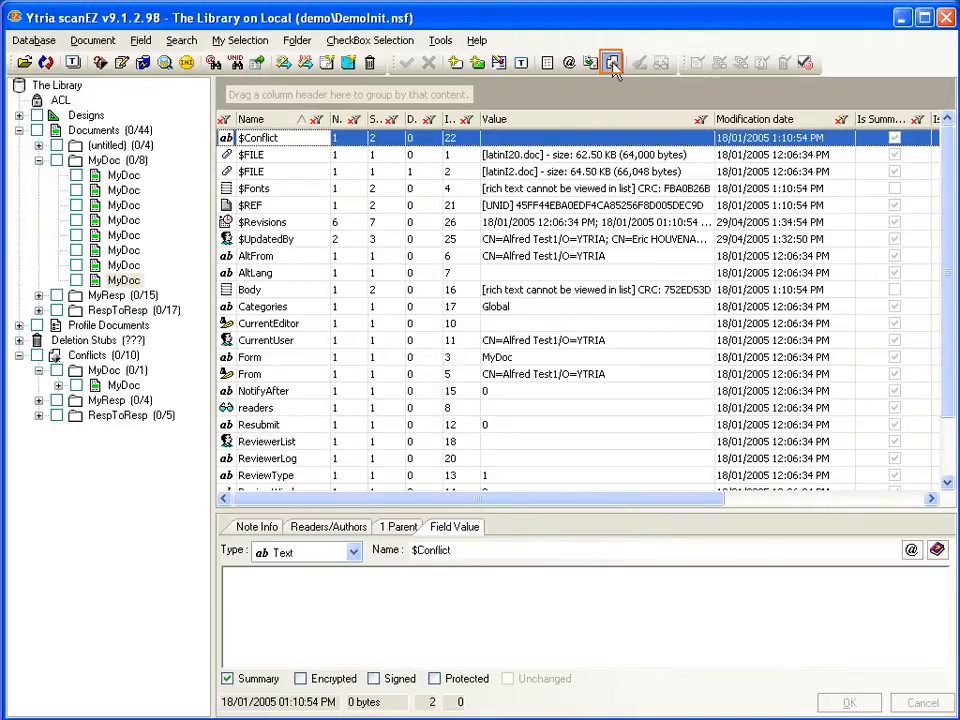
left_click(611, 62)
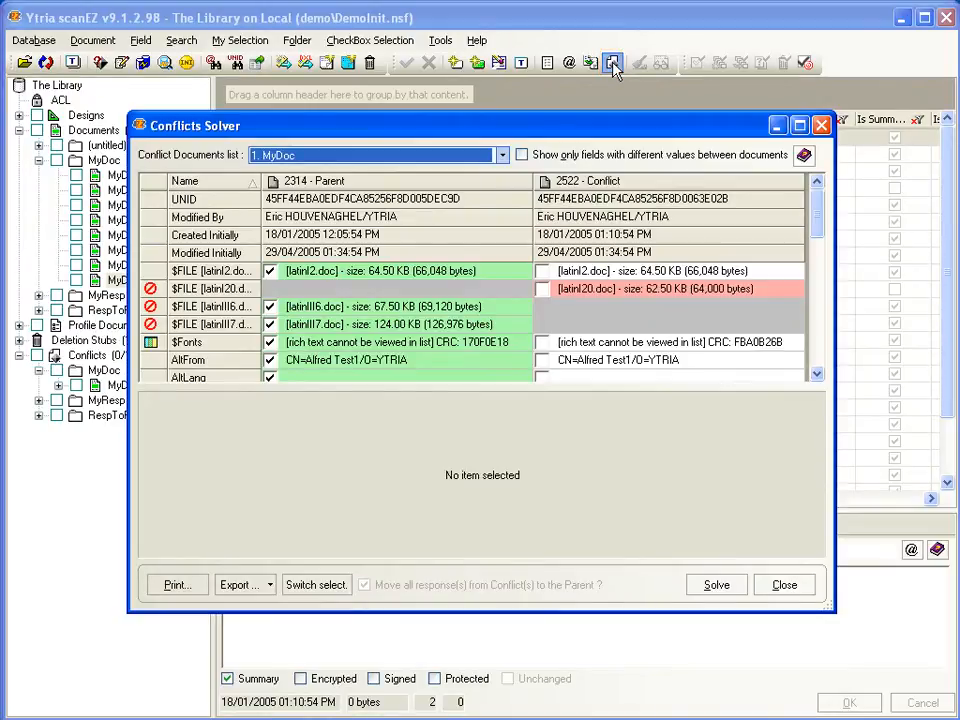
left_click(784, 585)
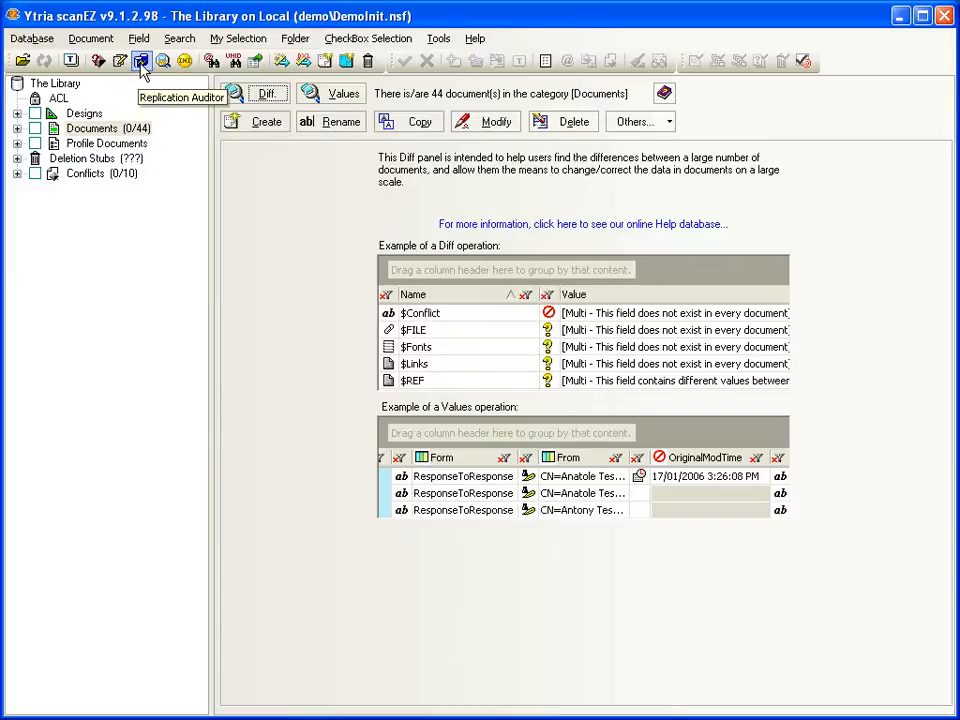
mouse_move(163, 61)
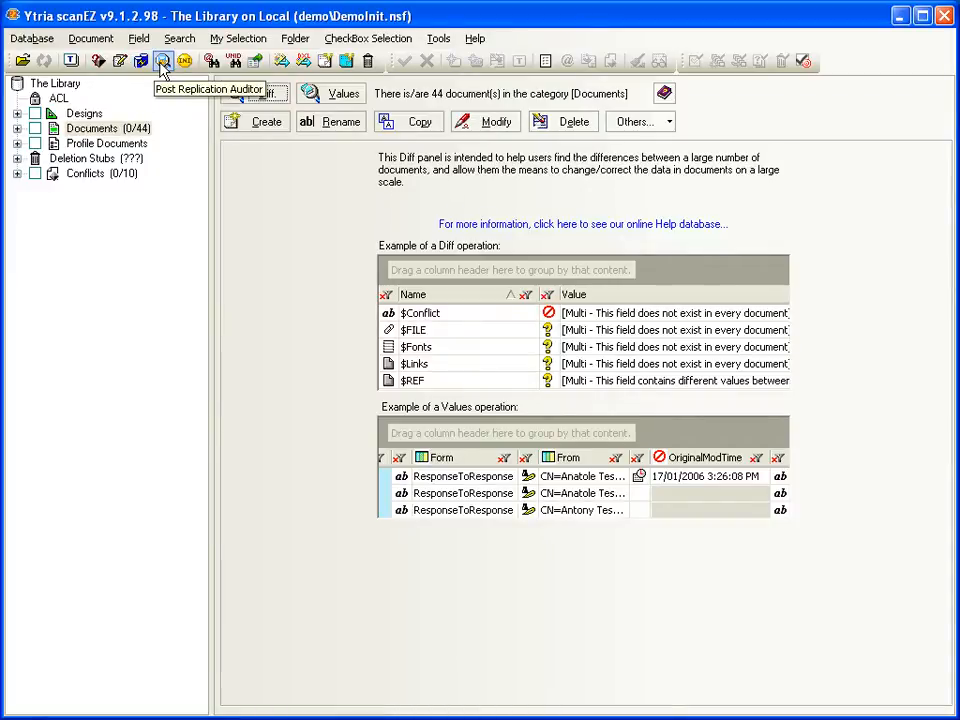
mouse_move(141, 61)
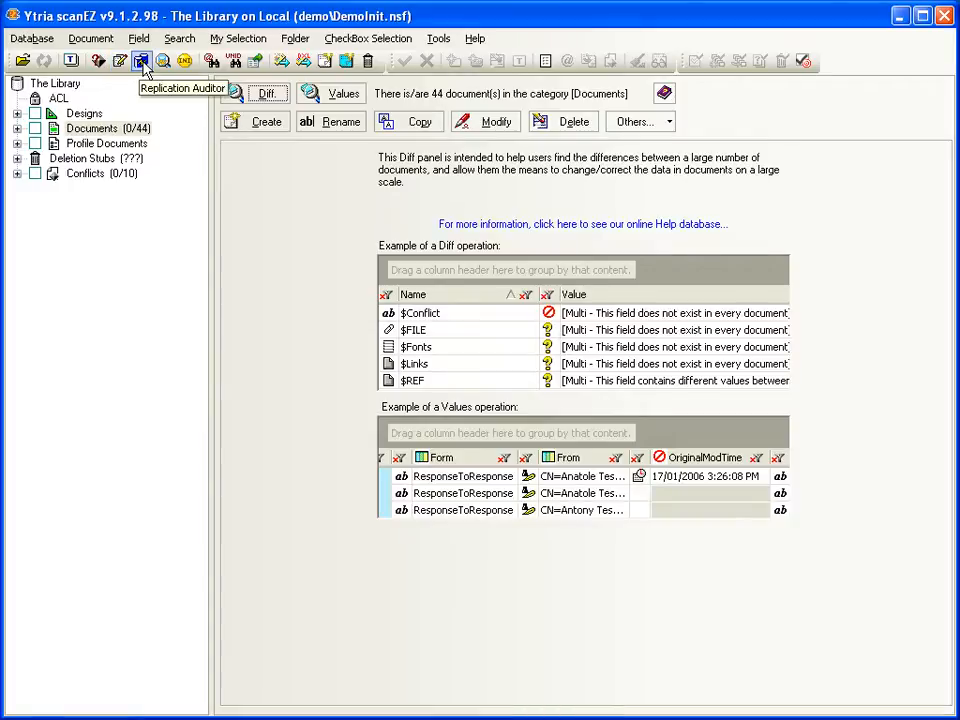
- Run a Replication Auditor audit of The Library against the Demo2/Demo2 replica server
left_click(141, 61)
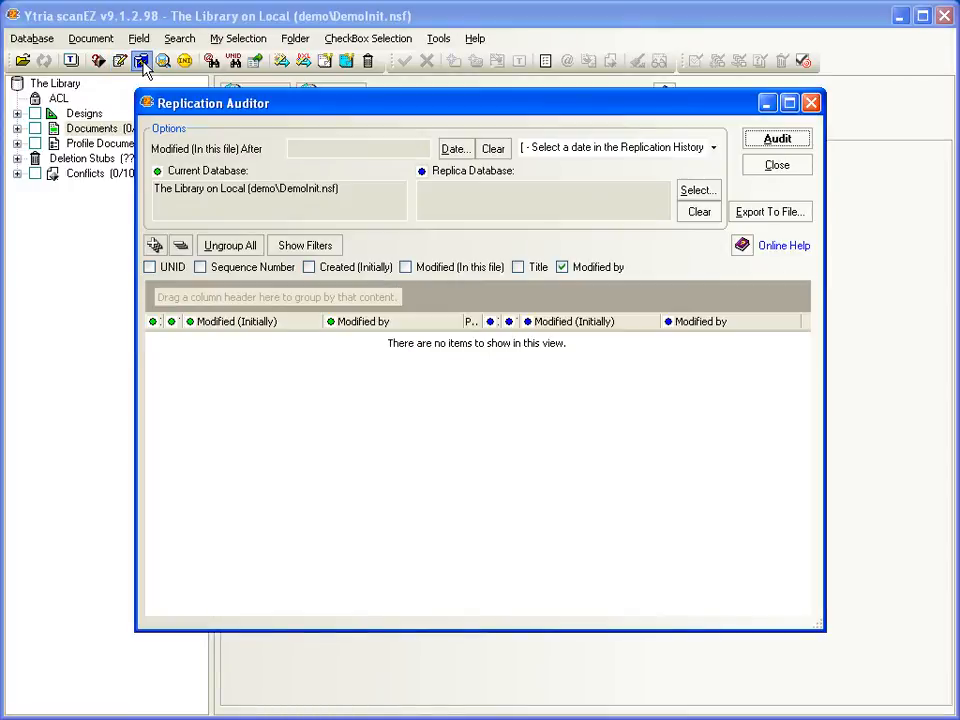
mouse_move(237, 182)
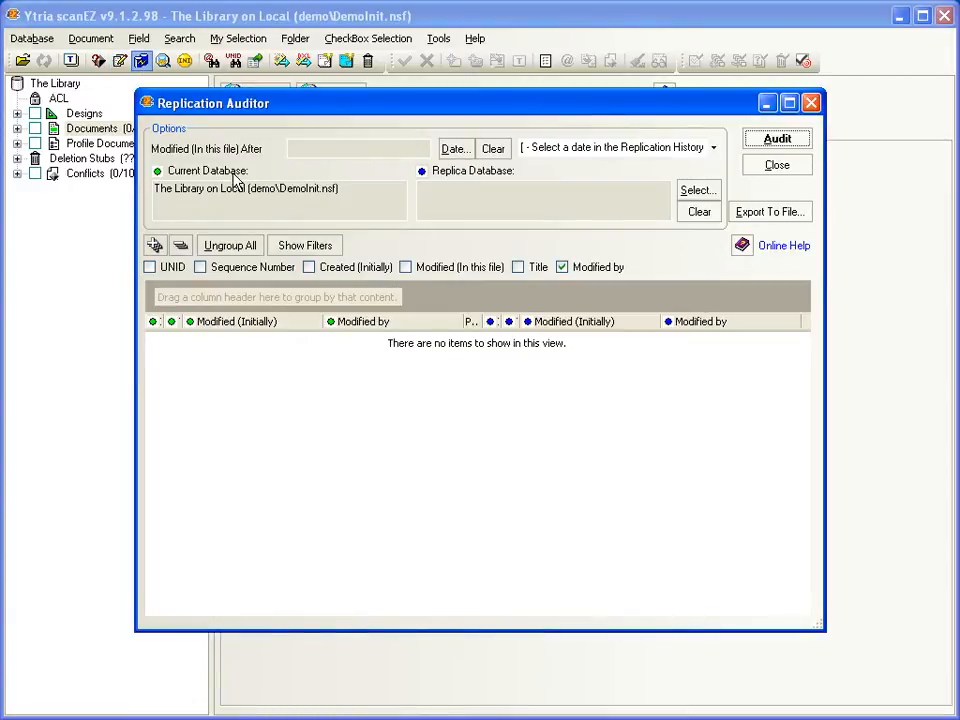
left_click(544, 200)
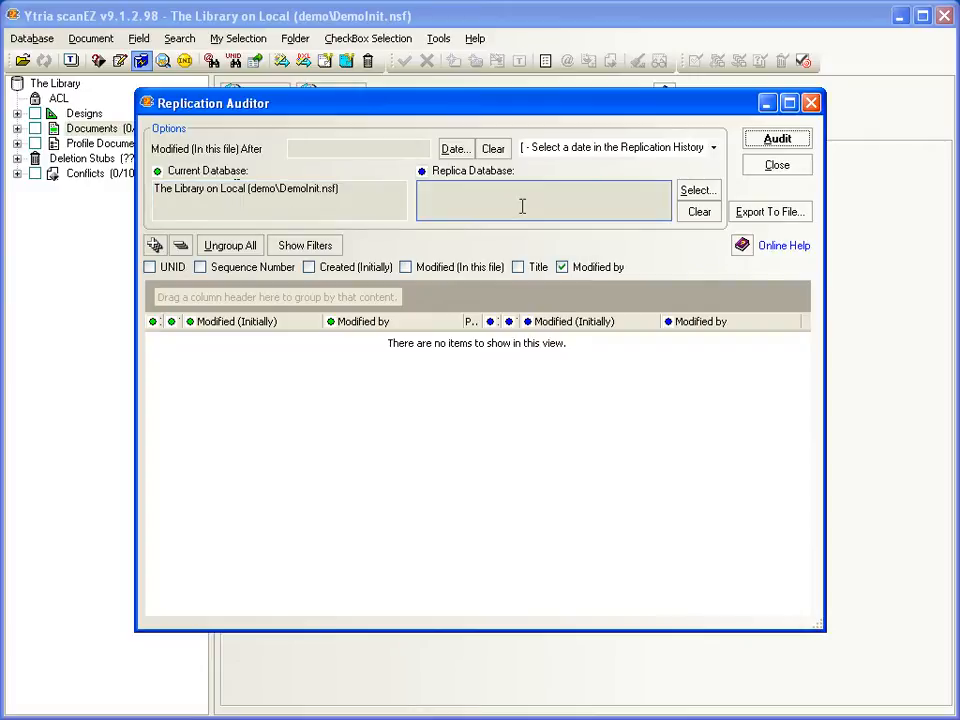
left_click(543, 200)
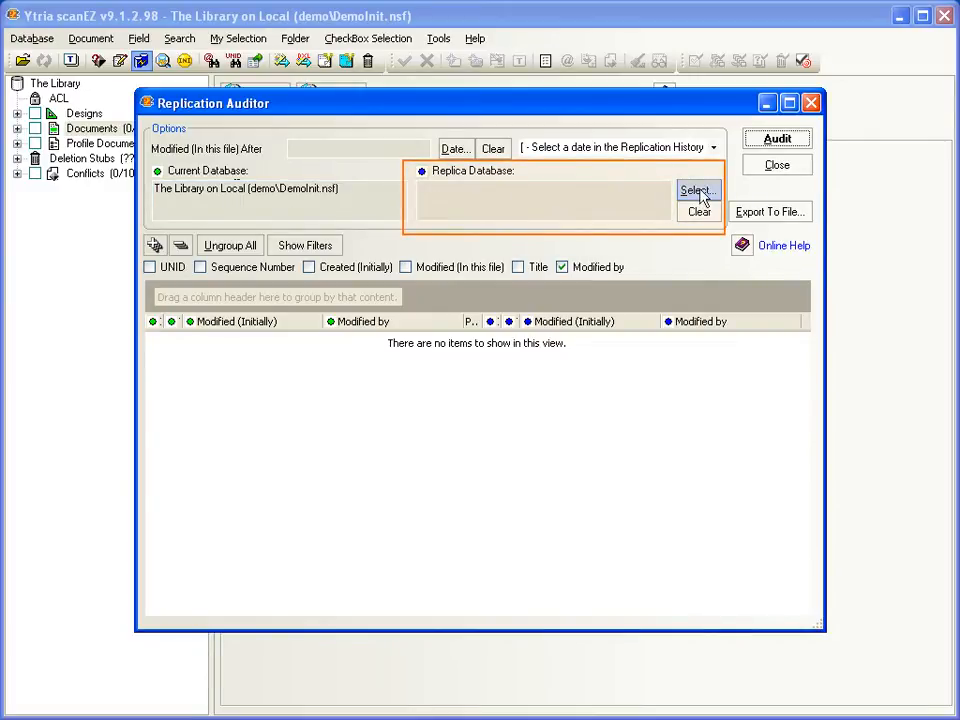
left_click(698, 190)
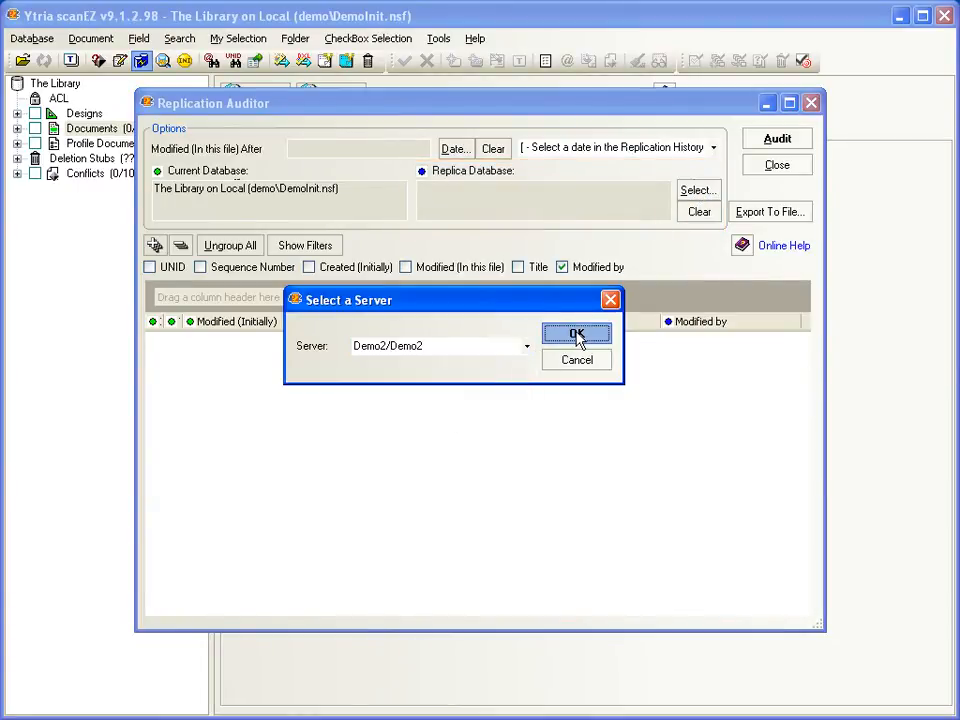
left_click(577, 333)
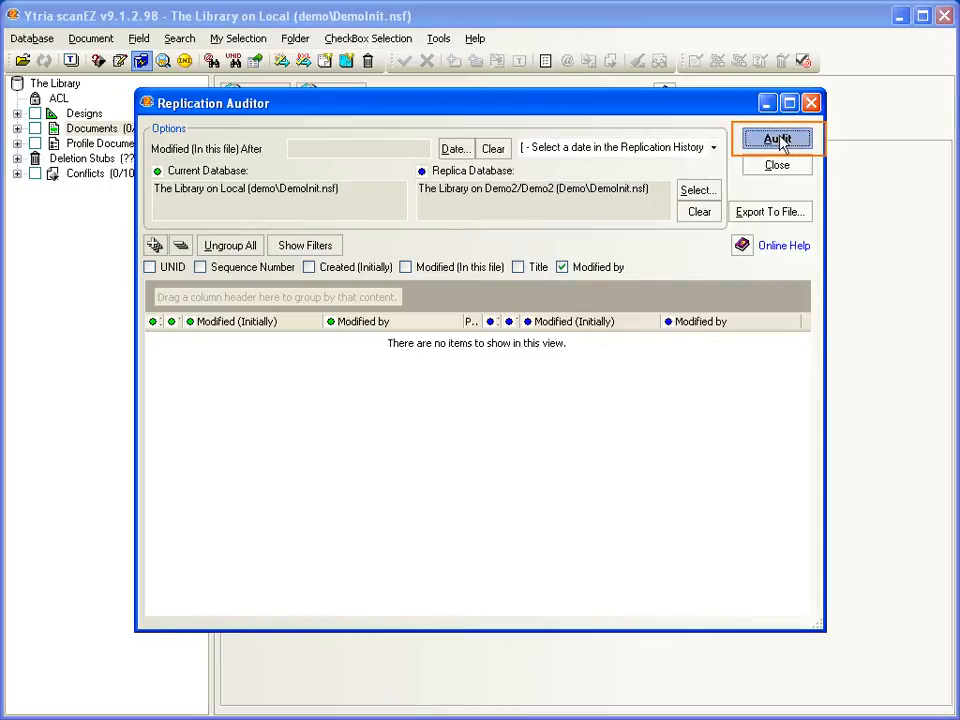
left_click(777, 138)
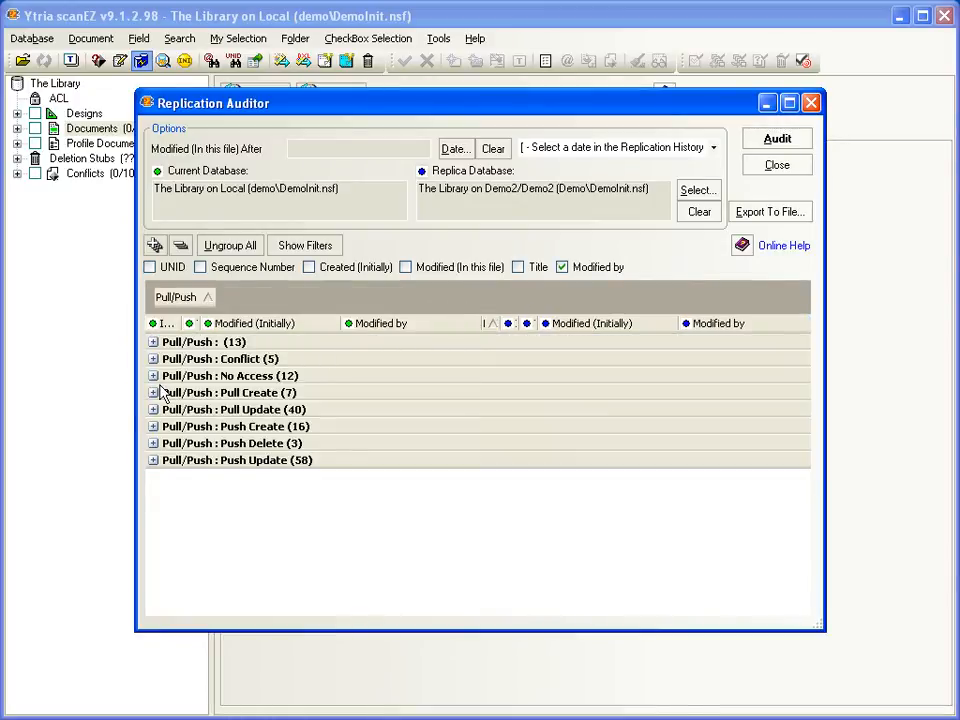
- Expand the Pull/Push Conflict group of five documents, start Delete Document(s) on the third entry and cancel it
left_click(153, 358)
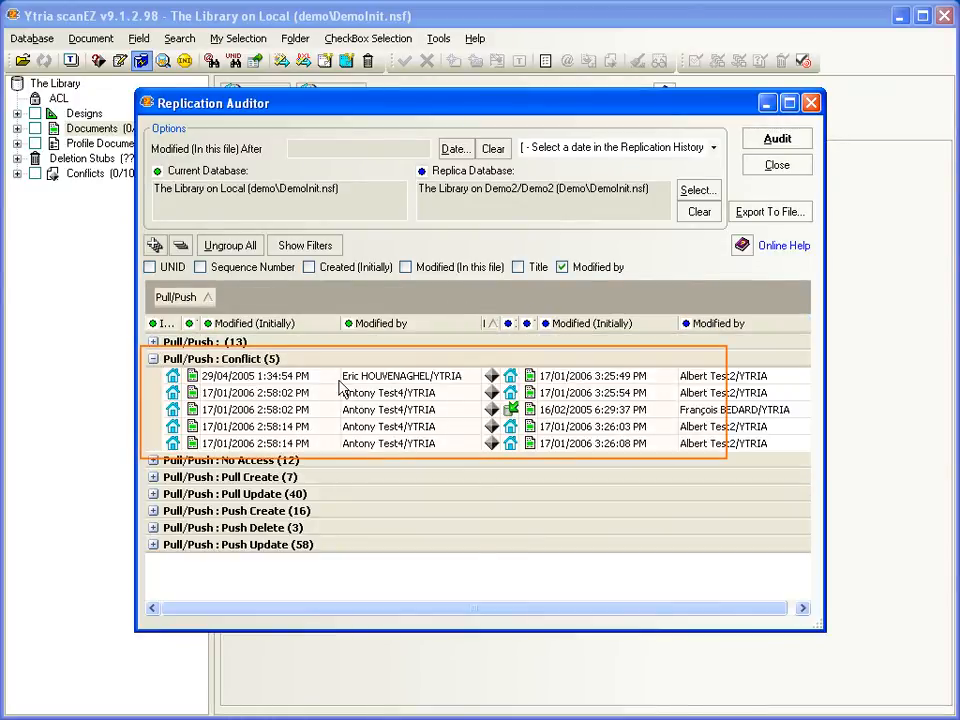
left_click(388, 409)
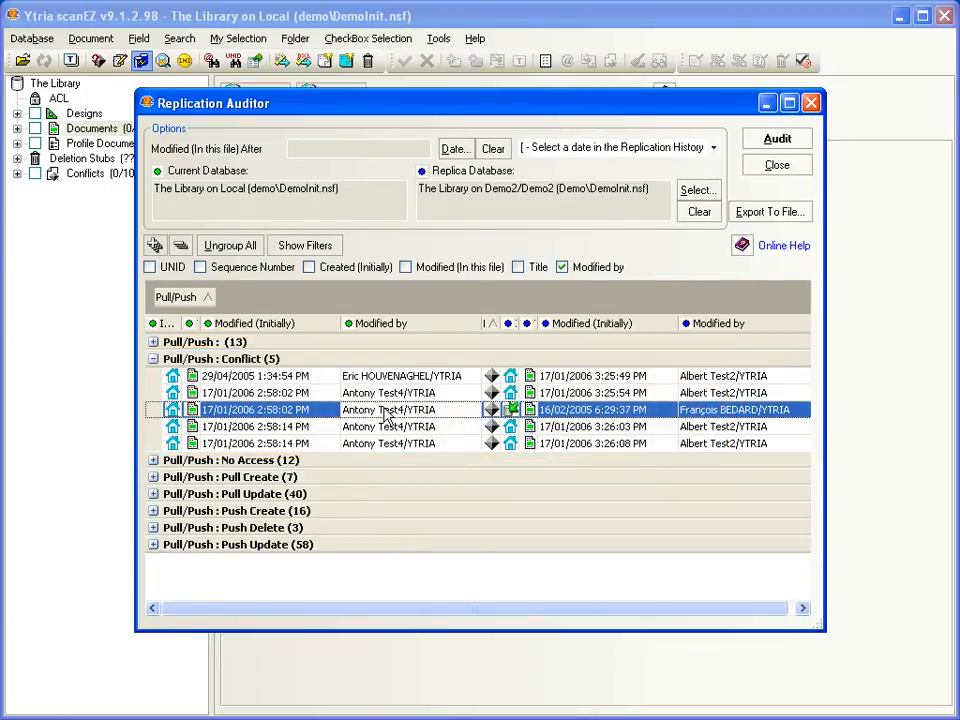
right_click(385, 409)
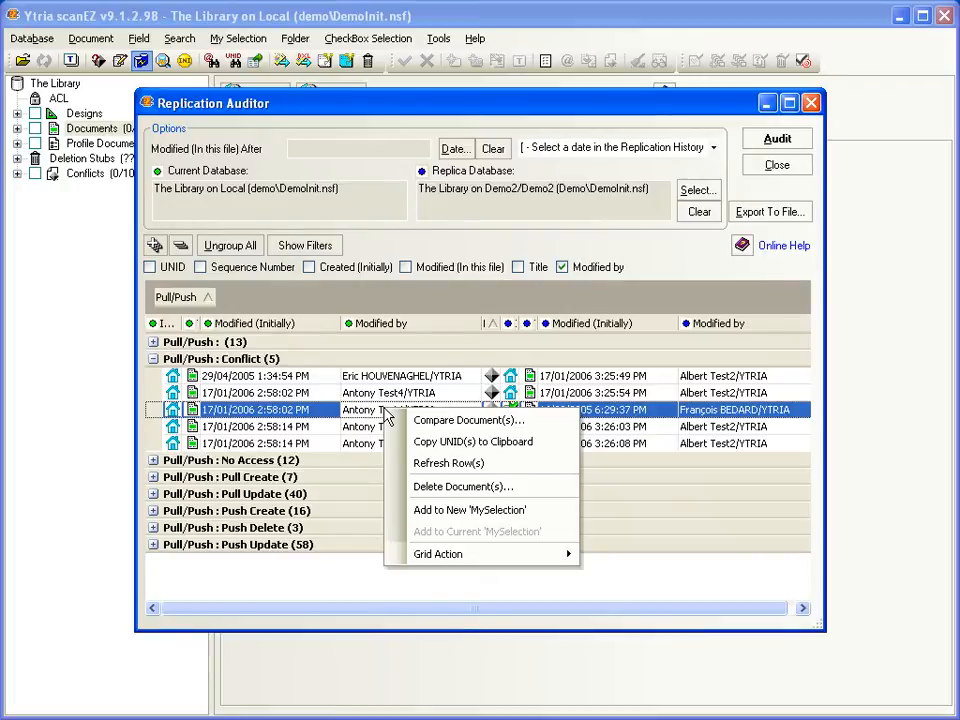
mouse_move(468, 420)
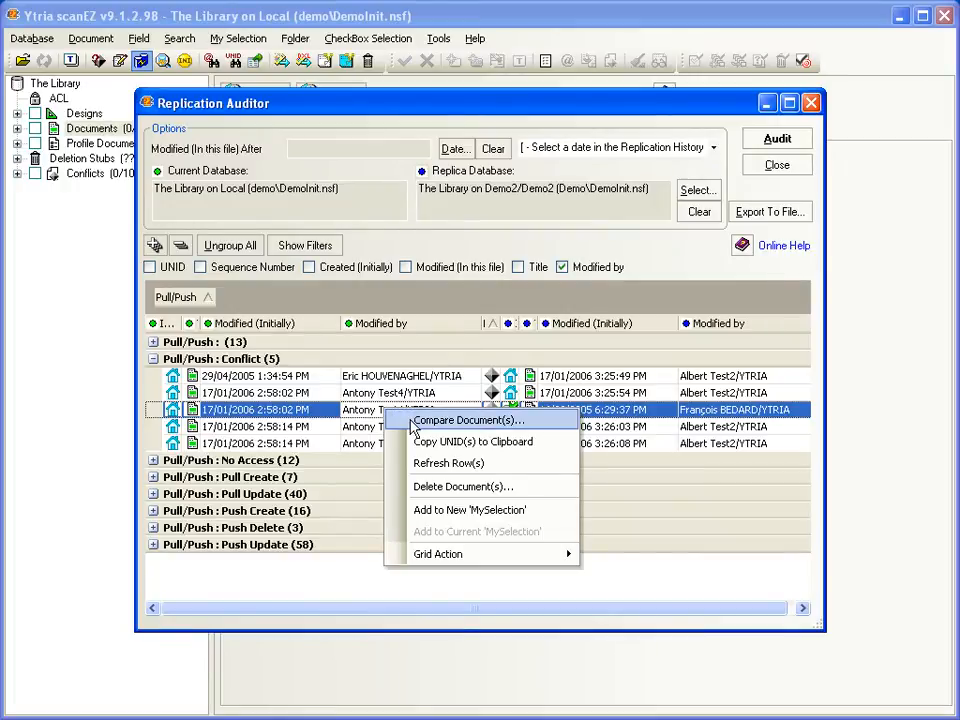
left_click(463, 486)
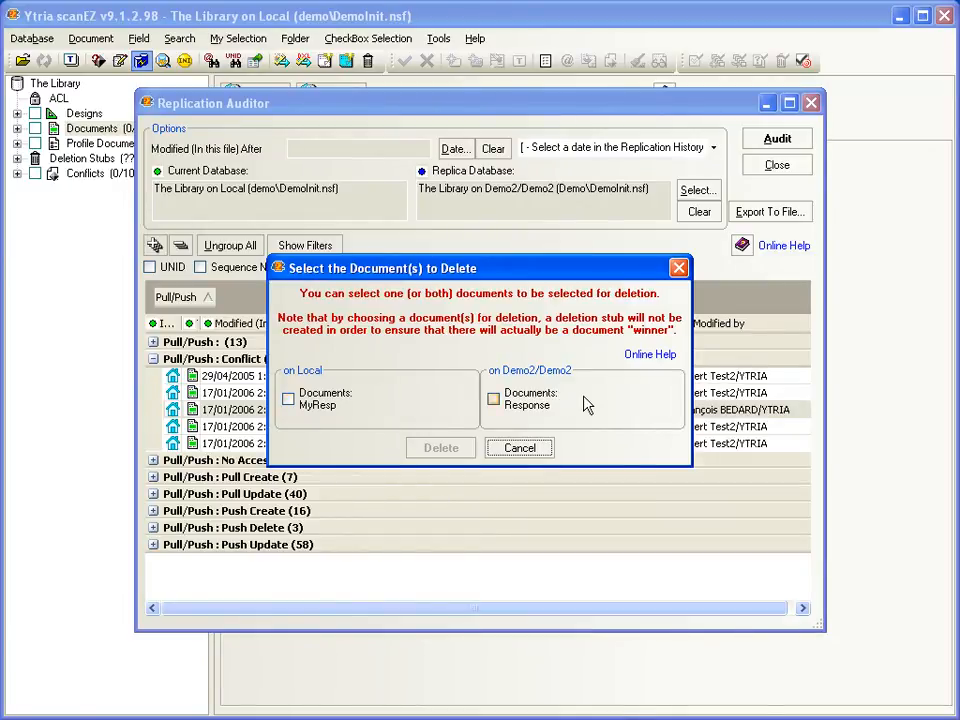
left_click(519, 448)
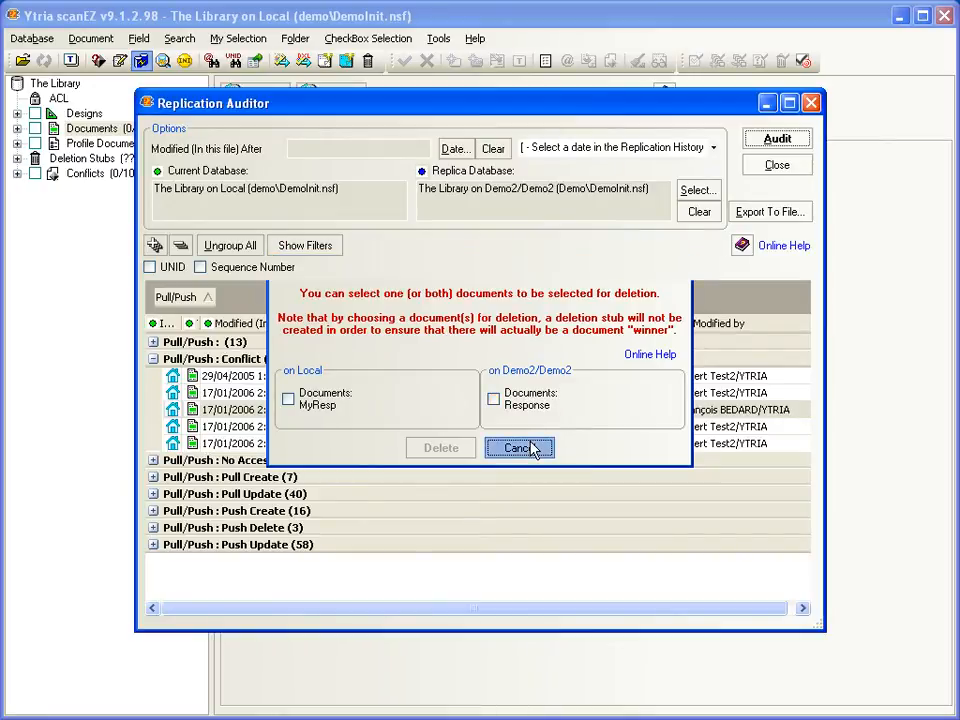
left_click(519, 448)
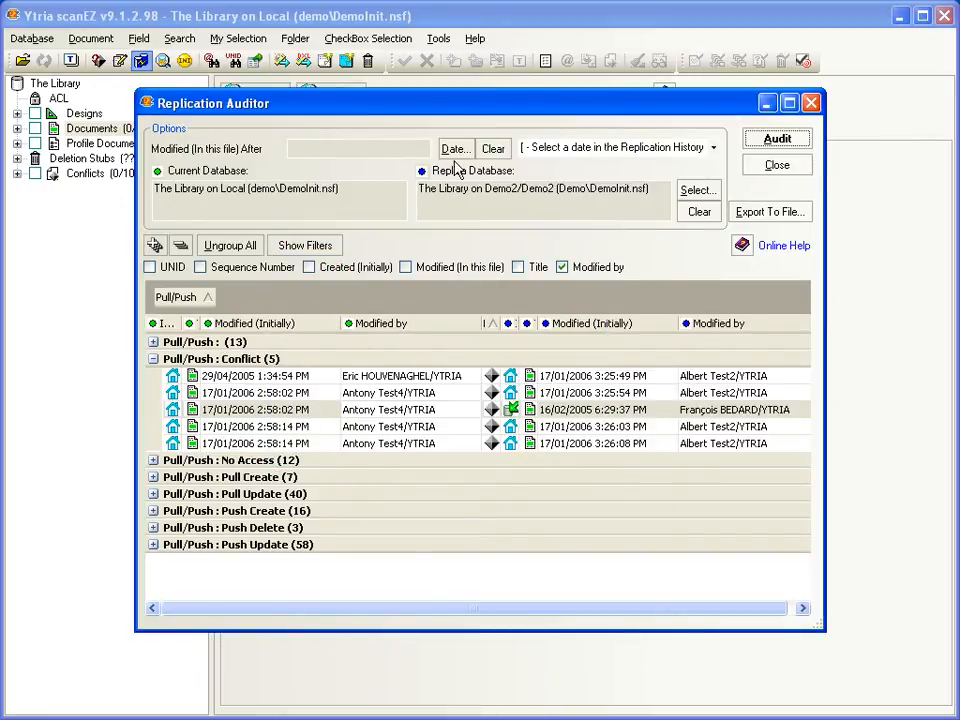
- Bring up the Date/Time prompt for the audit's modified-after filter without applying a date
left_click(454, 148)
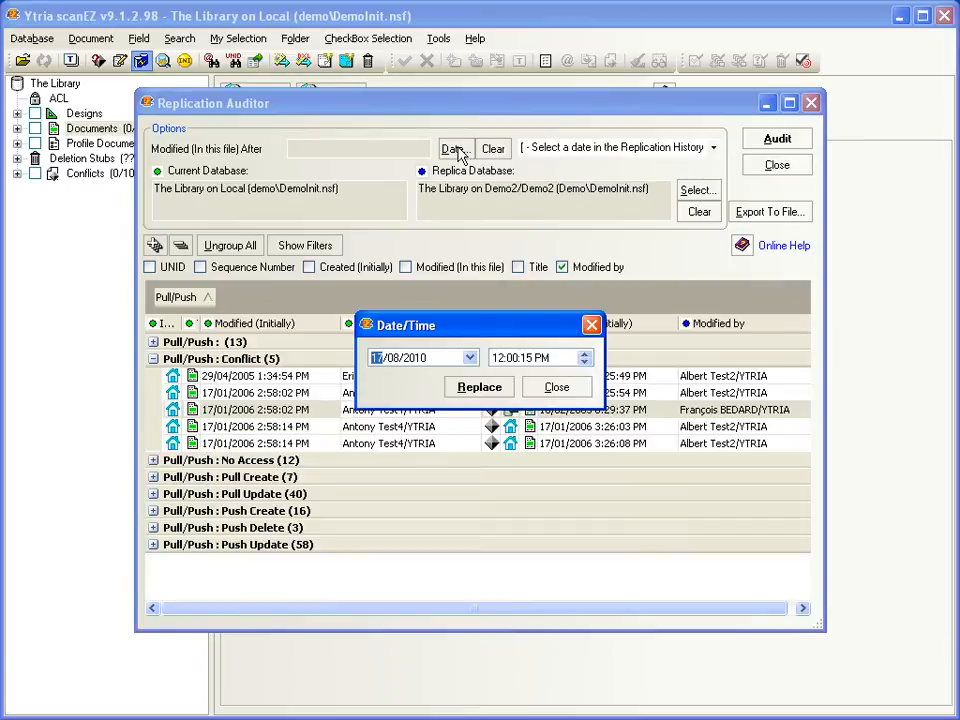
mouse_move(458, 372)
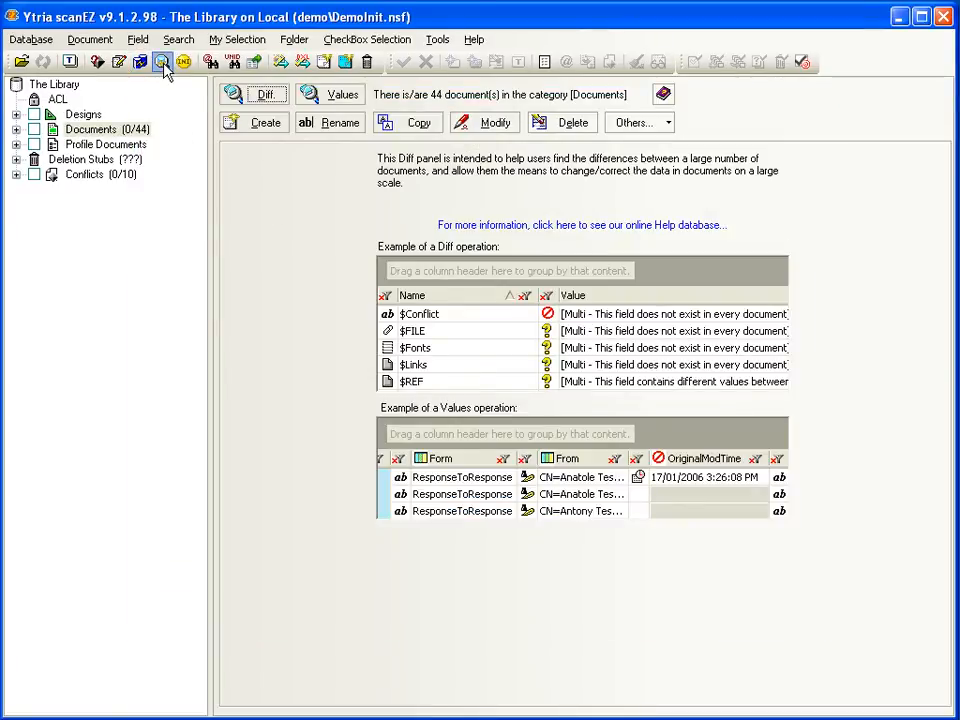
- Run the Post Replication Auditor filtered to Ghosts, finding one possible resurrection, then start the Notes Ini Editor
left_click(161, 62)
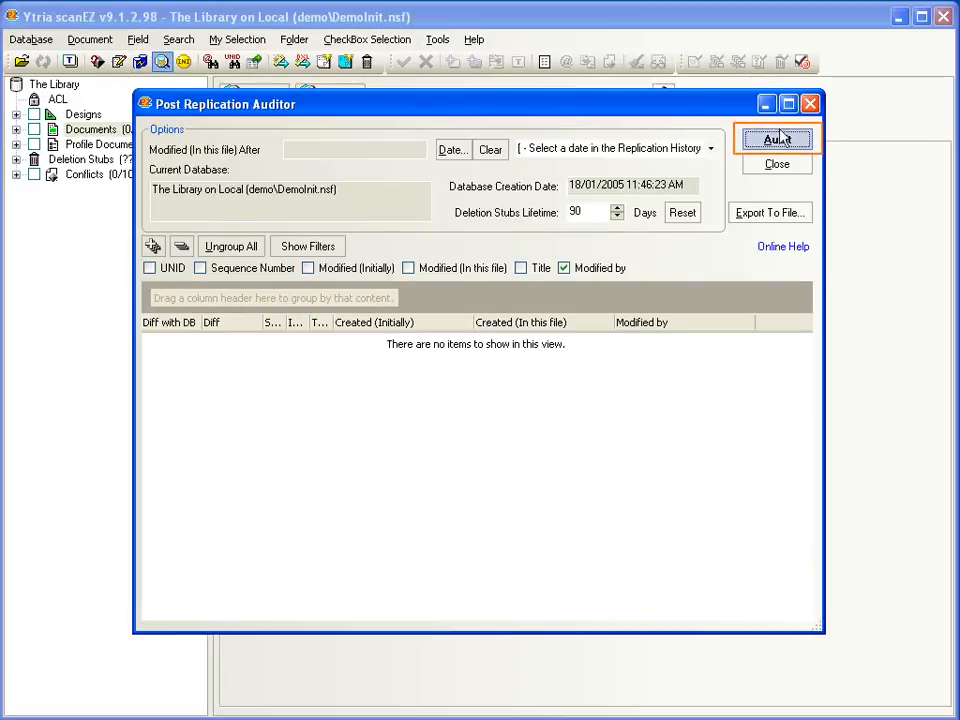
left_click(777, 139)
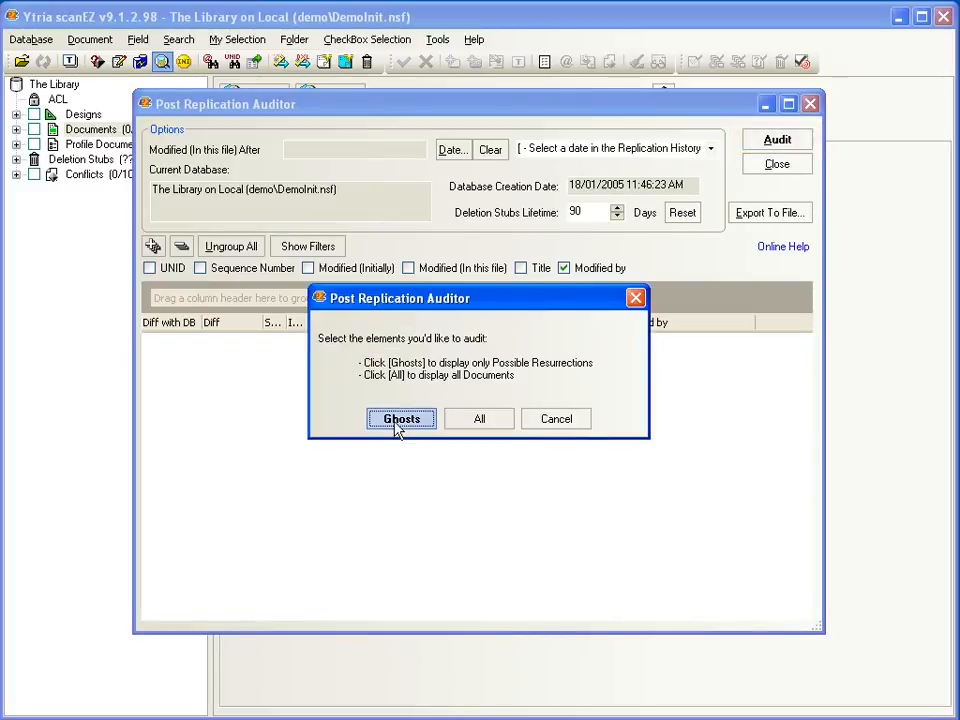
left_click(401, 418)
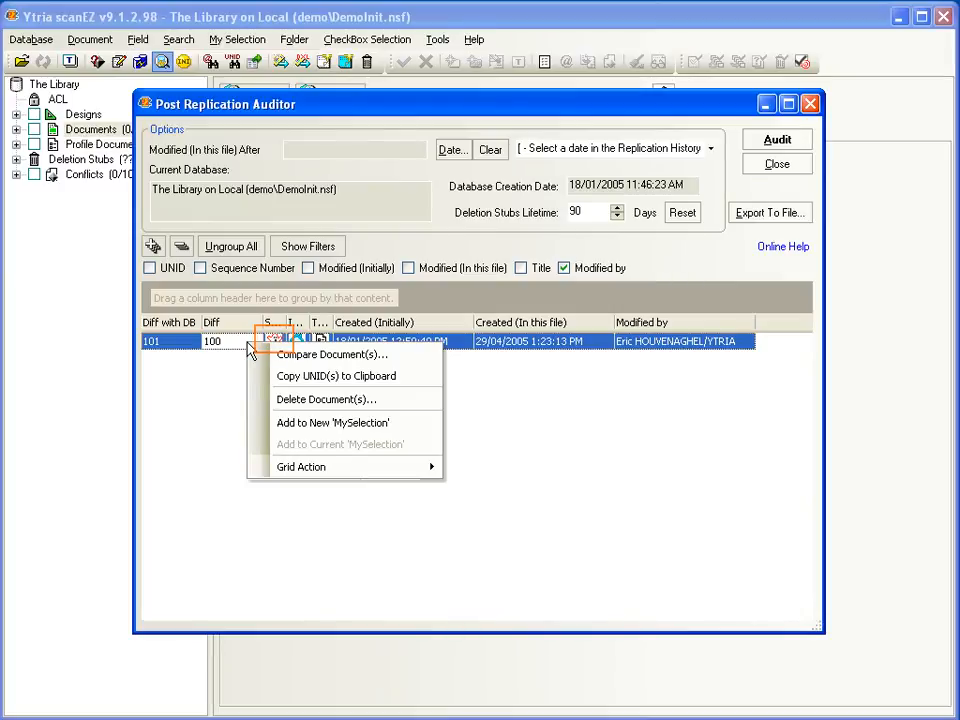
mouse_move(325, 399)
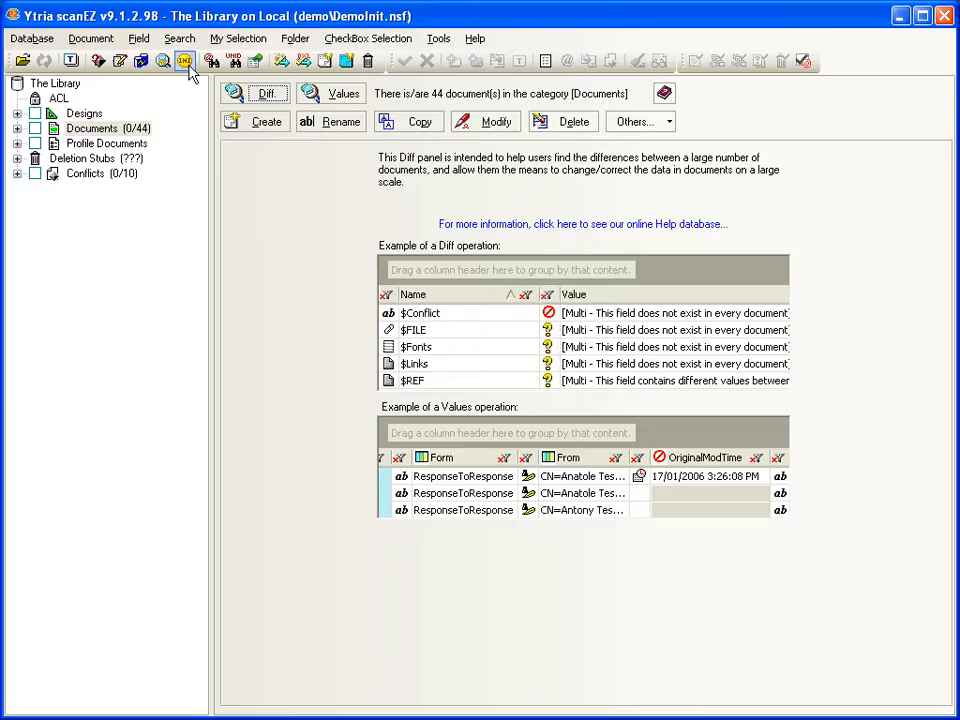
mouse_move(185, 61)
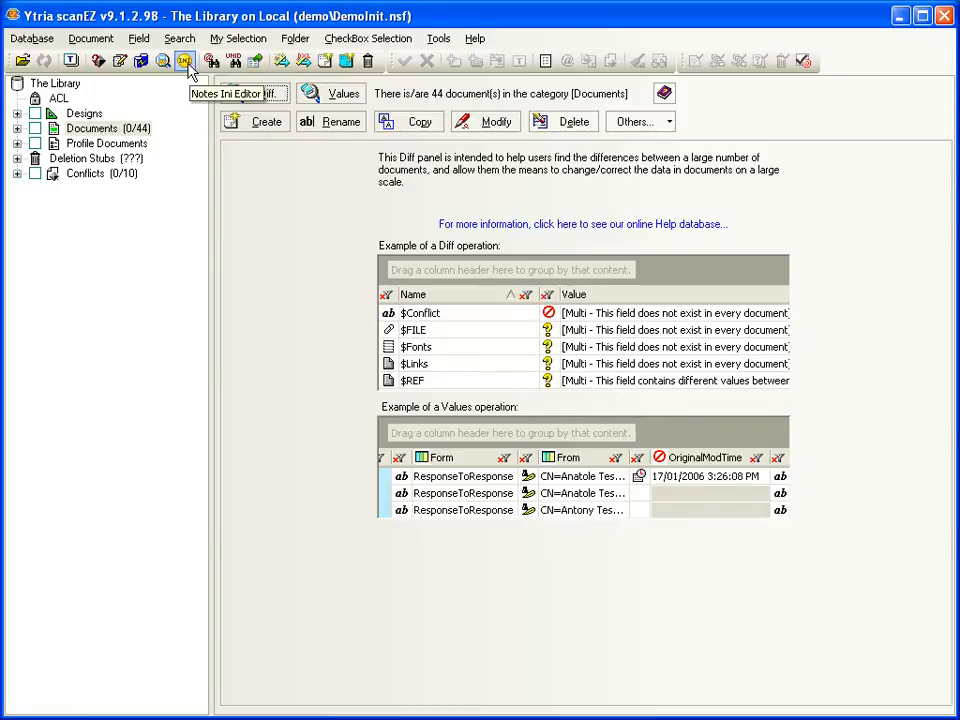
left_click(185, 61)
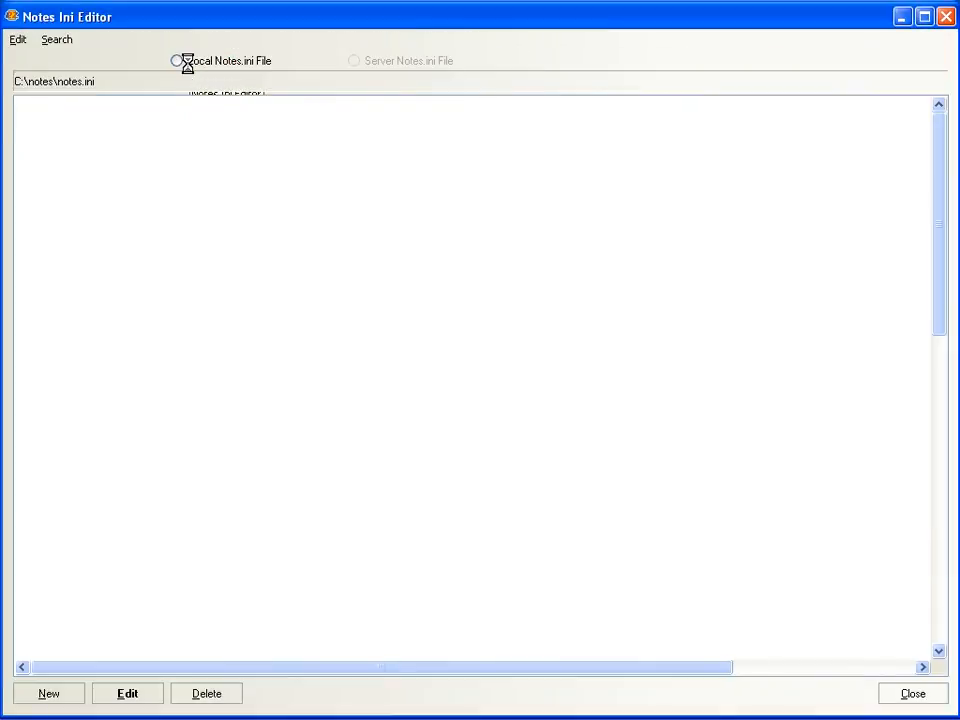
- Load the local notes.ini entries and confirm CalendarTimeSlotEnd at 1020 in its Edit element prompt
left_click(176, 61)
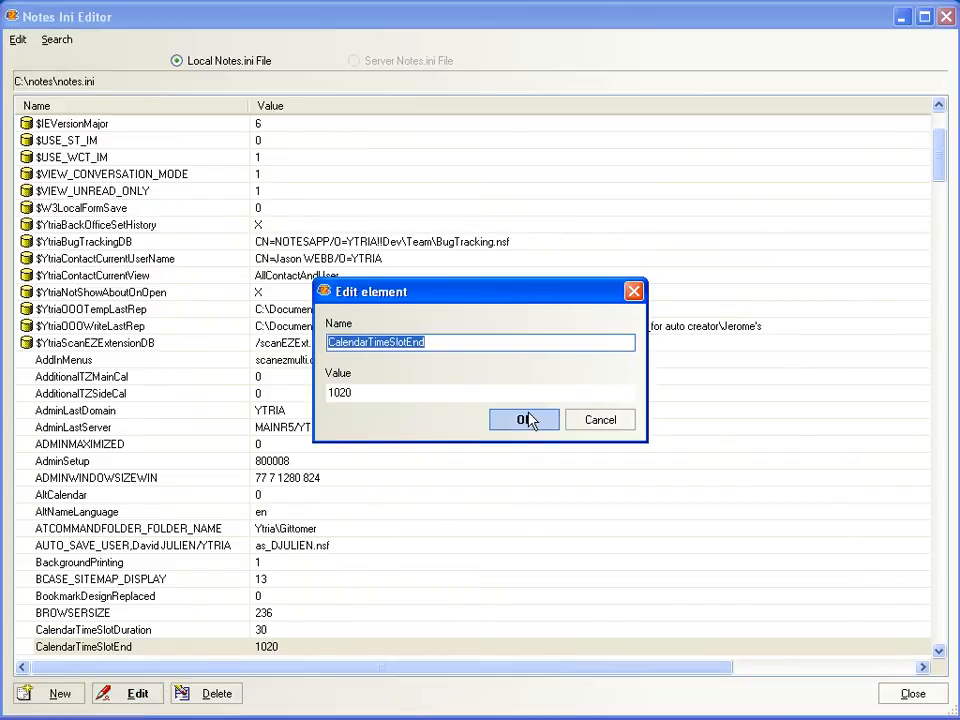
left_click(524, 419)
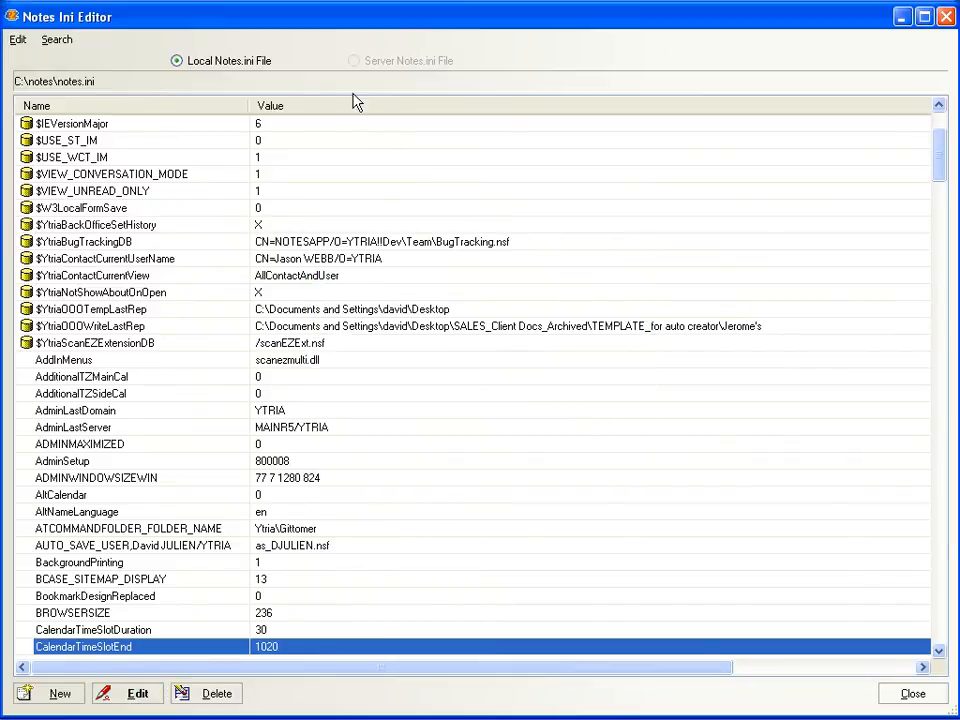